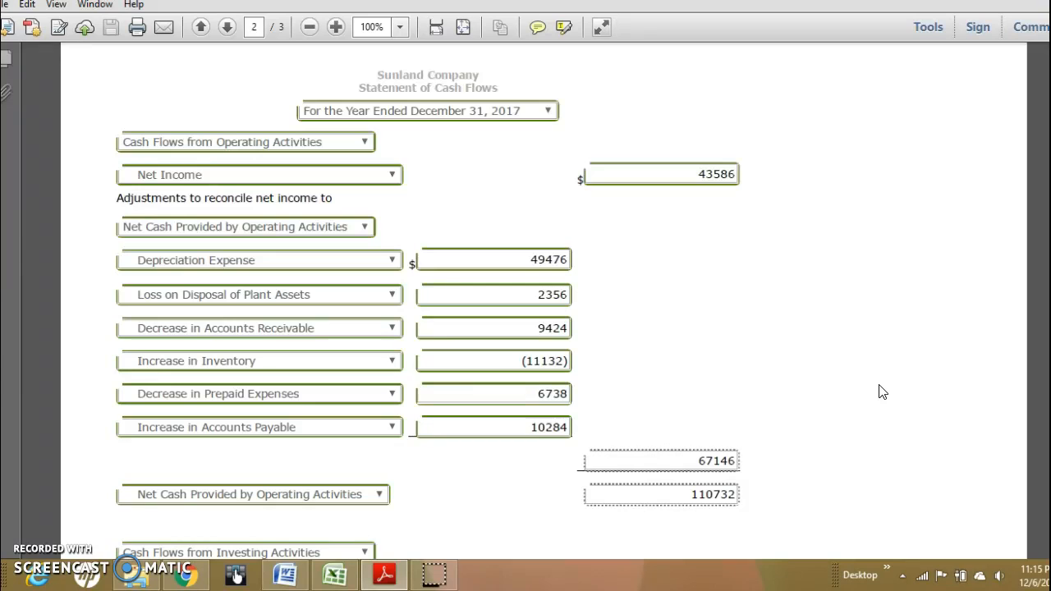
pyautogui.moveTo(886, 396)
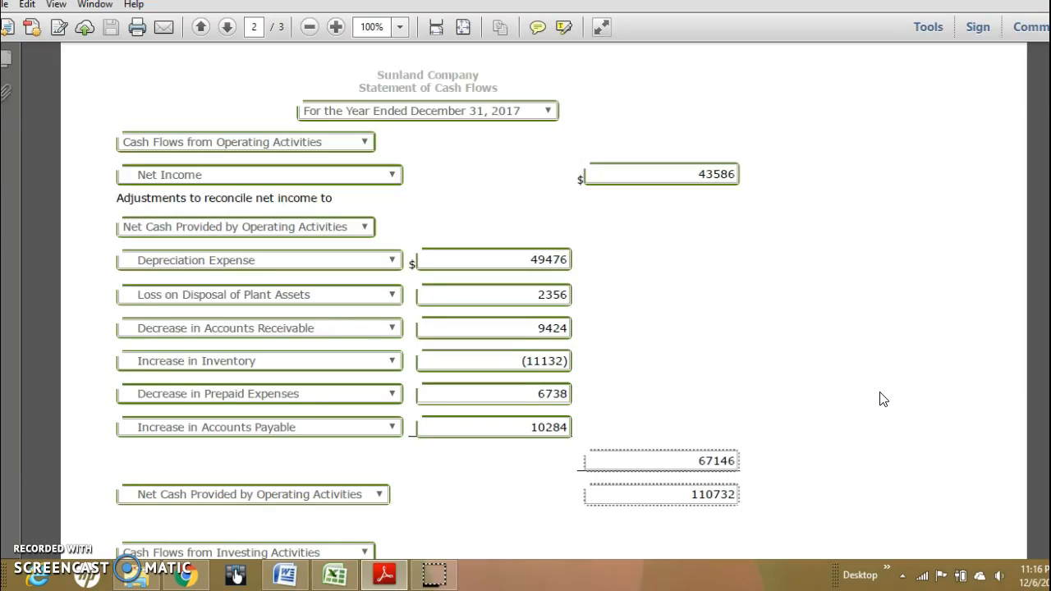
pyautogui.moveTo(851, 408)
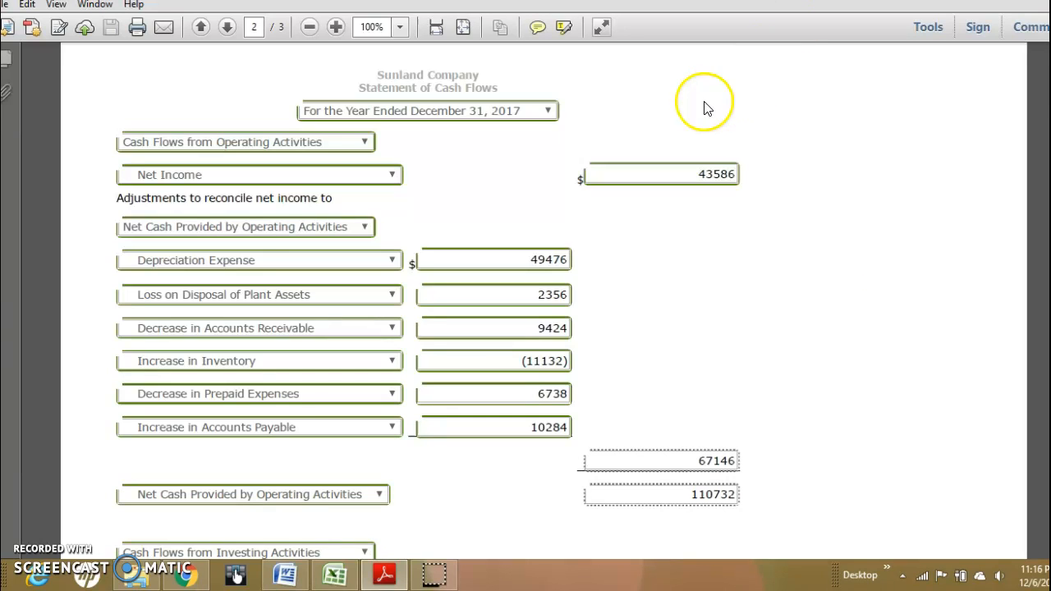
pyautogui.moveTo(623, 108)
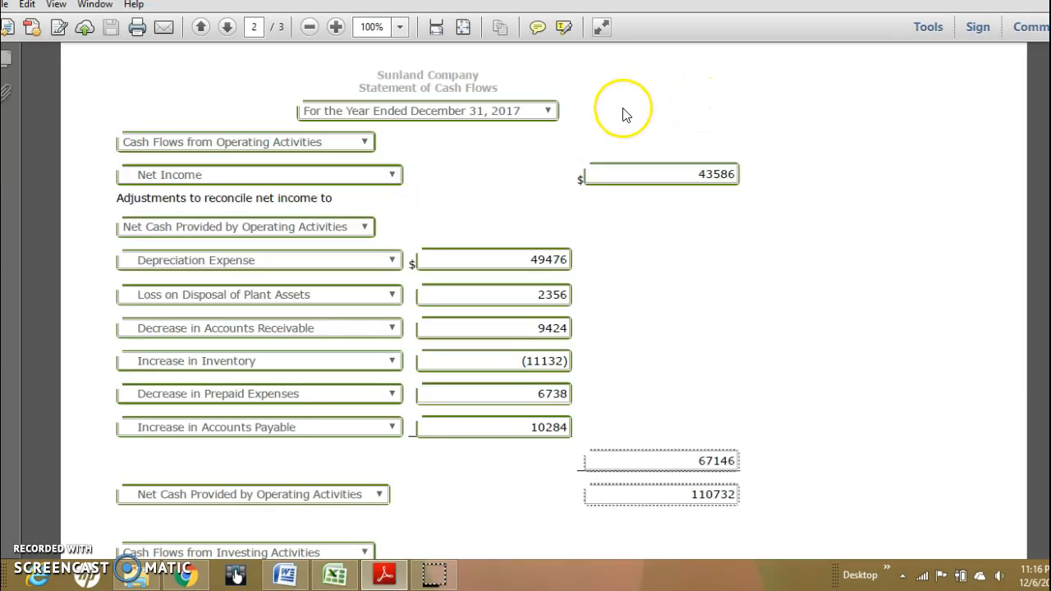
pyautogui.moveTo(914, 352)
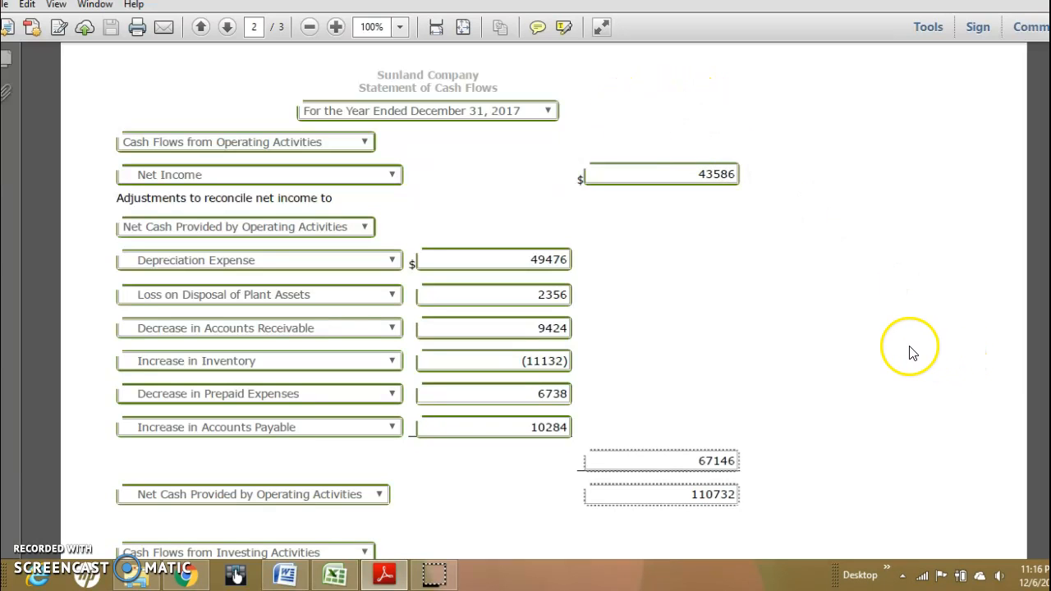
# - Return to page 1 and scroll through the balance sheets to the additional information and instructions
pyautogui.click(201, 27)
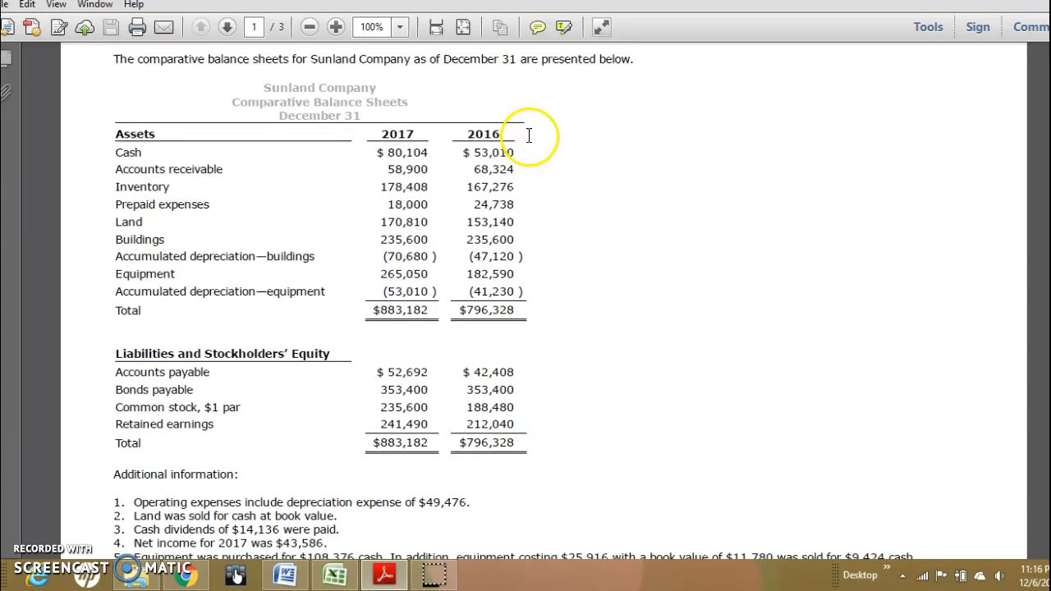
pyautogui.moveTo(542, 182)
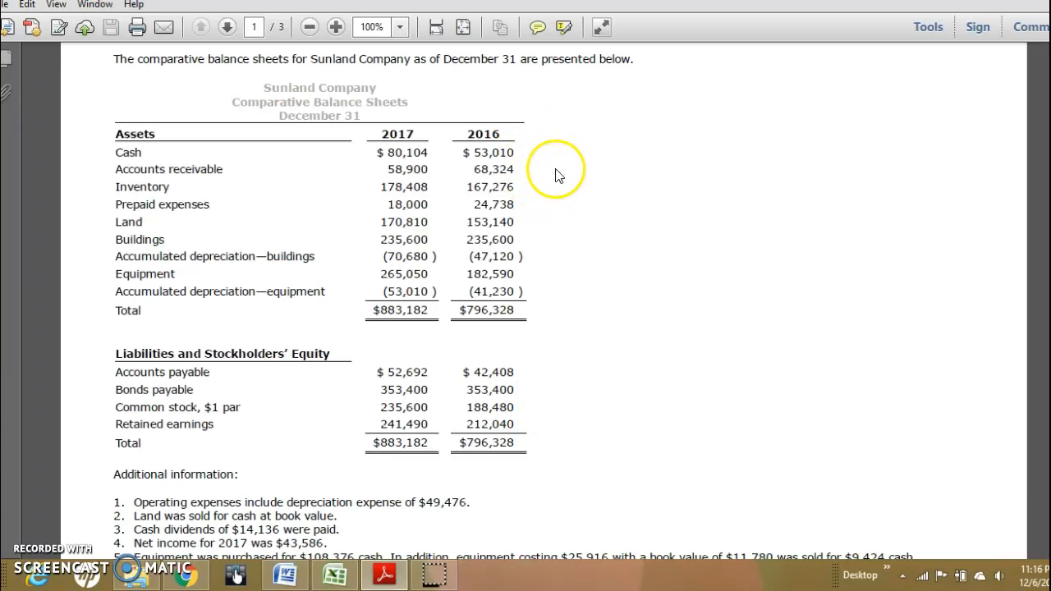
pyautogui.scroll(-3)
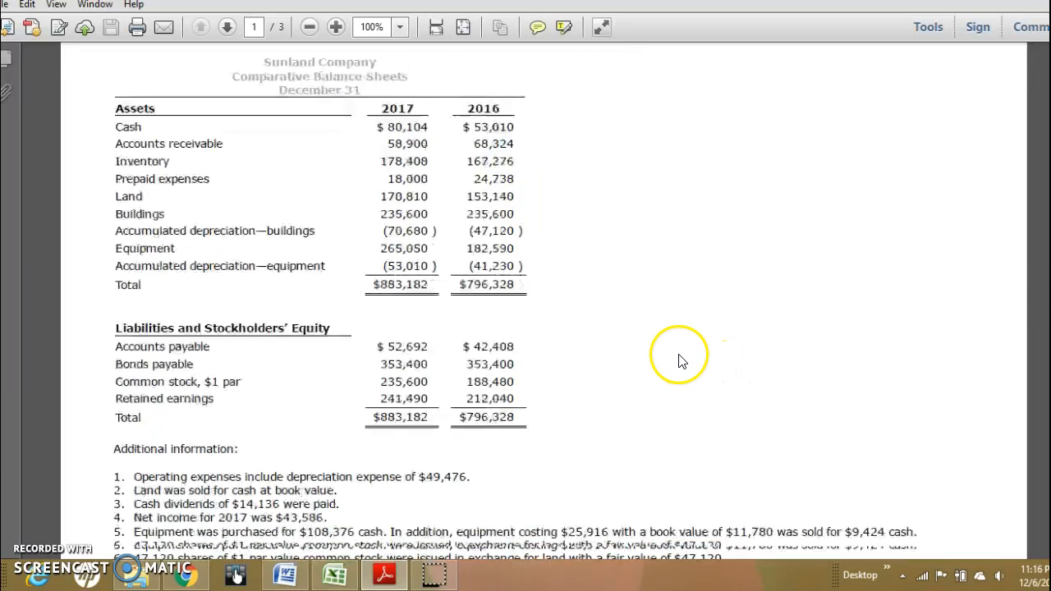
pyautogui.scroll(-3)
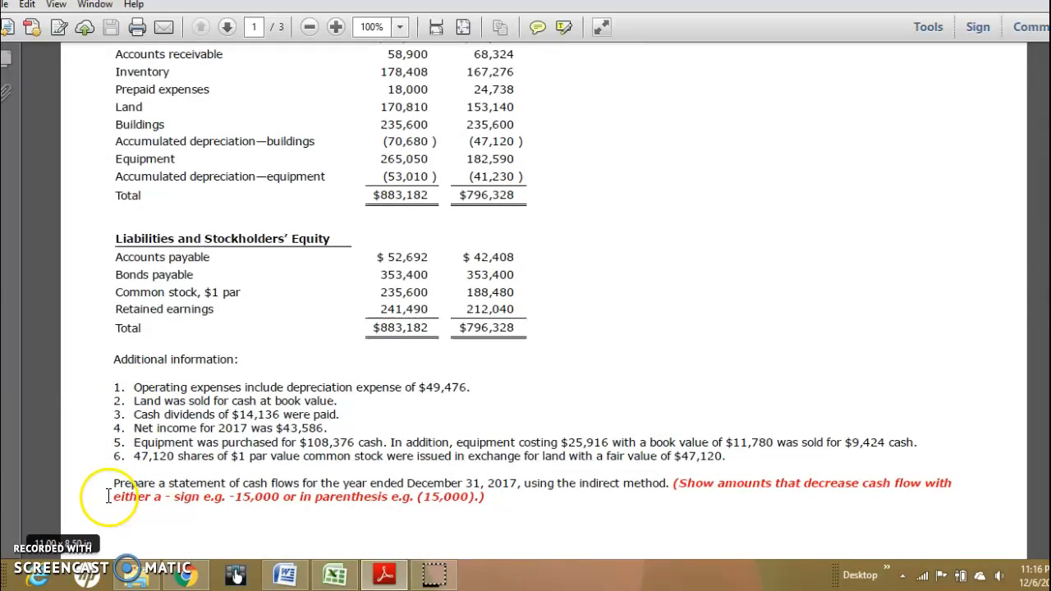
# - Return to page 2 and view the operating section totaling 110732 net cash provided
pyautogui.click(226, 27)
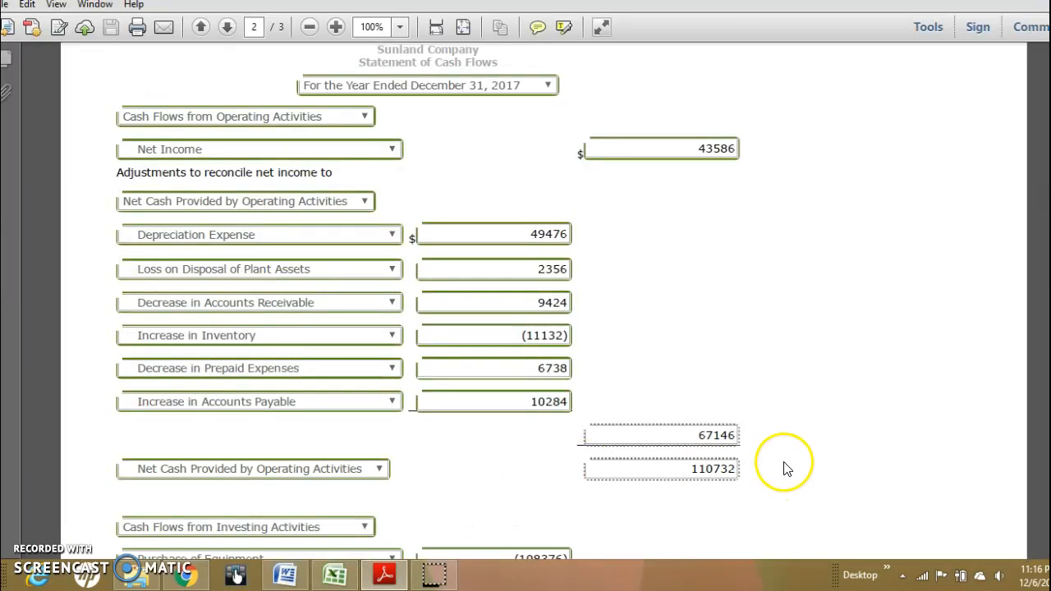
pyautogui.scroll(-3)
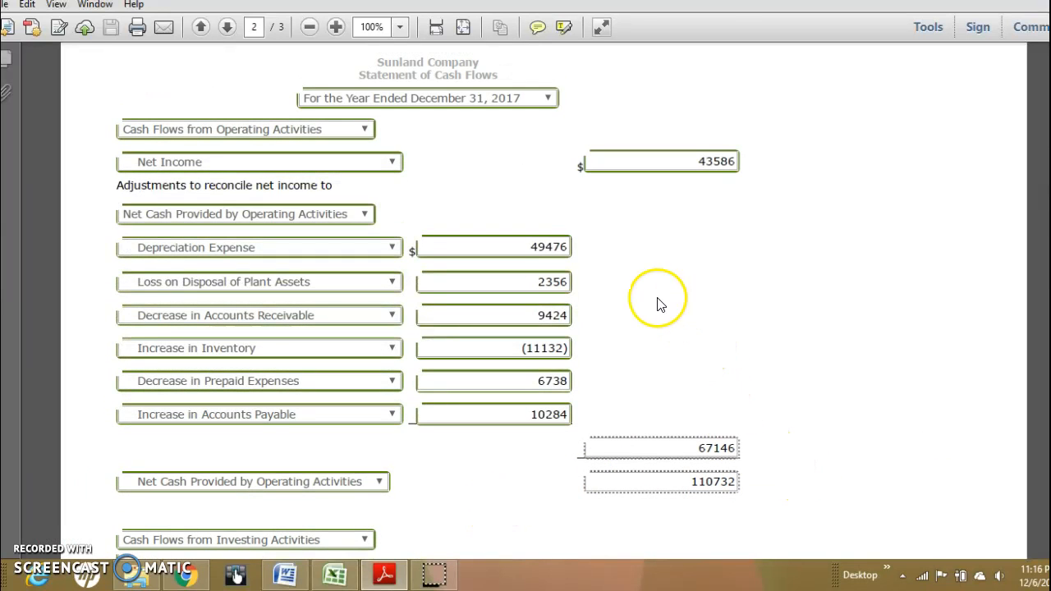
pyautogui.moveTo(446, 120)
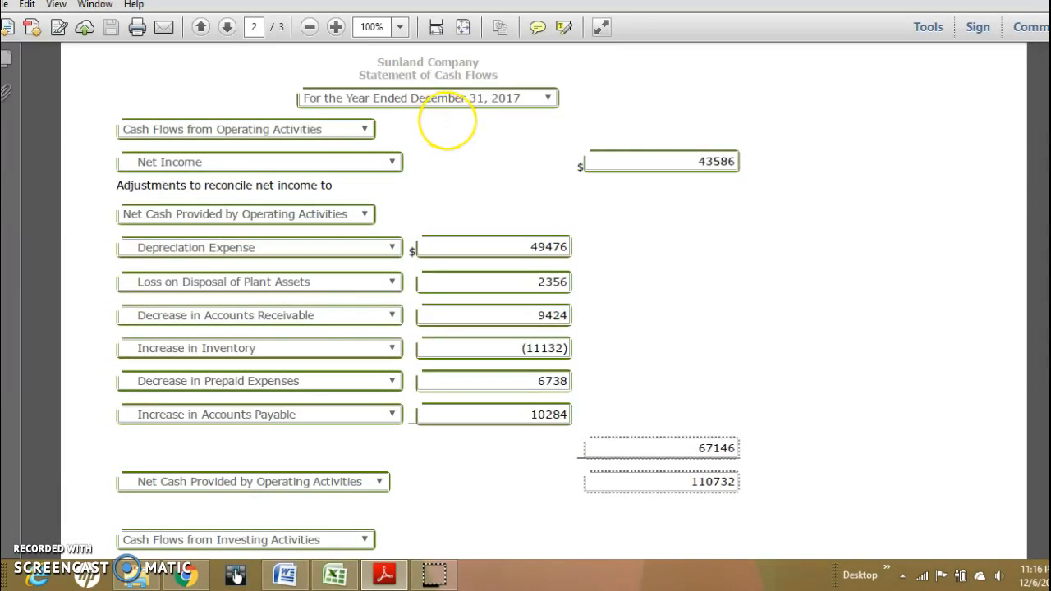
pyautogui.moveTo(468, 139)
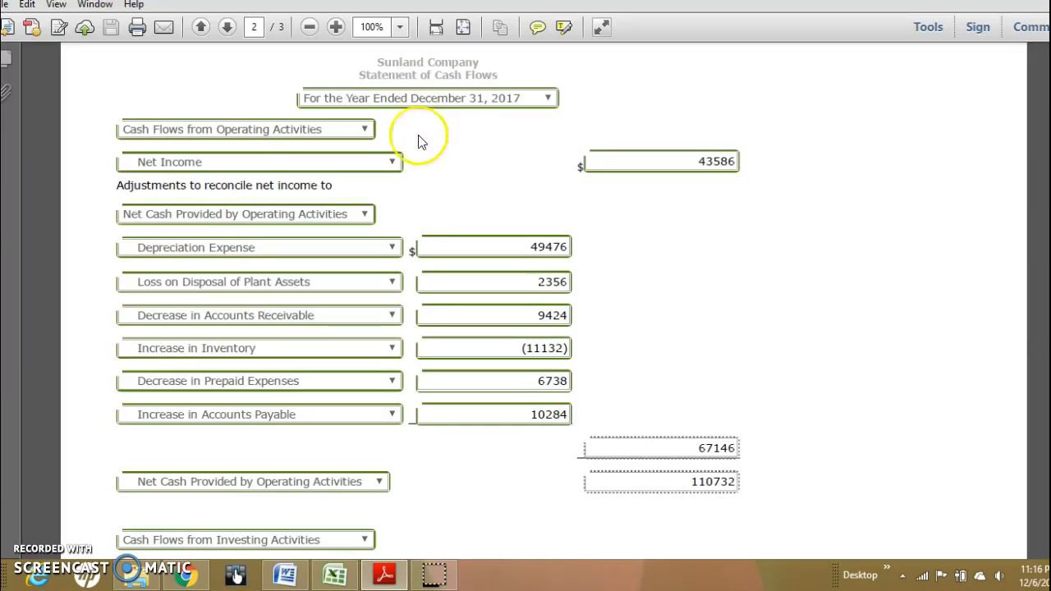
pyautogui.moveTo(397, 138)
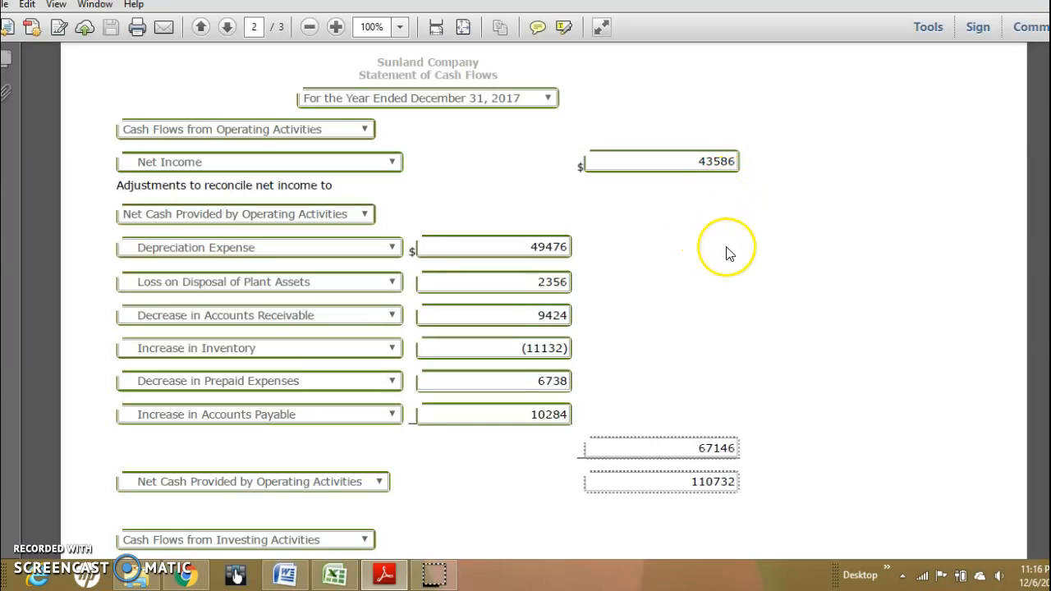
pyautogui.moveTo(688, 323)
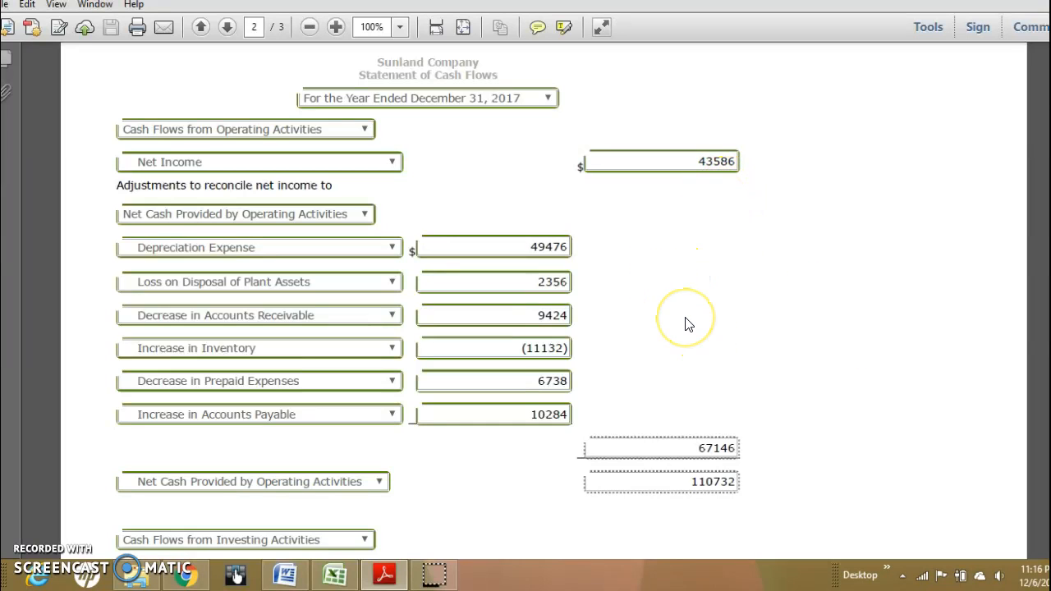
pyautogui.moveTo(689, 323)
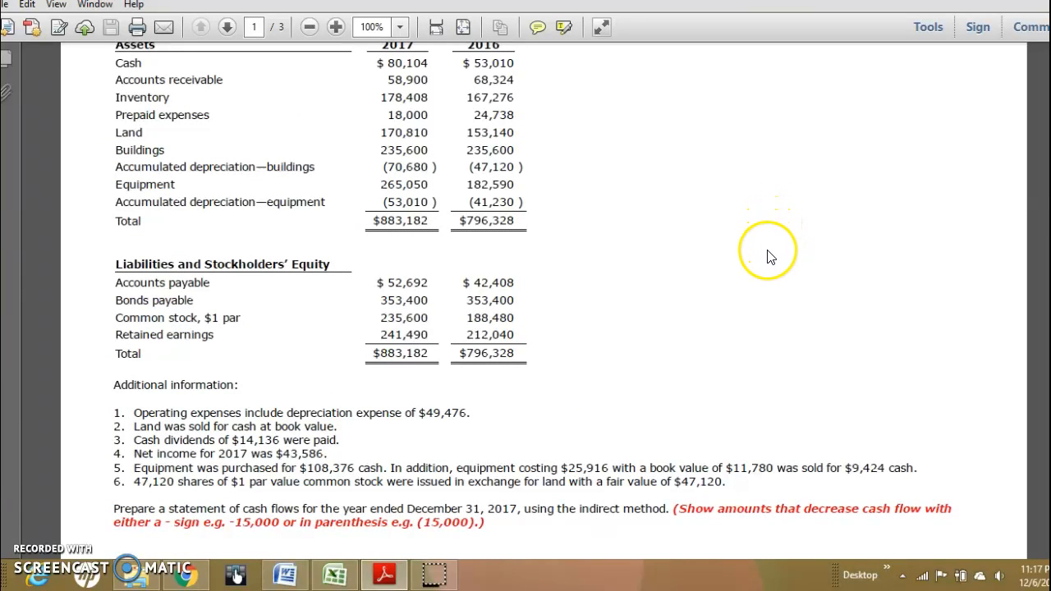
pyautogui.moveTo(707, 456)
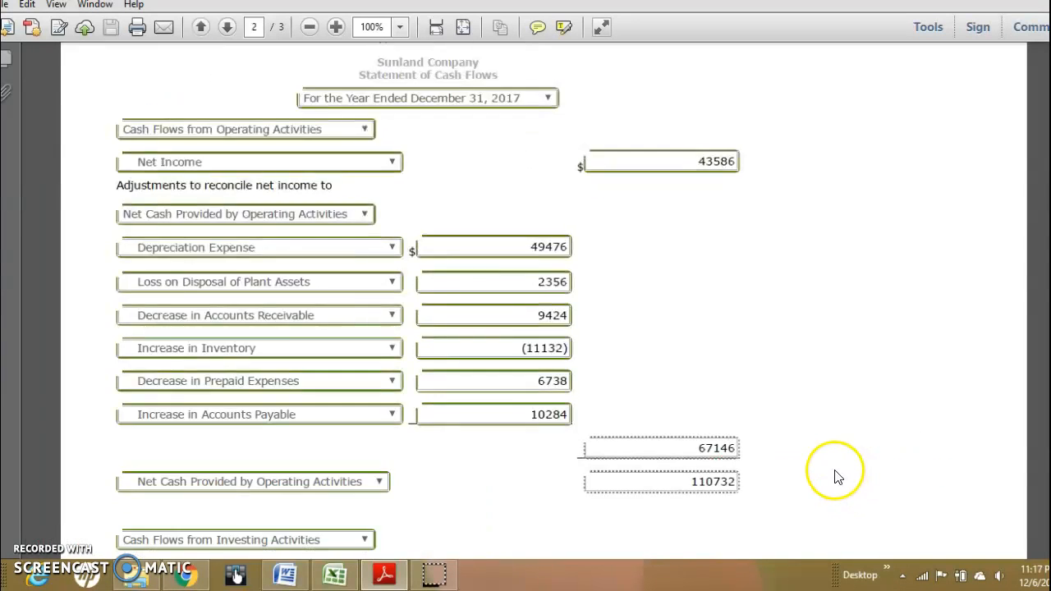
pyautogui.moveTo(99, 271)
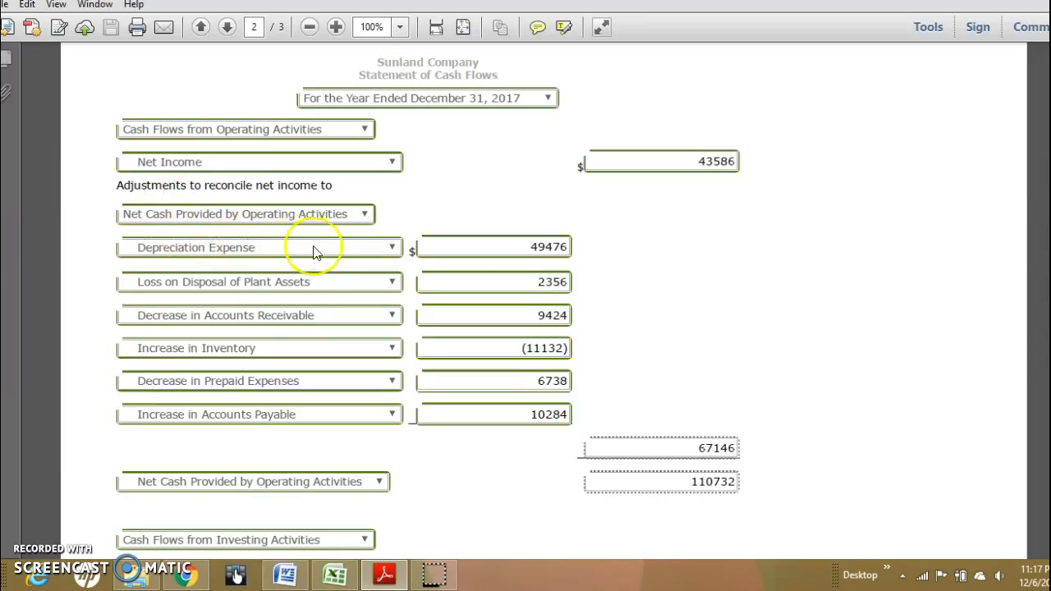
pyautogui.moveTo(93, 267)
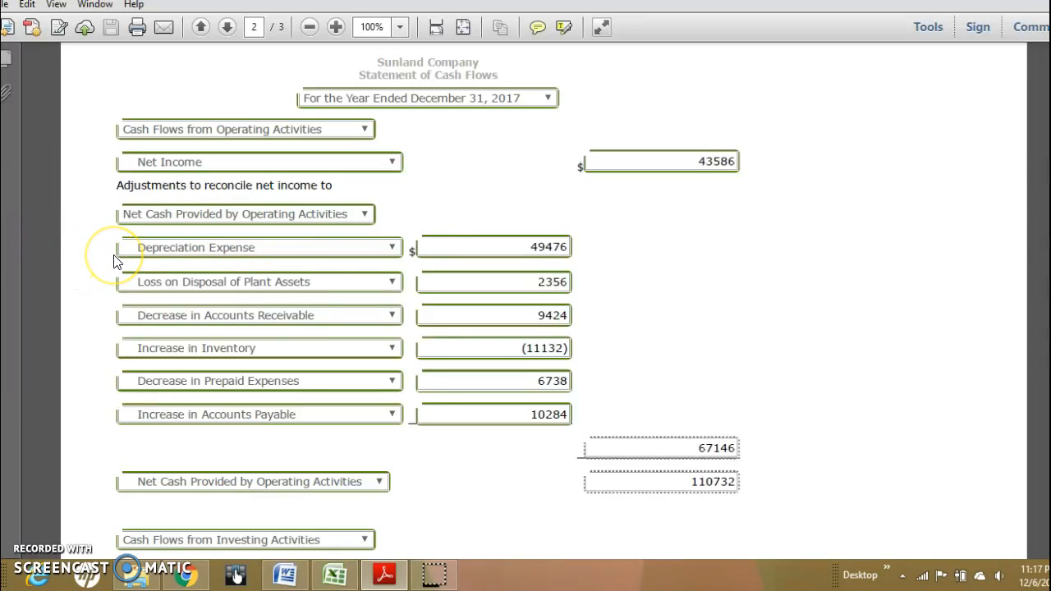
pyautogui.moveTo(942, 469)
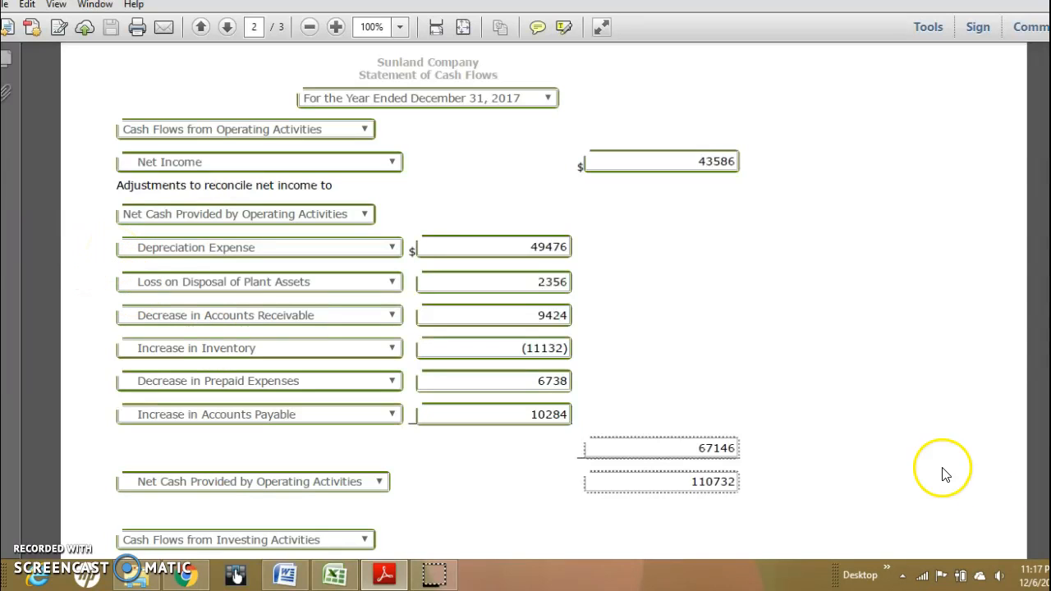
pyautogui.moveTo(608, 265)
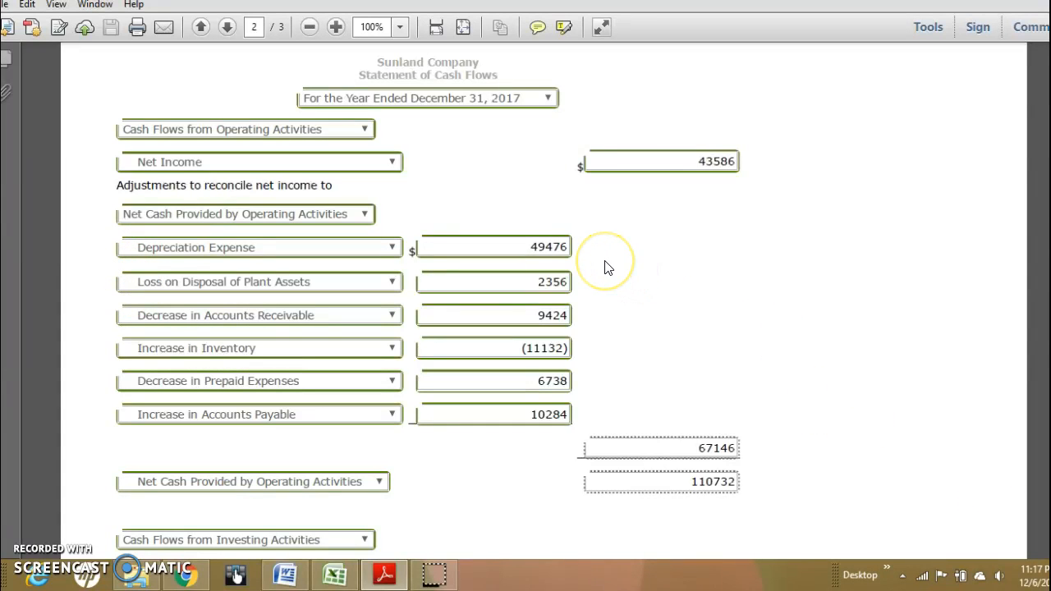
pyautogui.moveTo(824, 327)
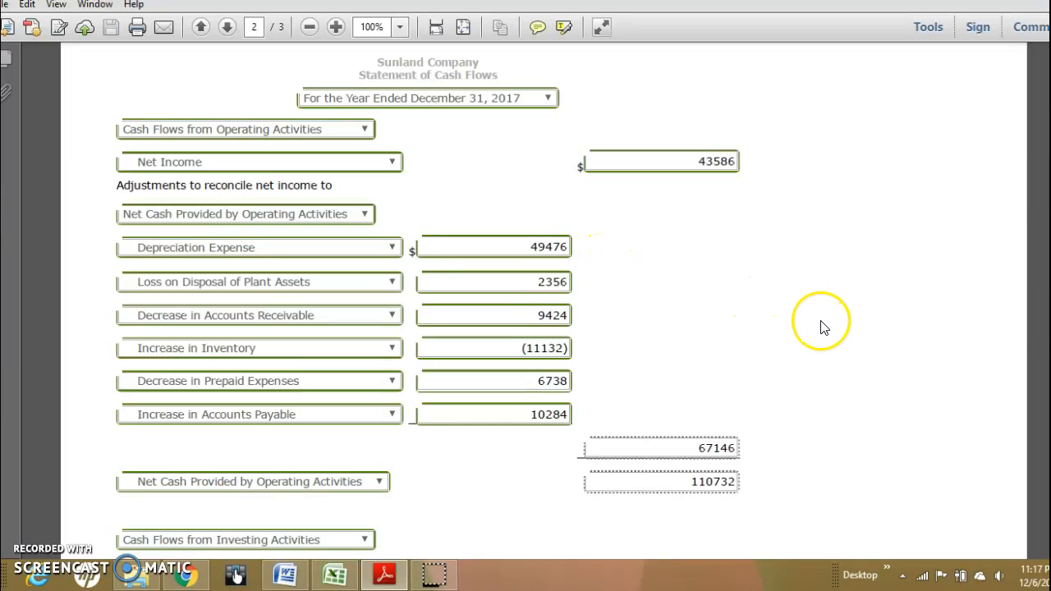
# - Review the page 2 operating adjustments, then go back to the page 1 balance sheets
pyautogui.click(201, 27)
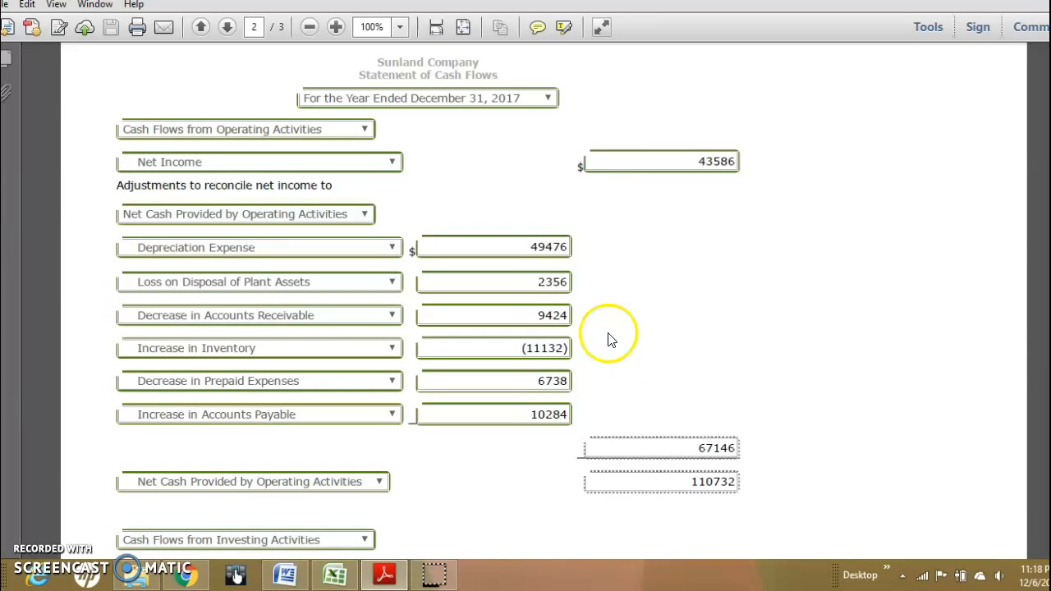
pyautogui.moveTo(796, 335)
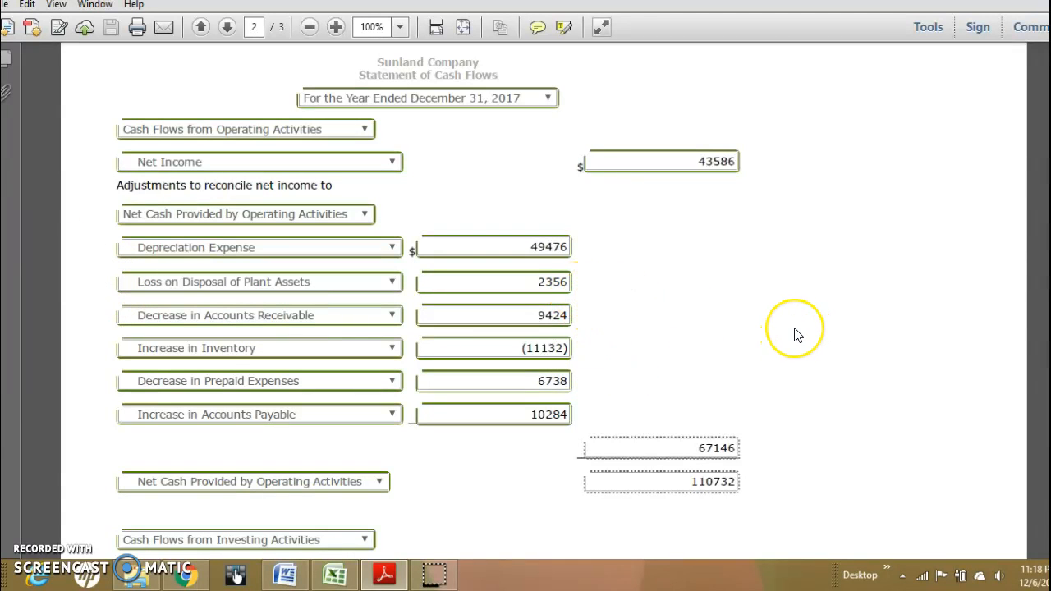
pyautogui.click(201, 28)
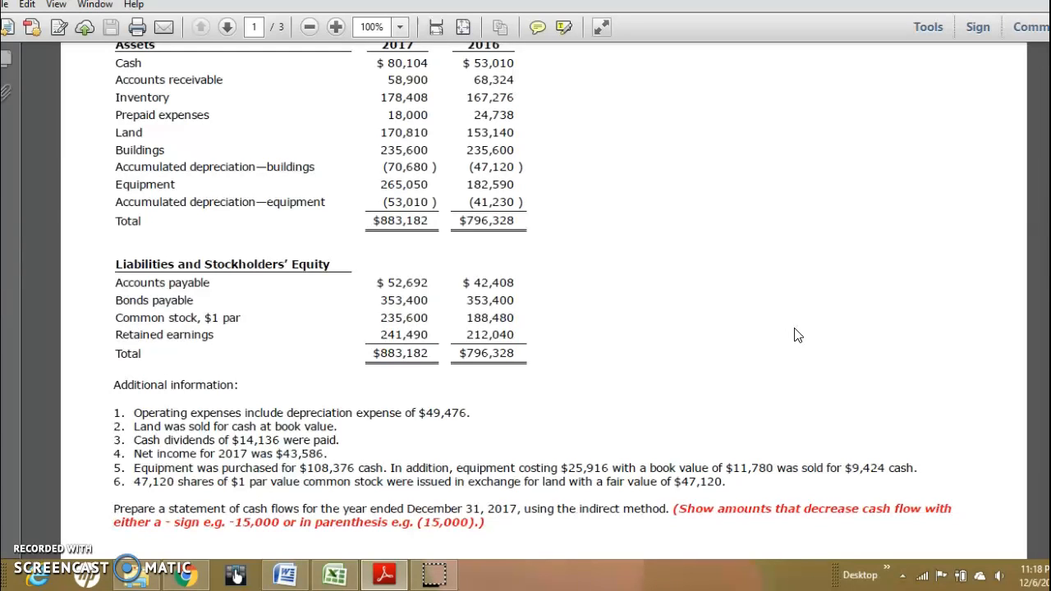
pyautogui.moveTo(789, 490)
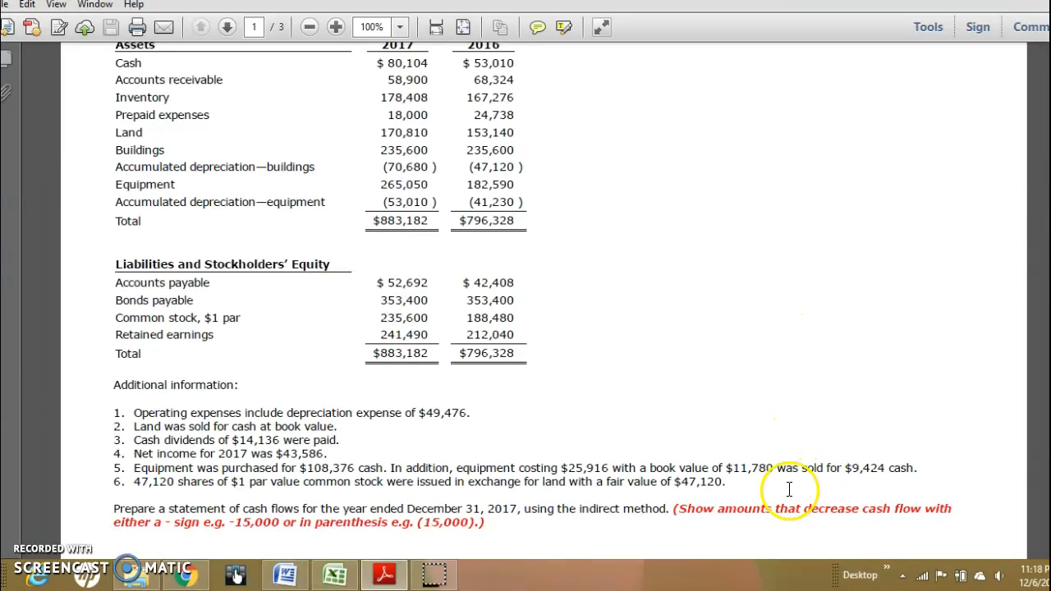
pyautogui.moveTo(755, 486)
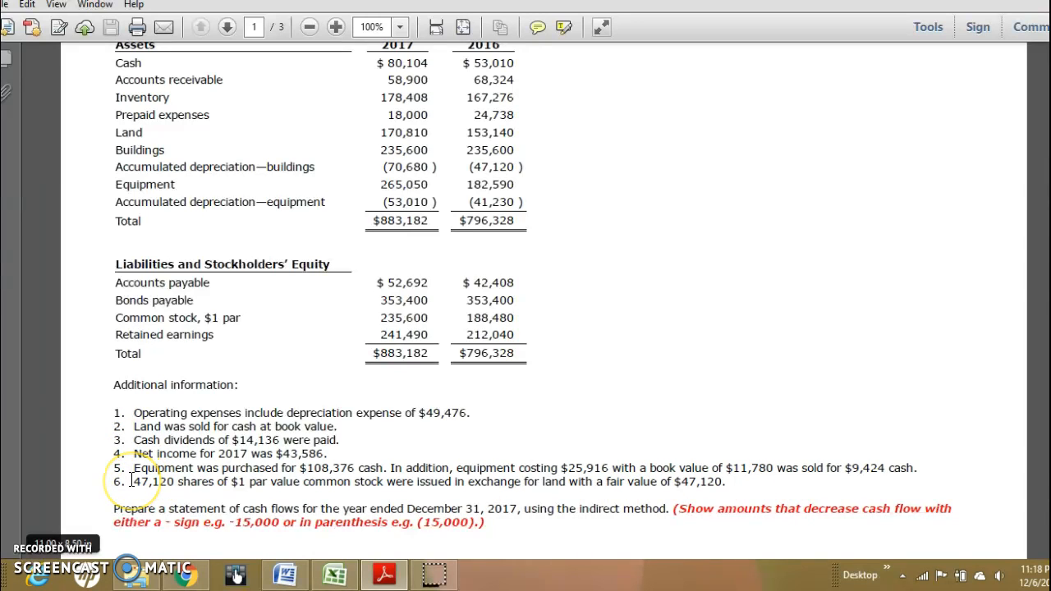
pyautogui.moveTo(738, 516)
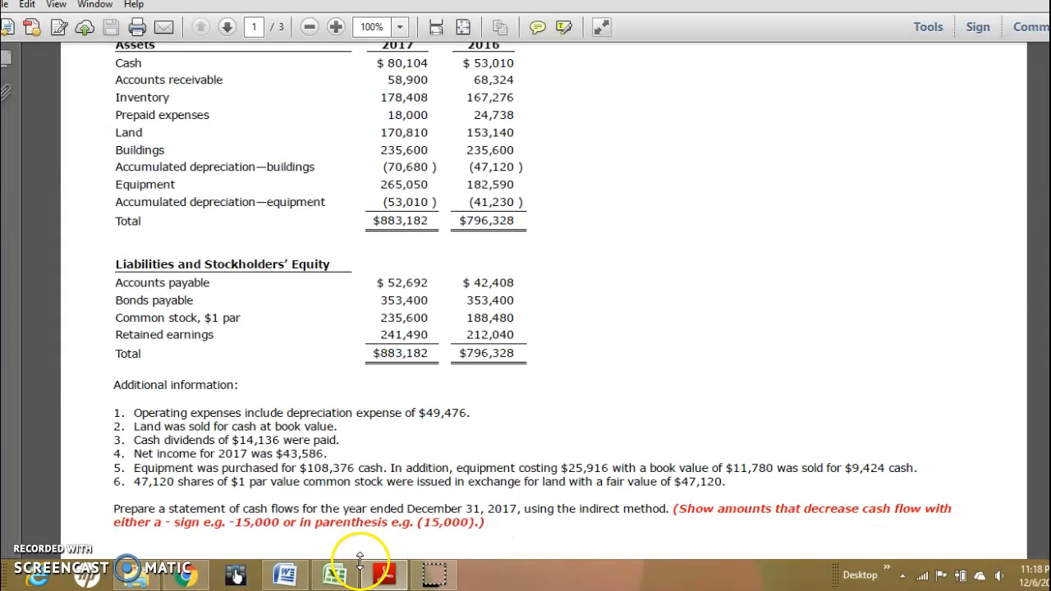
# - Bring up the Excel workbook beside the balance sheet data
pyautogui.click(333, 573)
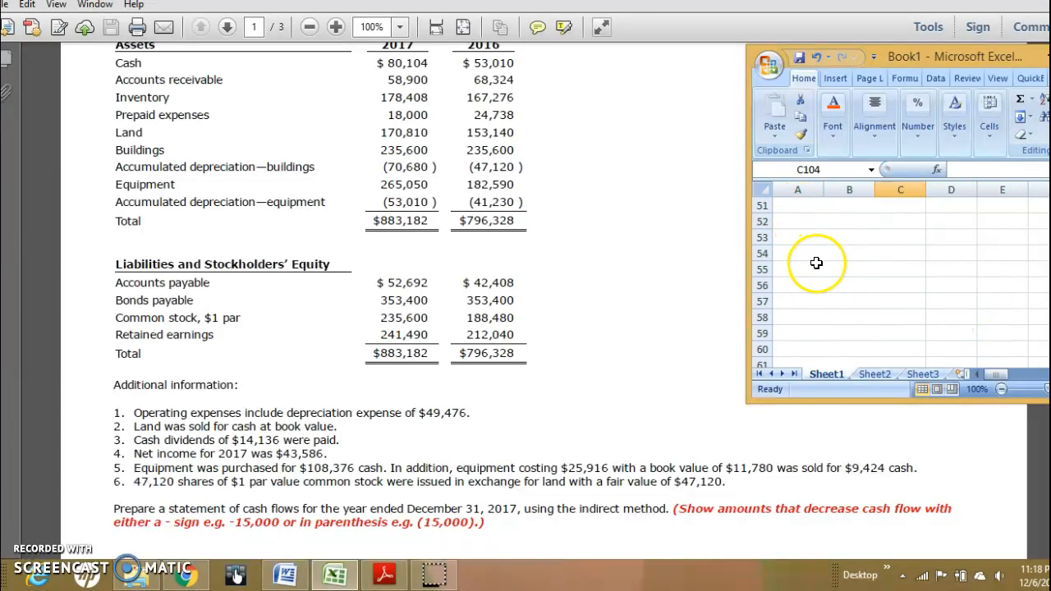
# - Enter =11780-9424 in cell A81, giving the equipment's 2356 difference
pyautogui.scroll(-3)
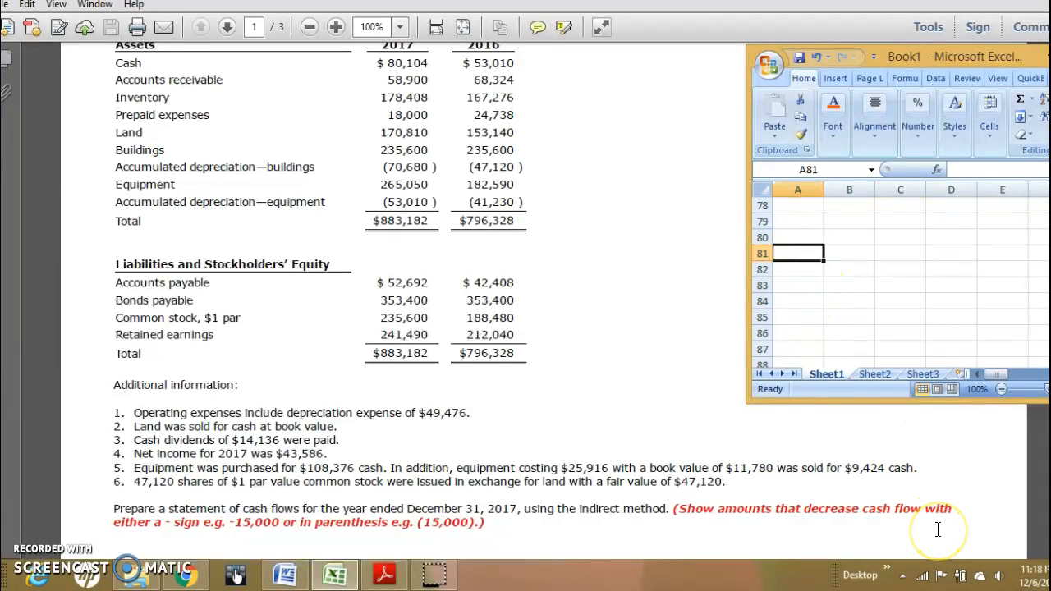
pyautogui.write('=')
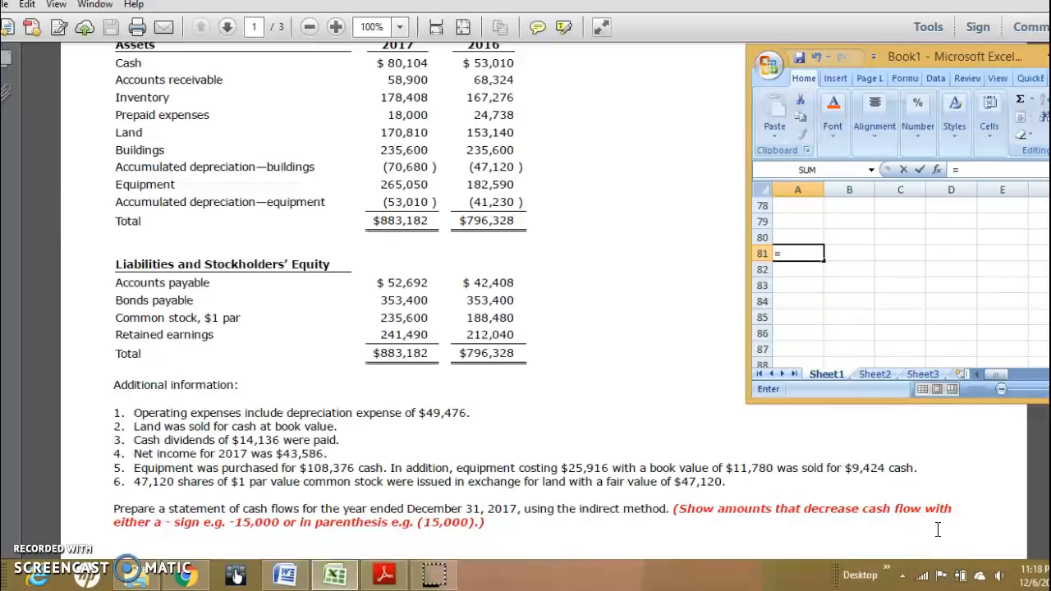
pyautogui.write('11780-')
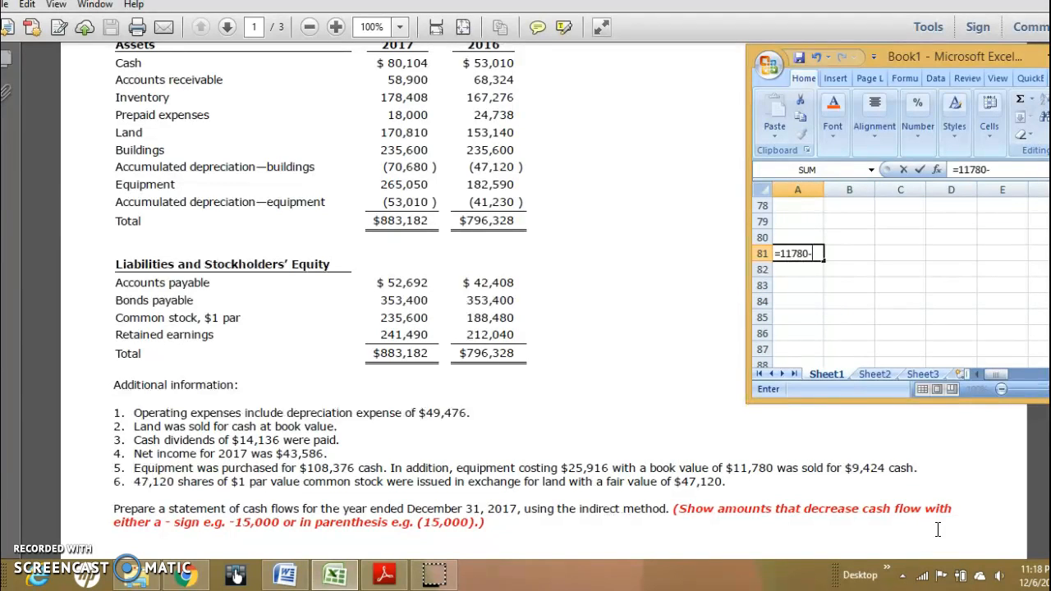
pyautogui.write('9')
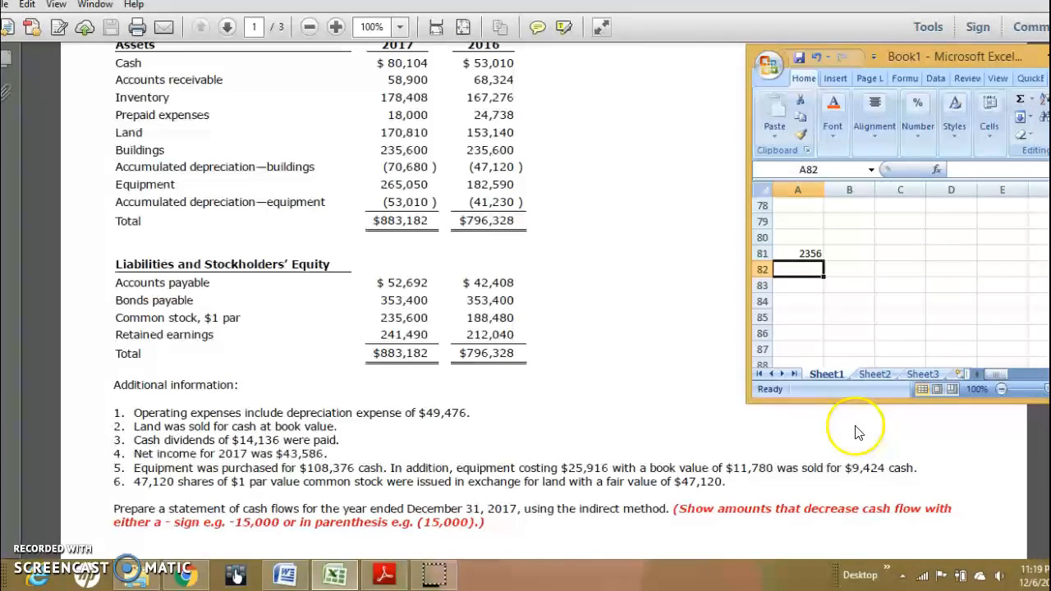
pyautogui.moveTo(846, 448)
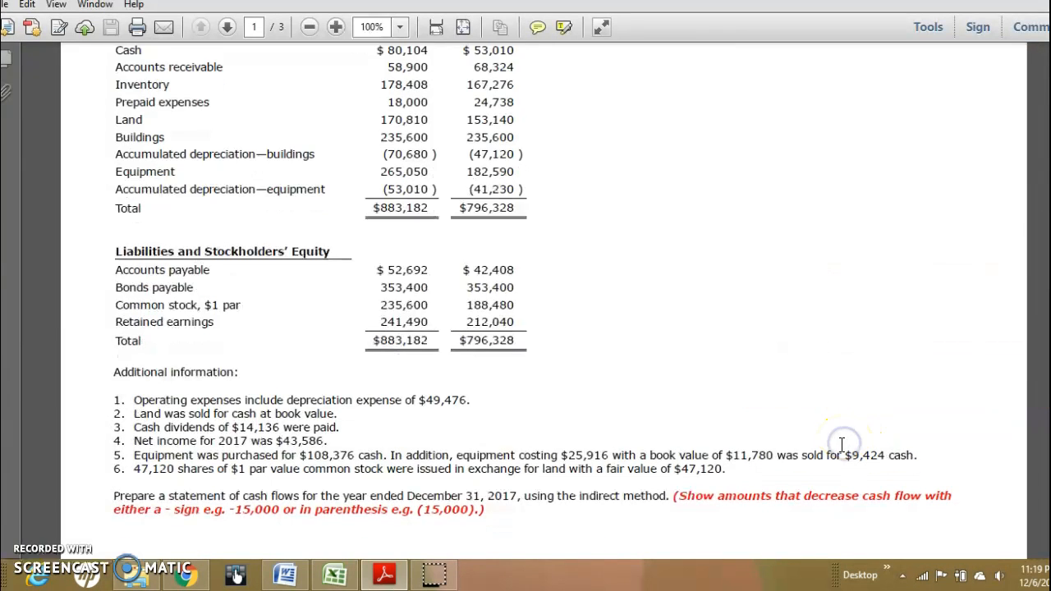
pyautogui.click(227, 27)
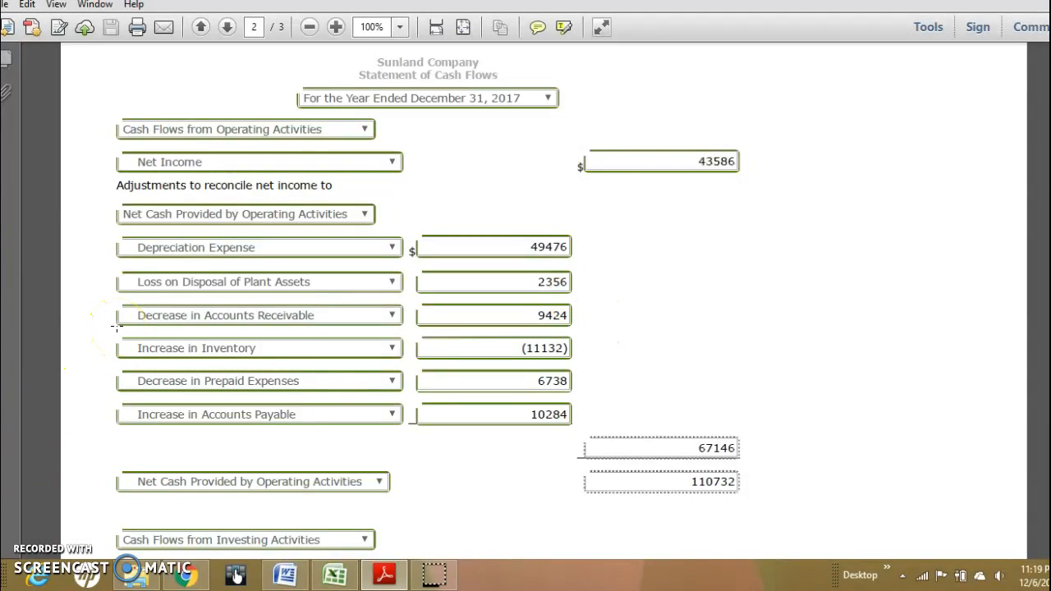
pyautogui.moveTo(632, 369)
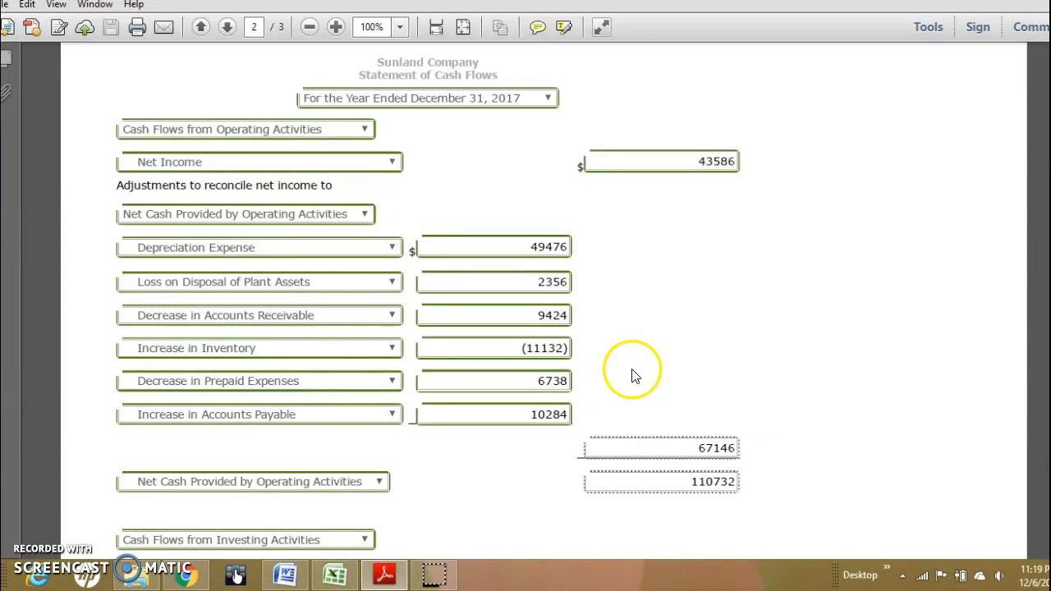
pyautogui.click(200, 27)
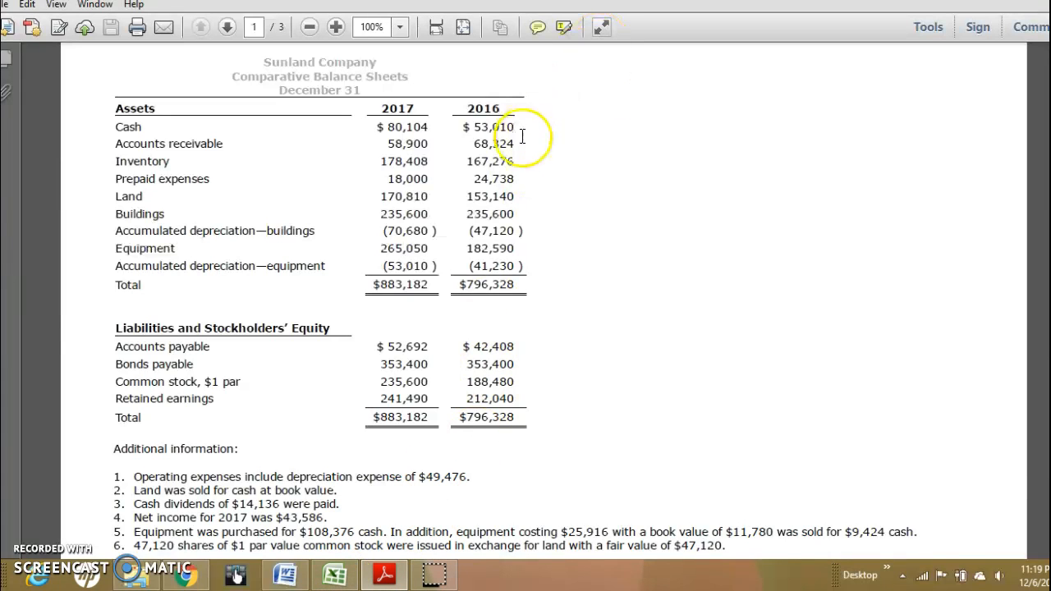
pyautogui.click(334, 573)
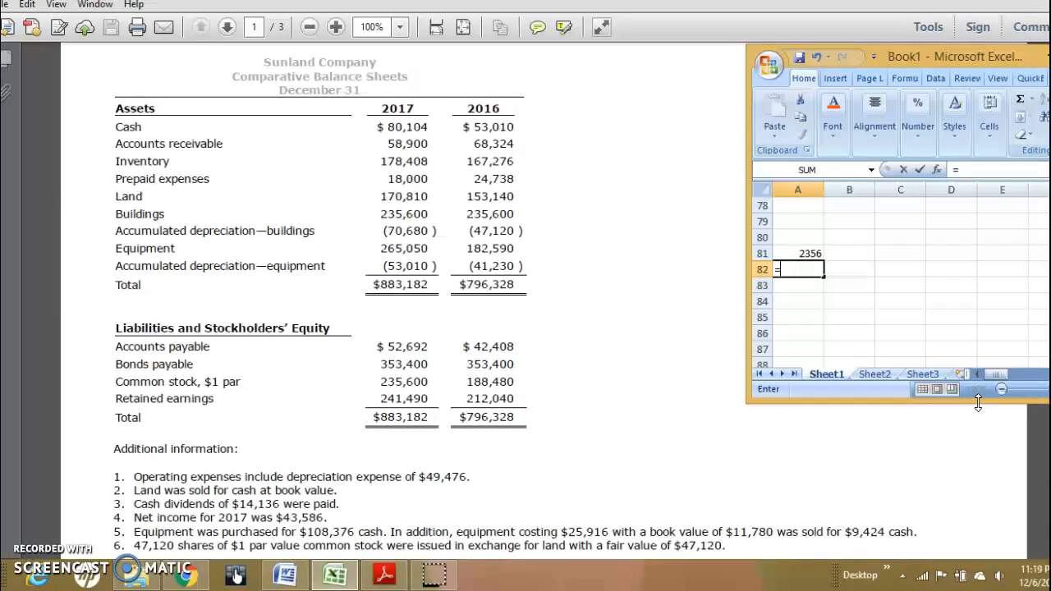
pyautogui.write('=68')
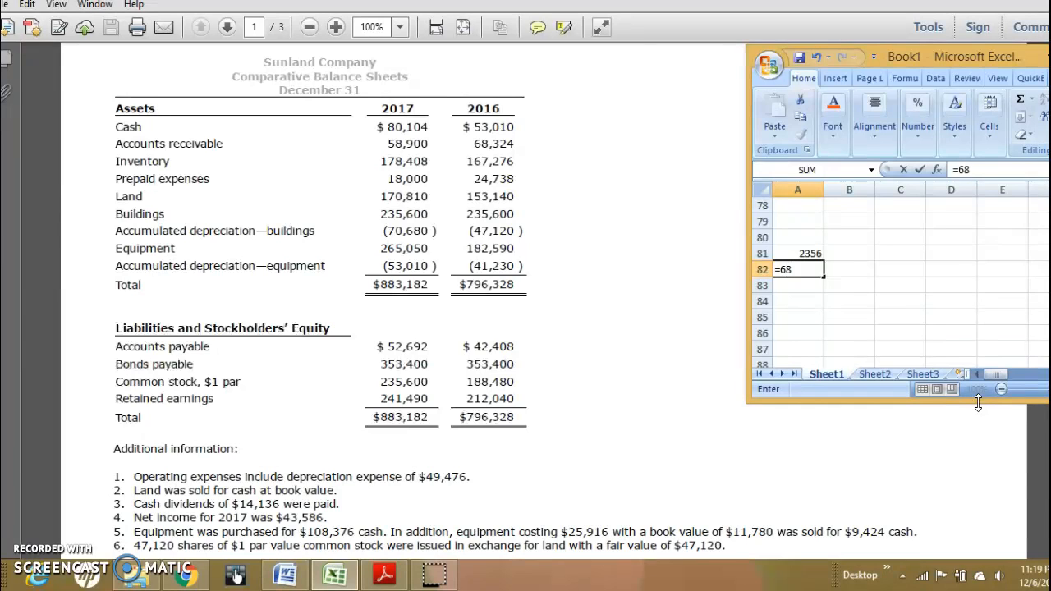
pyautogui.write('324-')
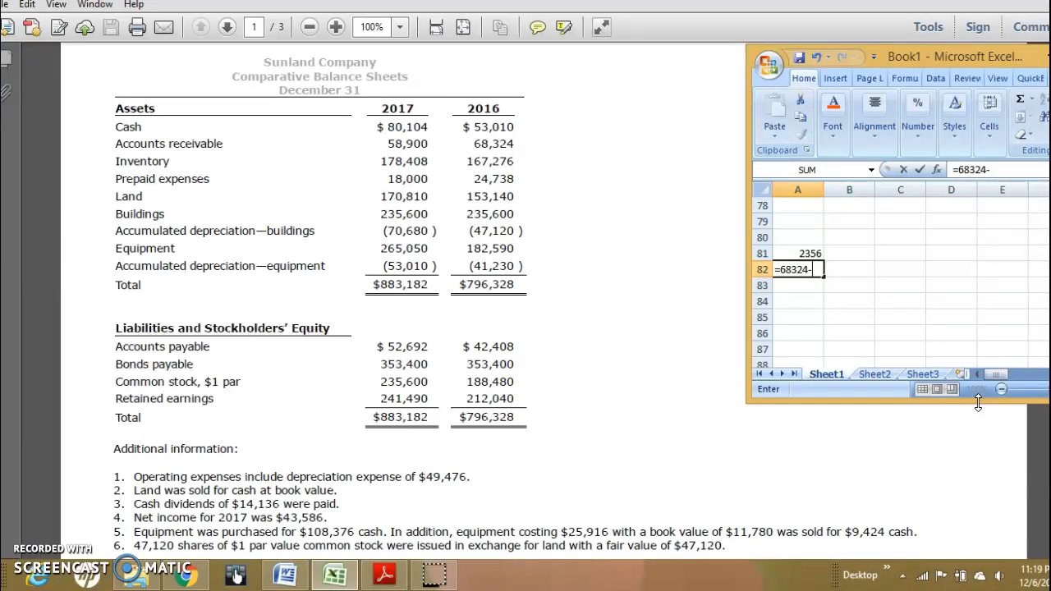
pyautogui.write('58900')
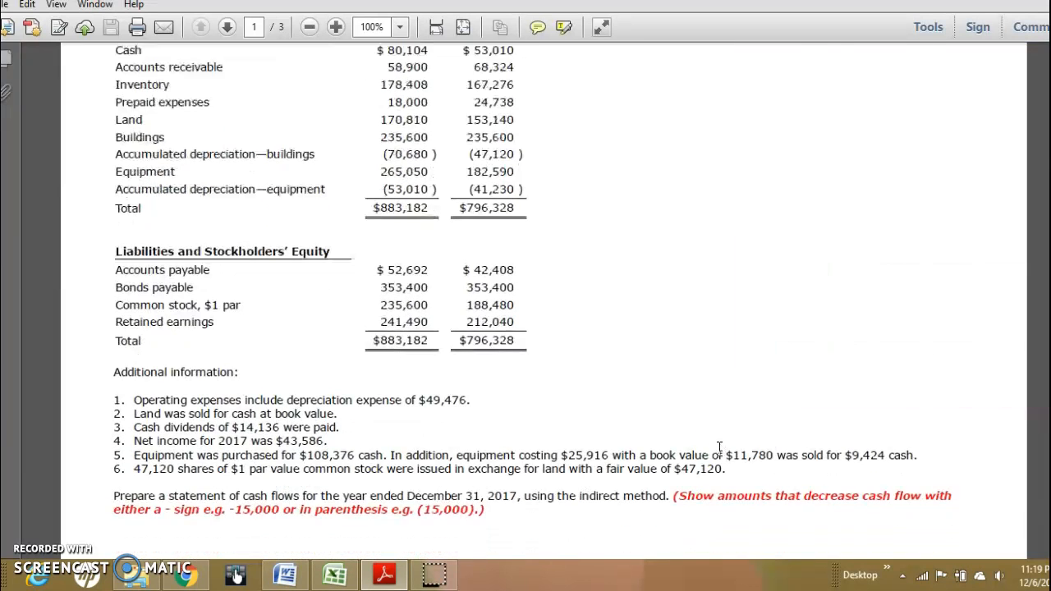
# - Check the cash flow statement on page 2, then return to the comparative balance sheets
pyautogui.click(227, 27)
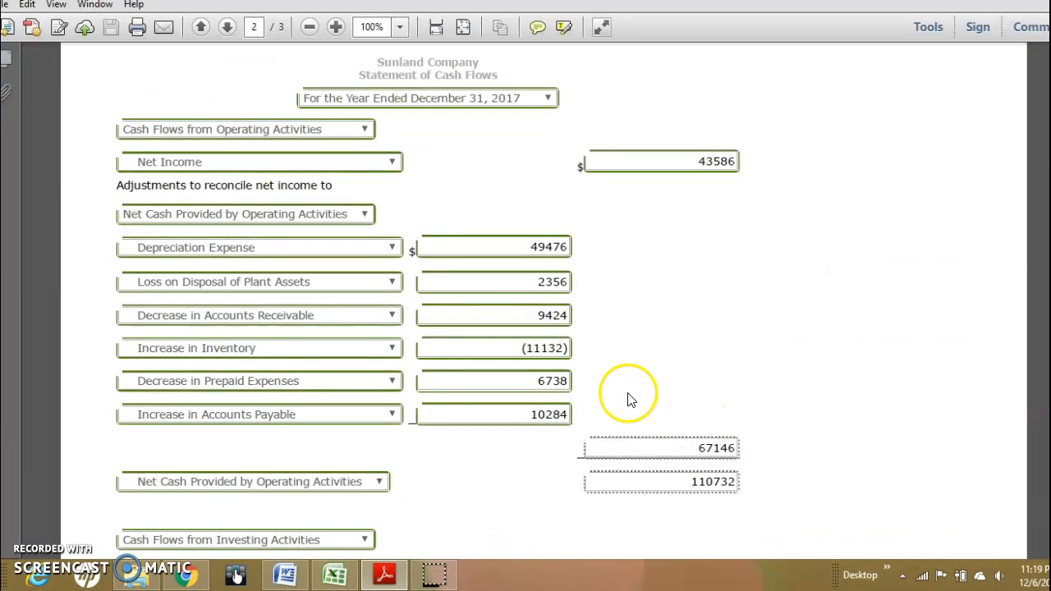
pyautogui.moveTo(425, 328)
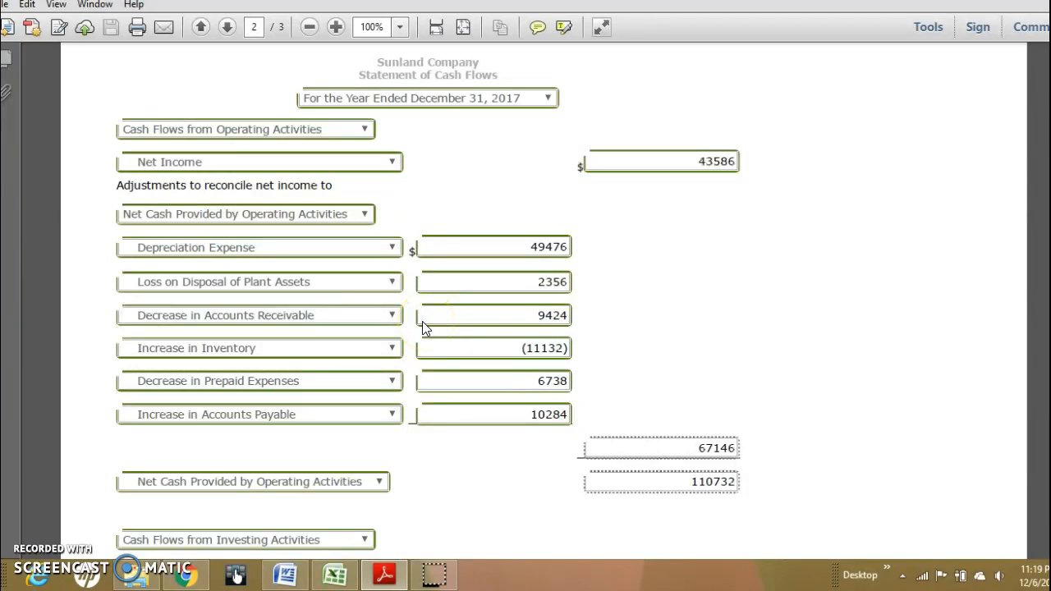
pyautogui.moveTo(587, 324)
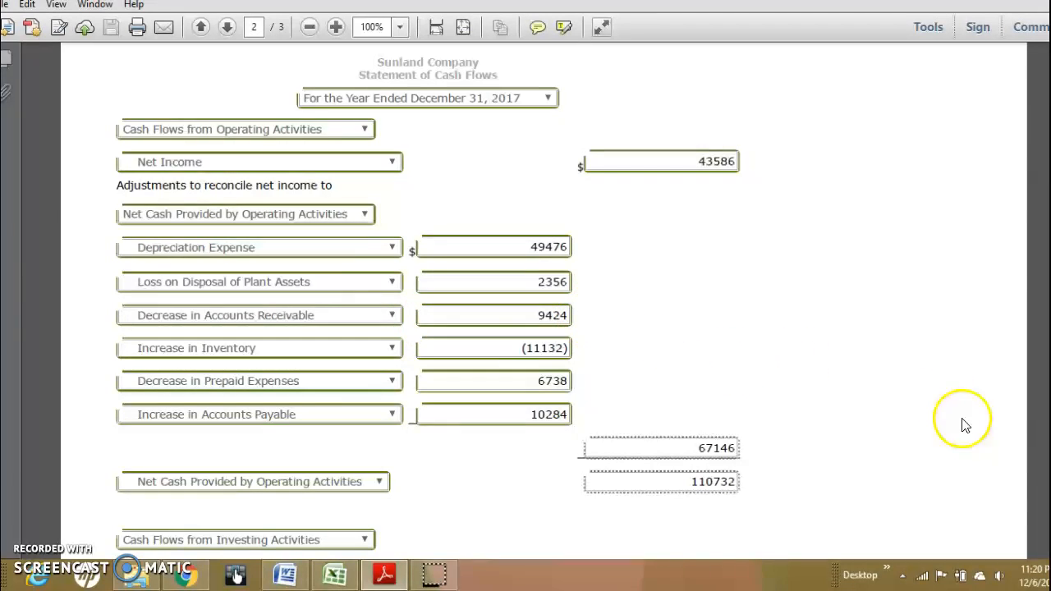
pyautogui.moveTo(105, 348)
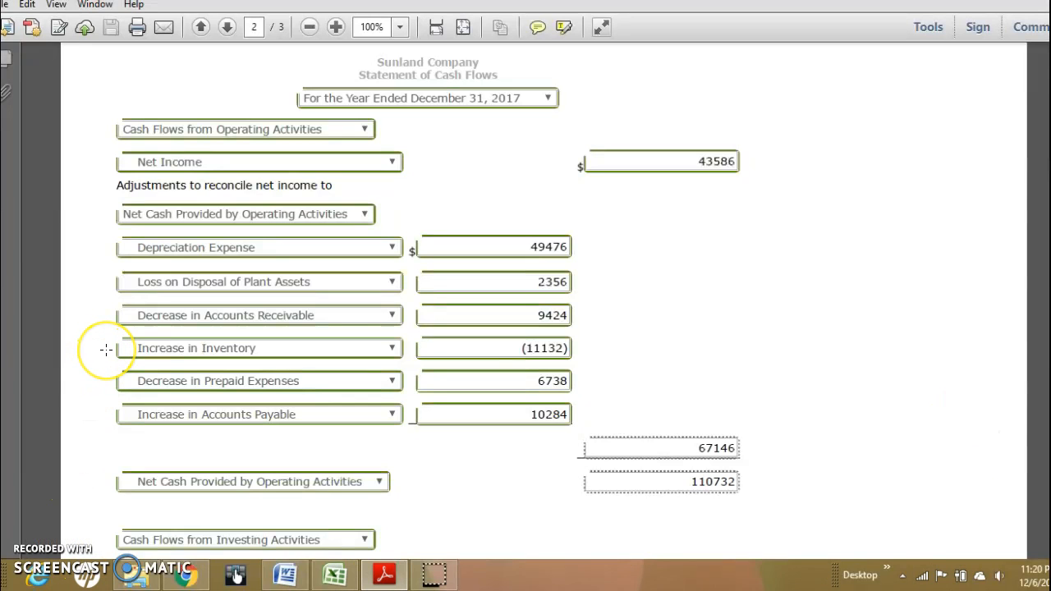
pyautogui.scroll(-3)
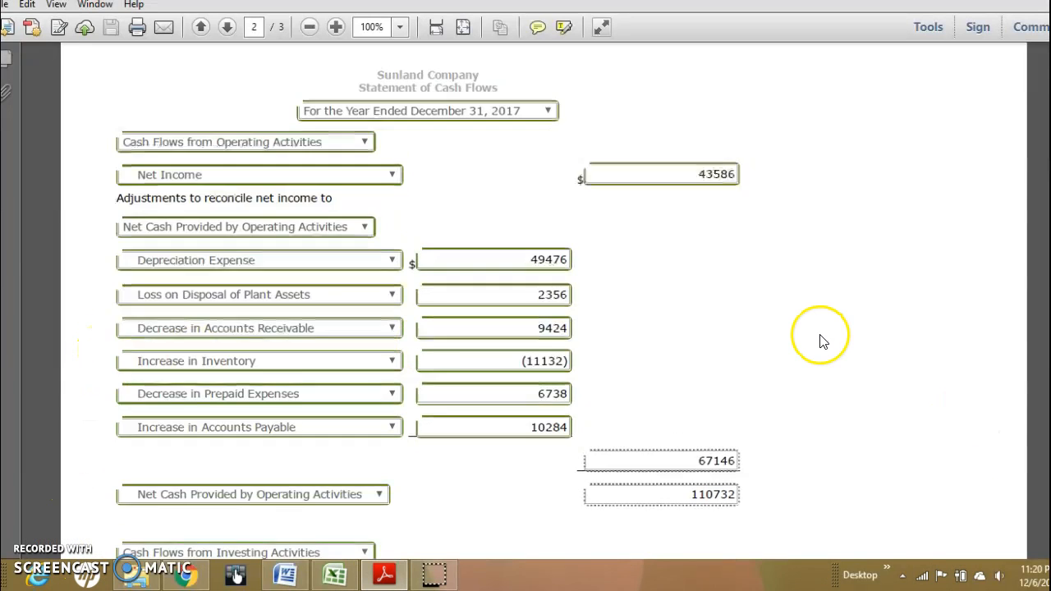
pyautogui.click(200, 28)
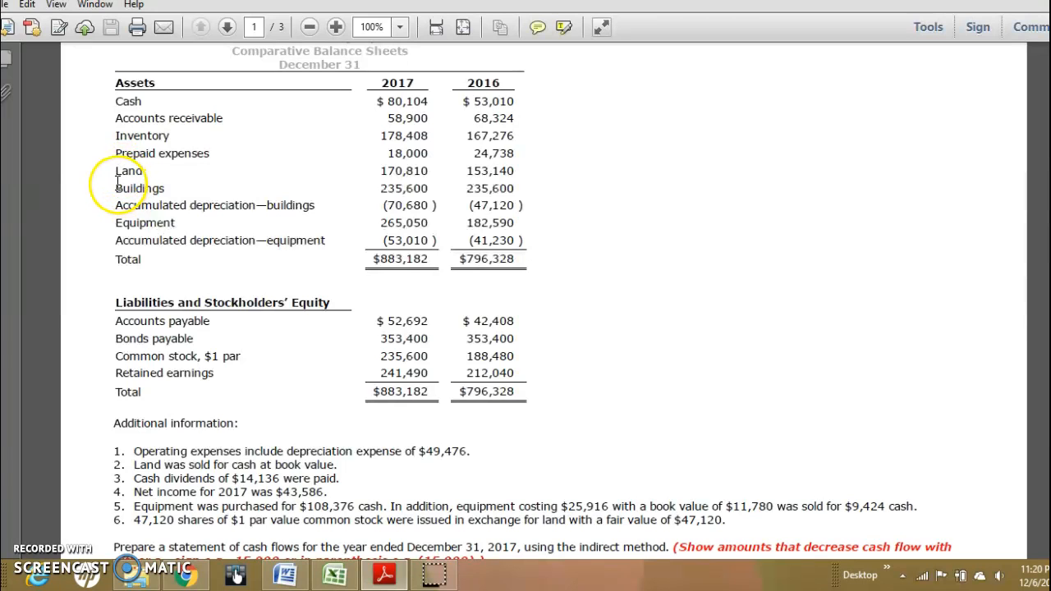
pyautogui.moveTo(523, 141)
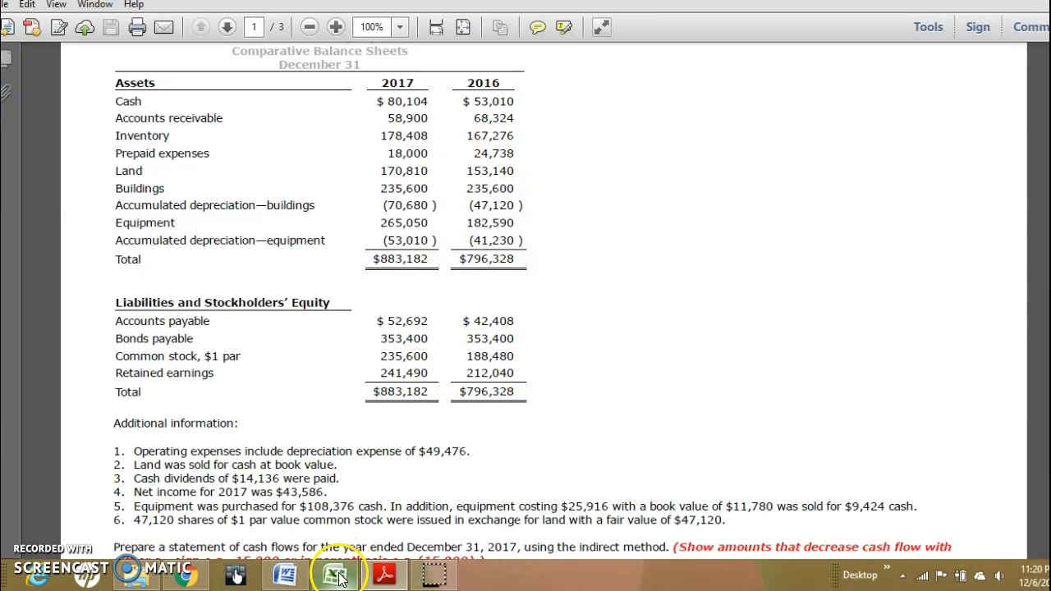
pyautogui.click(335, 573)
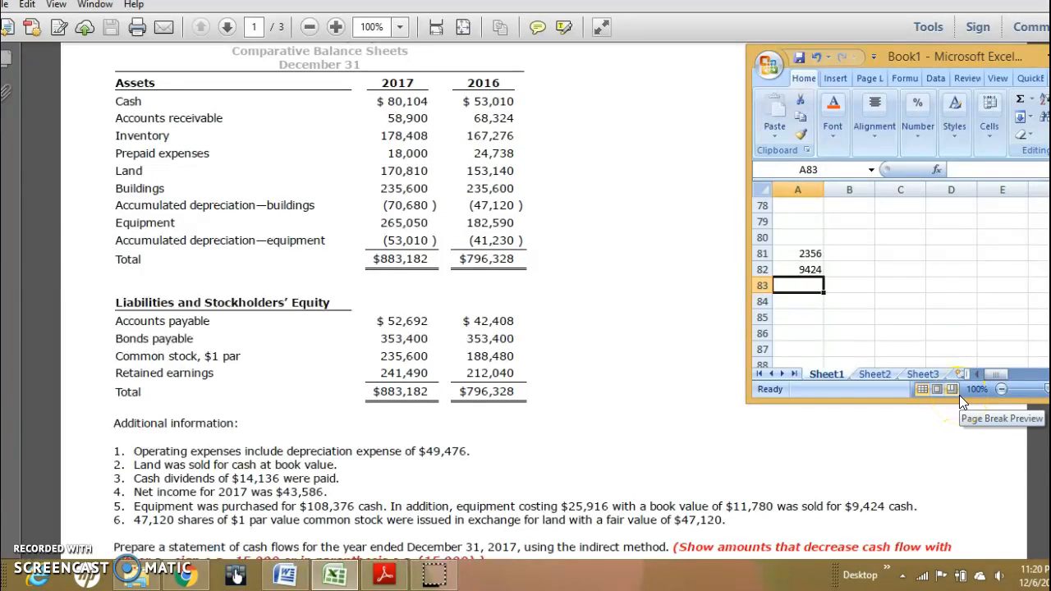
pyautogui.write('=')
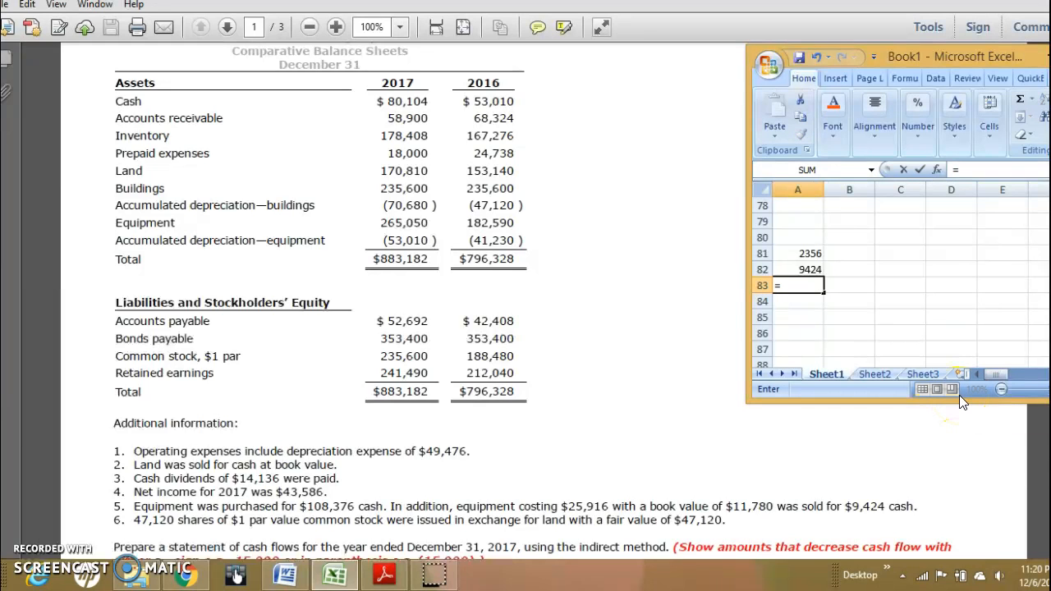
pyautogui.write('1784')
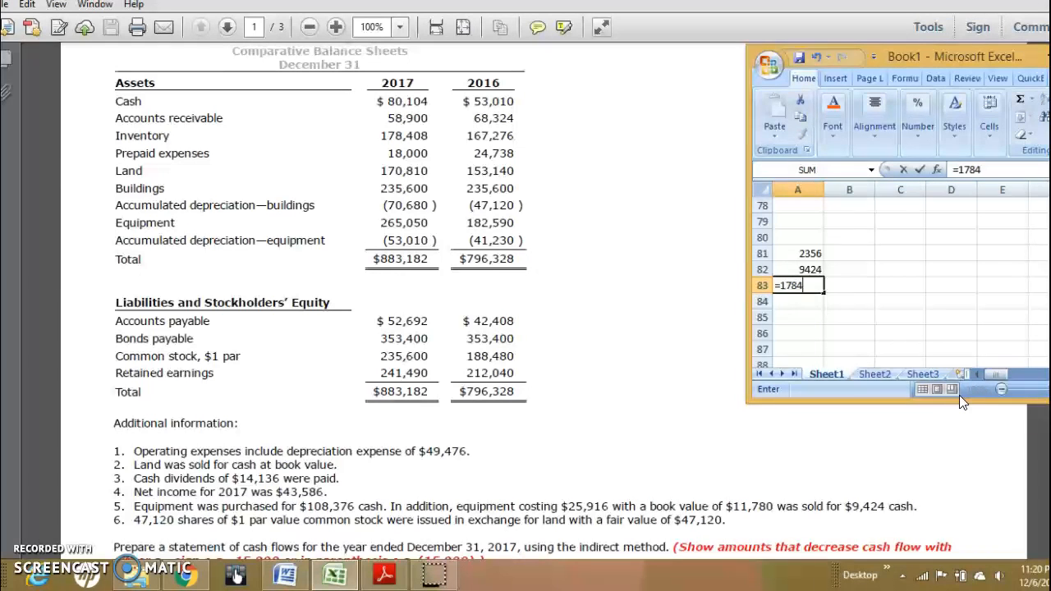
pyautogui.write('78408-')
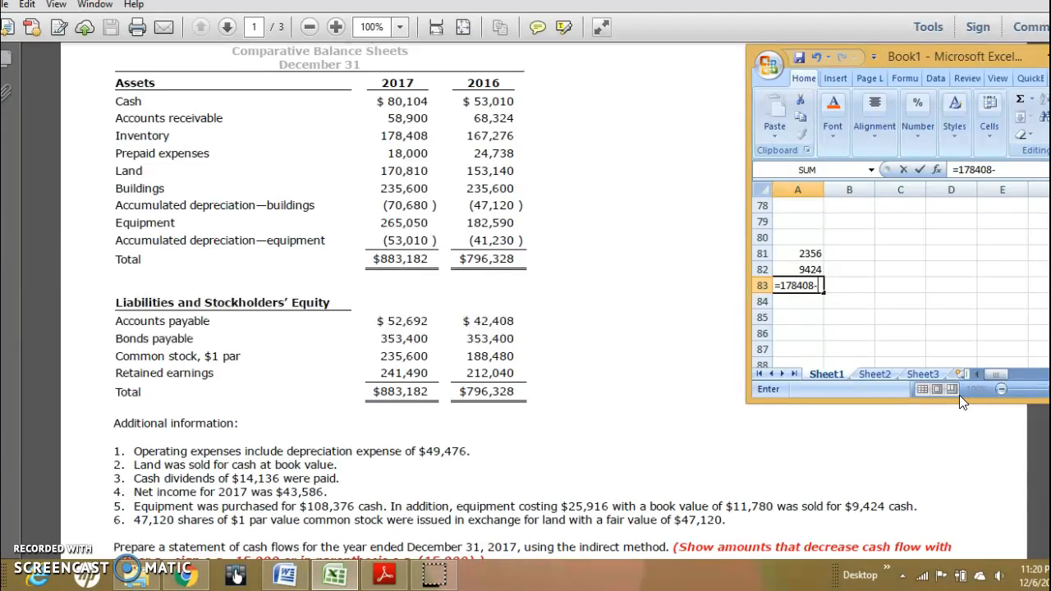
pyautogui.write('16')
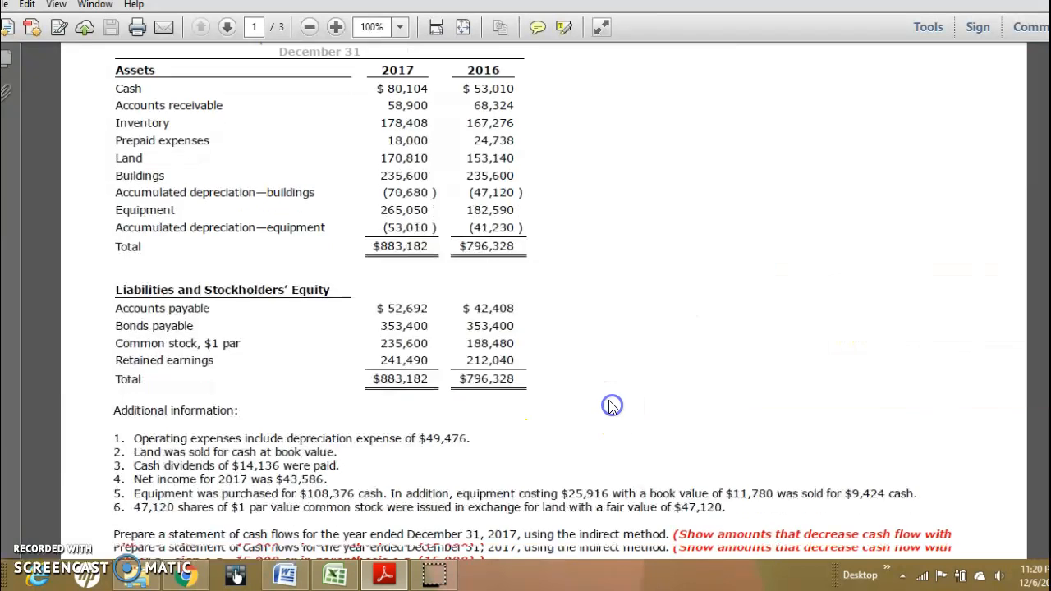
pyautogui.click(227, 27)
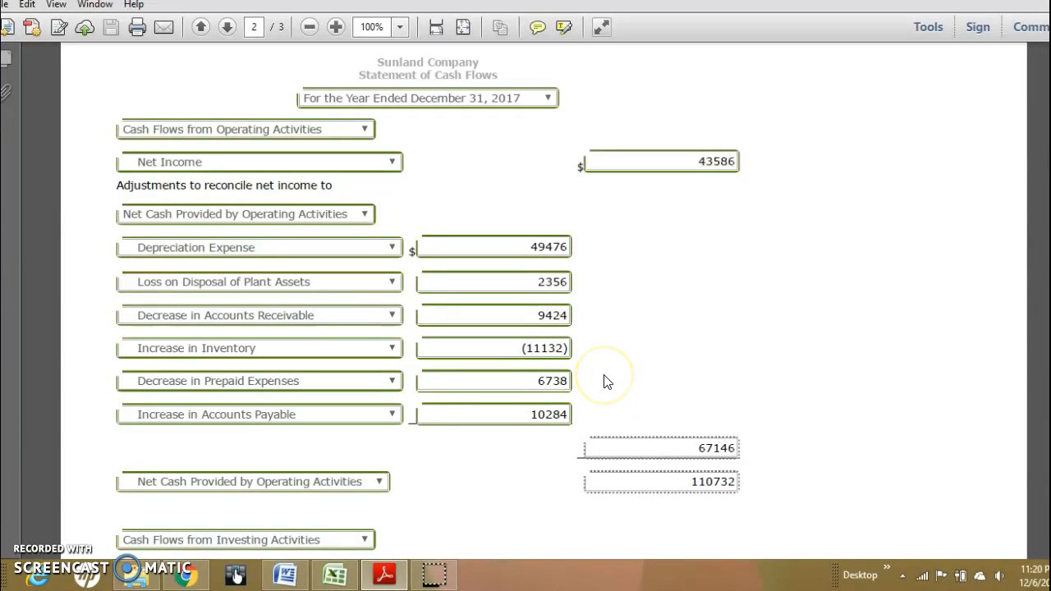
pyautogui.moveTo(606, 381)
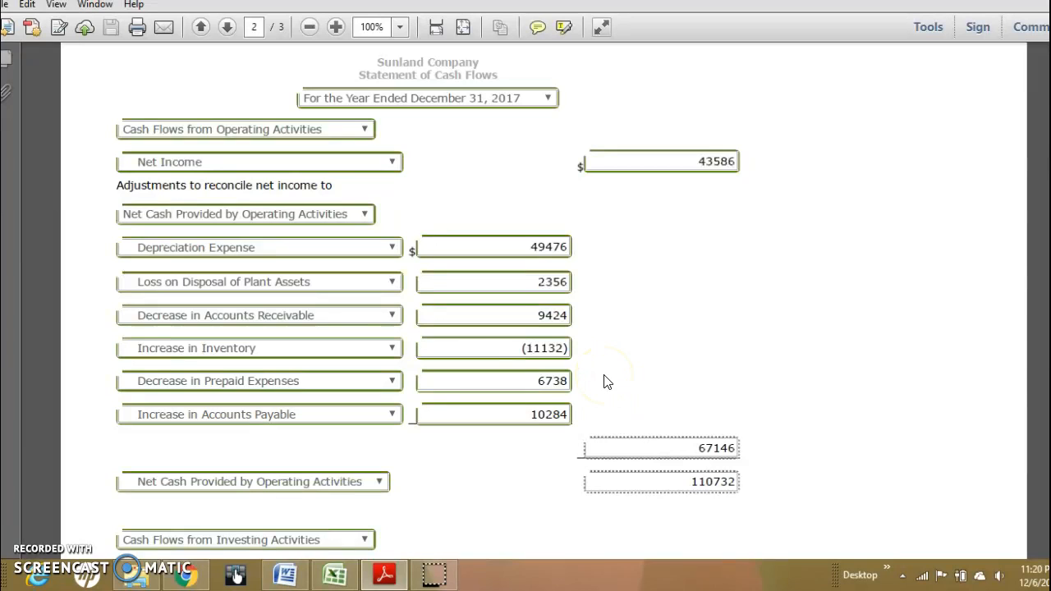
pyautogui.moveTo(100, 369)
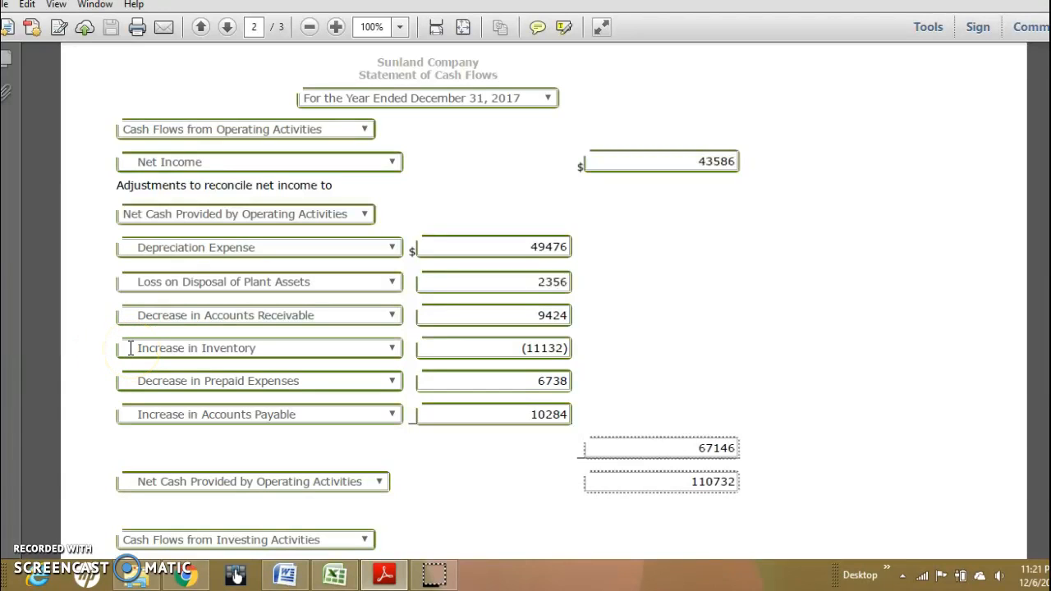
pyautogui.moveTo(97, 415)
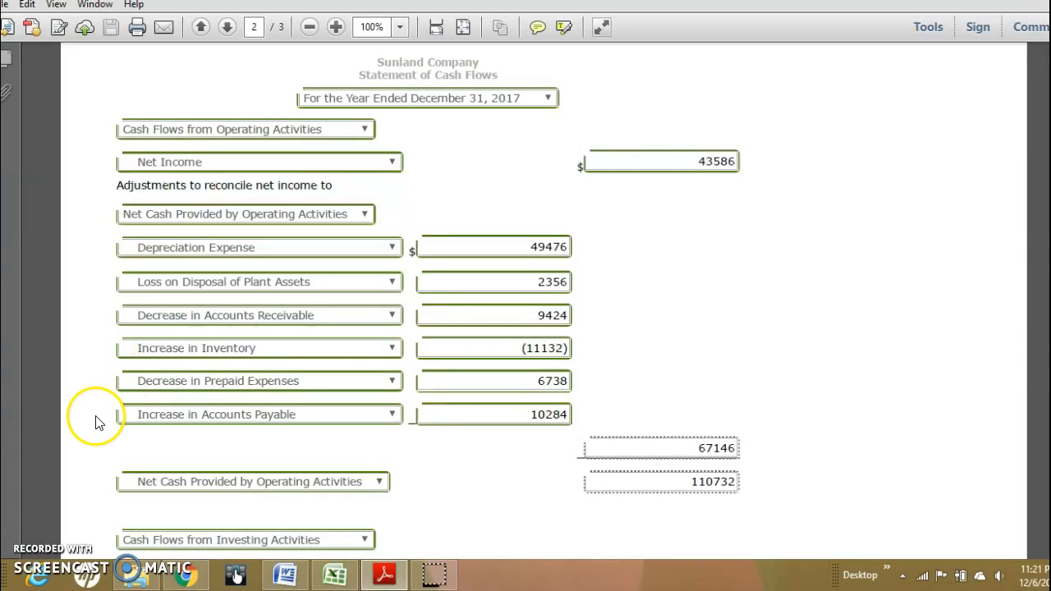
pyautogui.moveTo(90, 451)
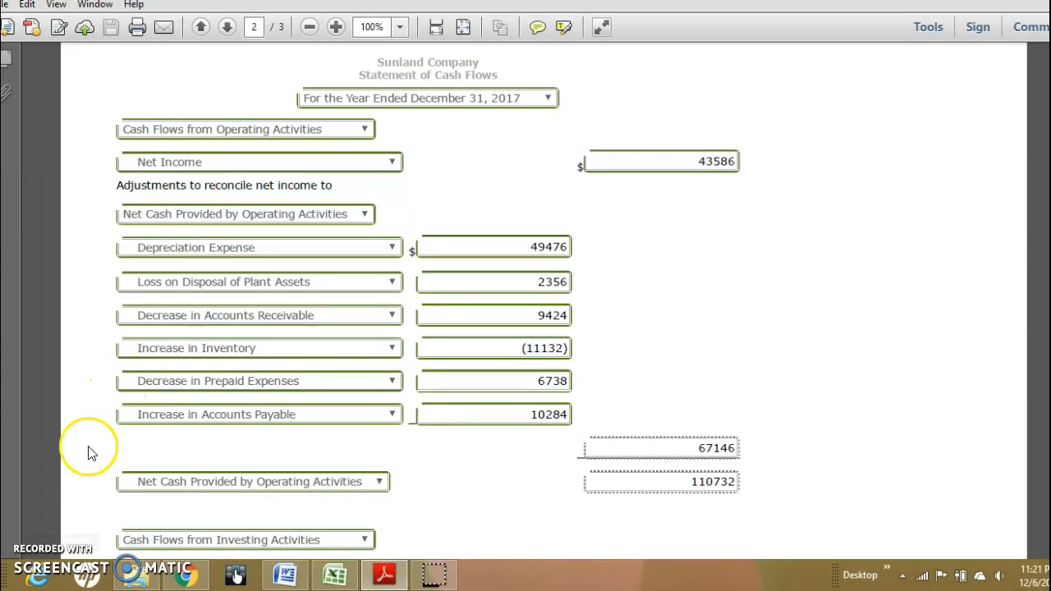
pyautogui.moveTo(205, 575)
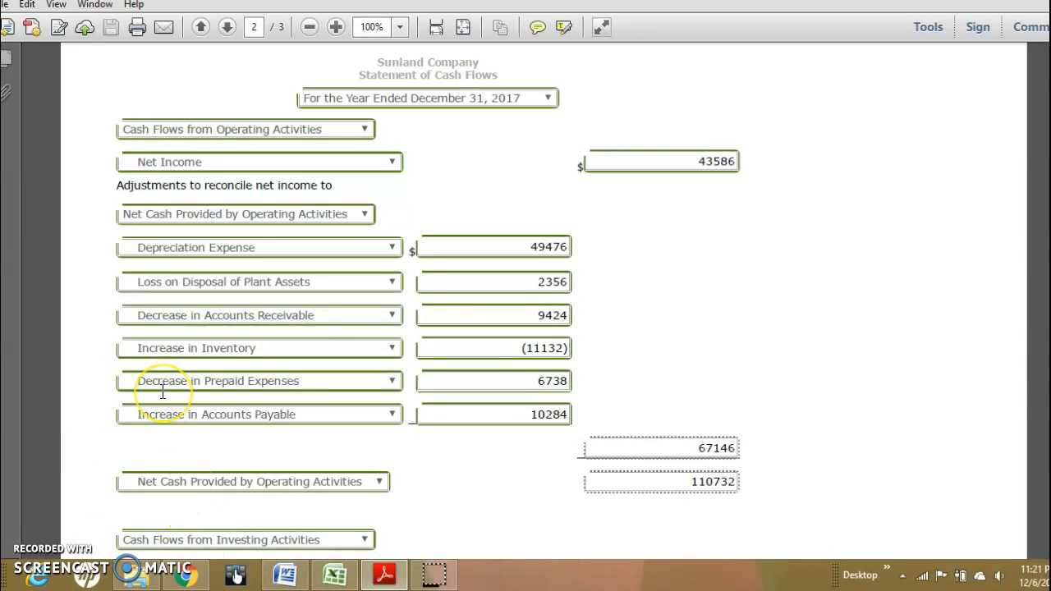
pyautogui.moveTo(762, 359)
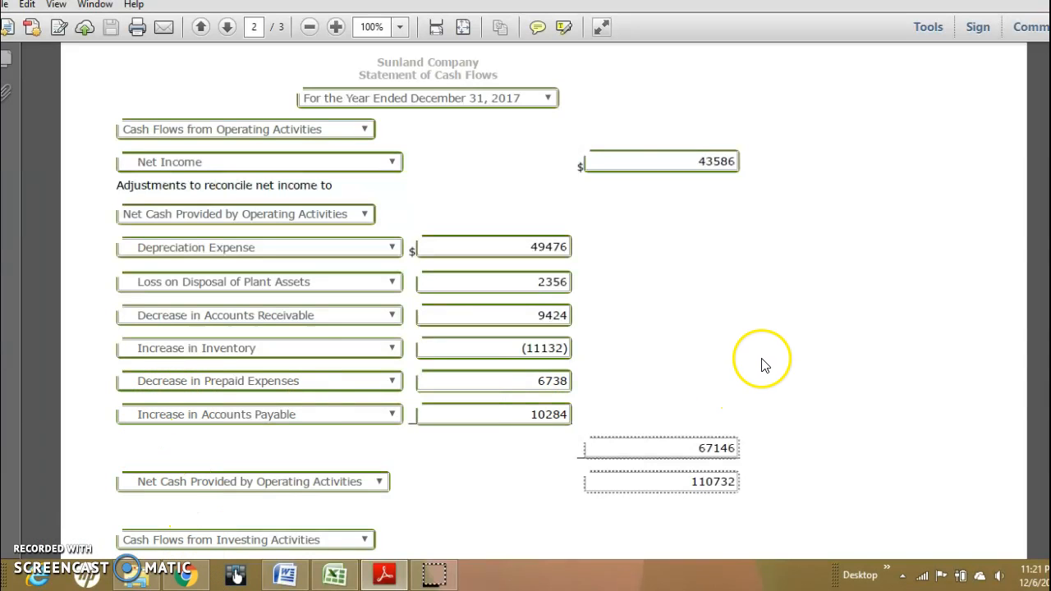
pyautogui.click(200, 27)
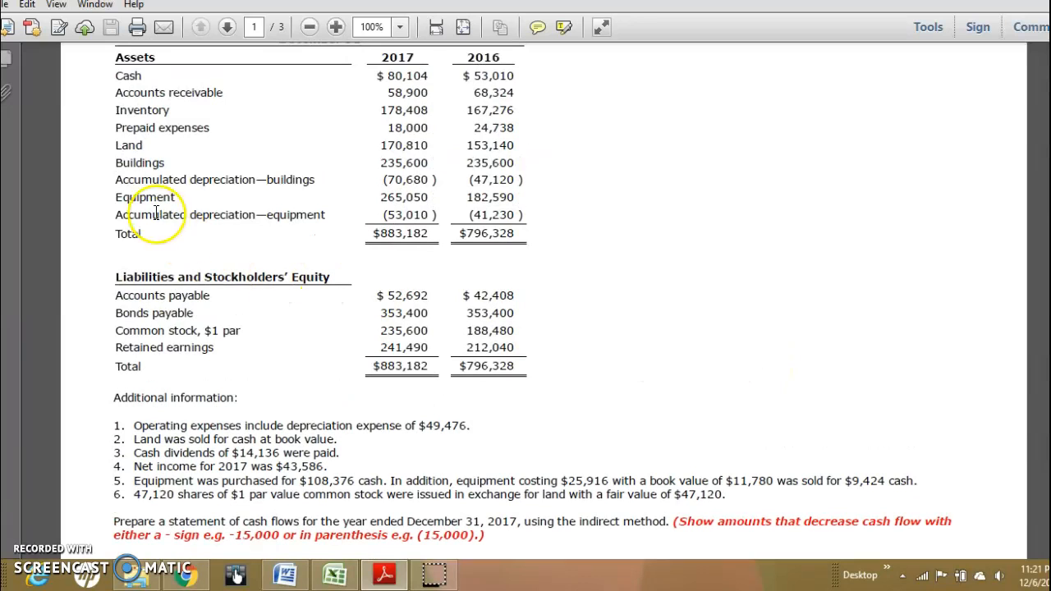
pyautogui.moveTo(114, 214)
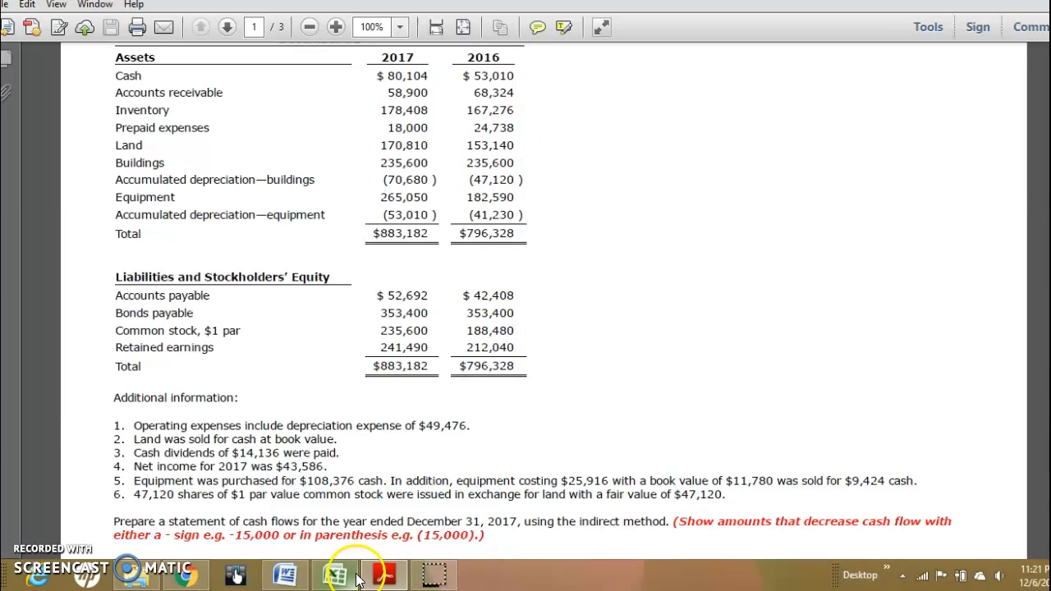
pyautogui.click(334, 574)
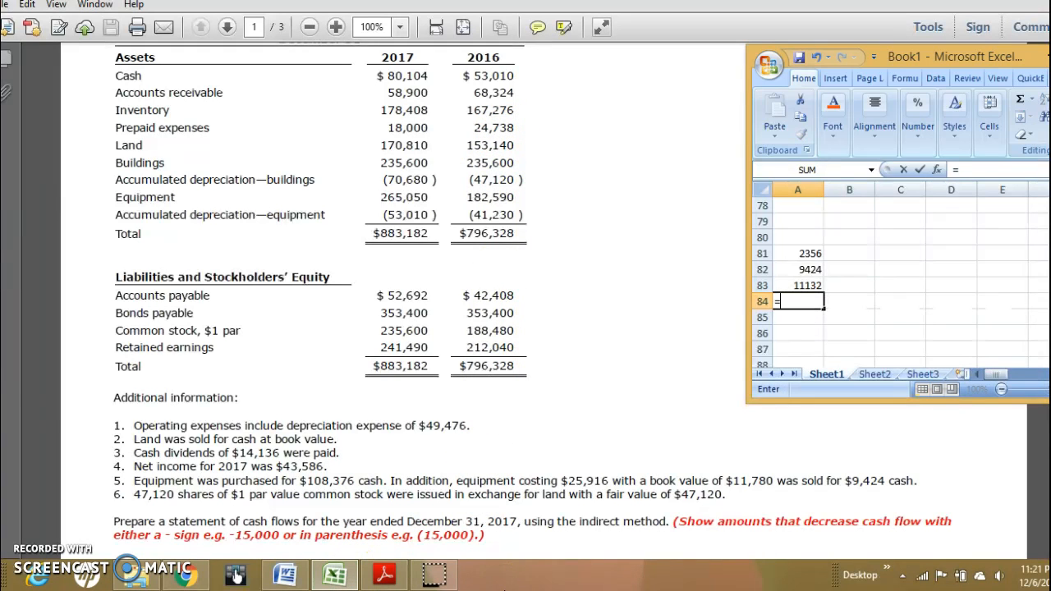
pyautogui.write('24738')
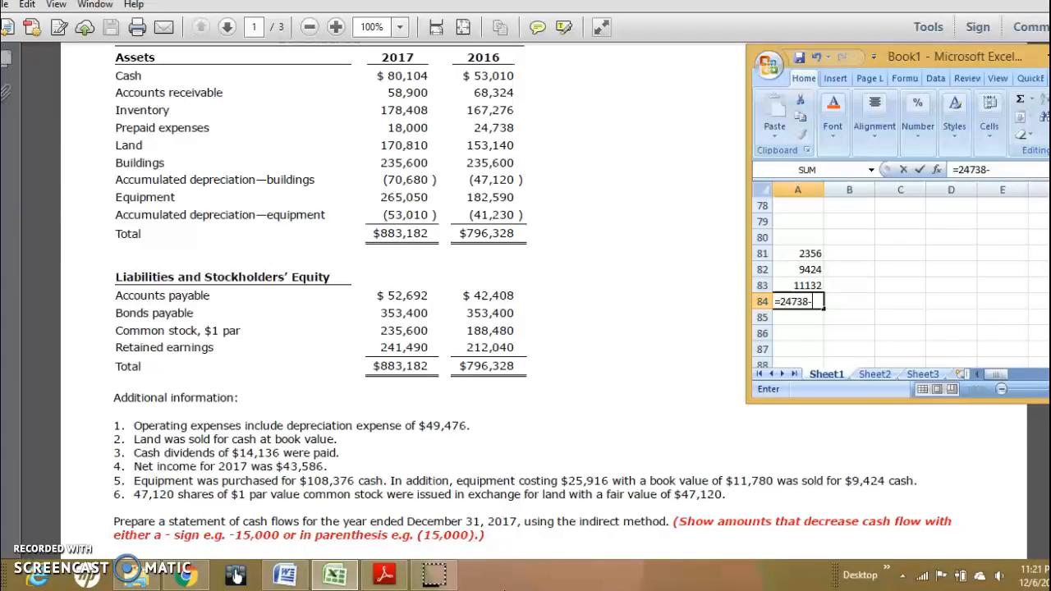
pyautogui.write('-1800')
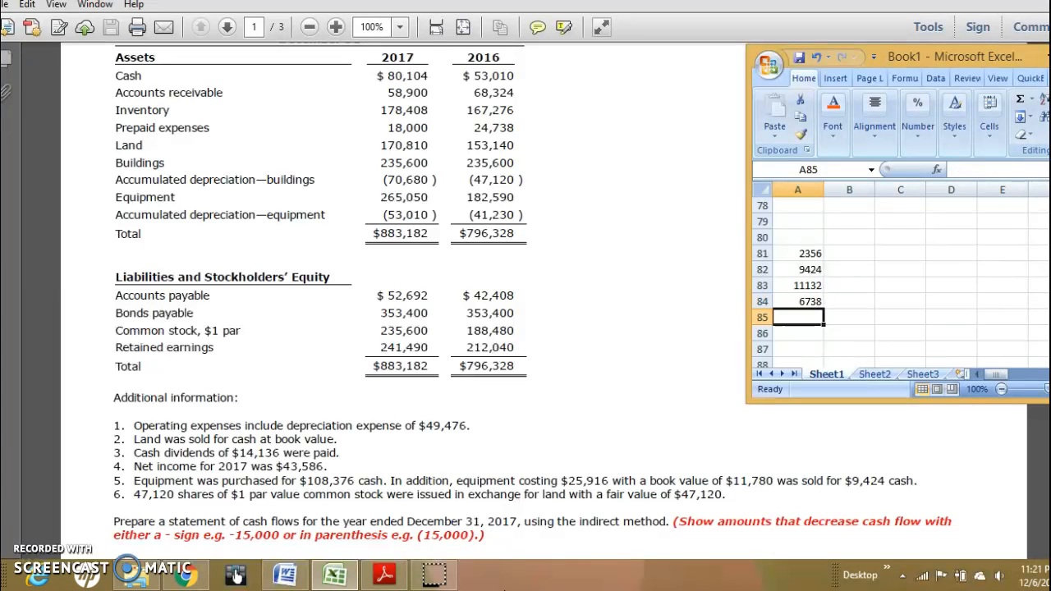
pyautogui.moveTo(599, 460)
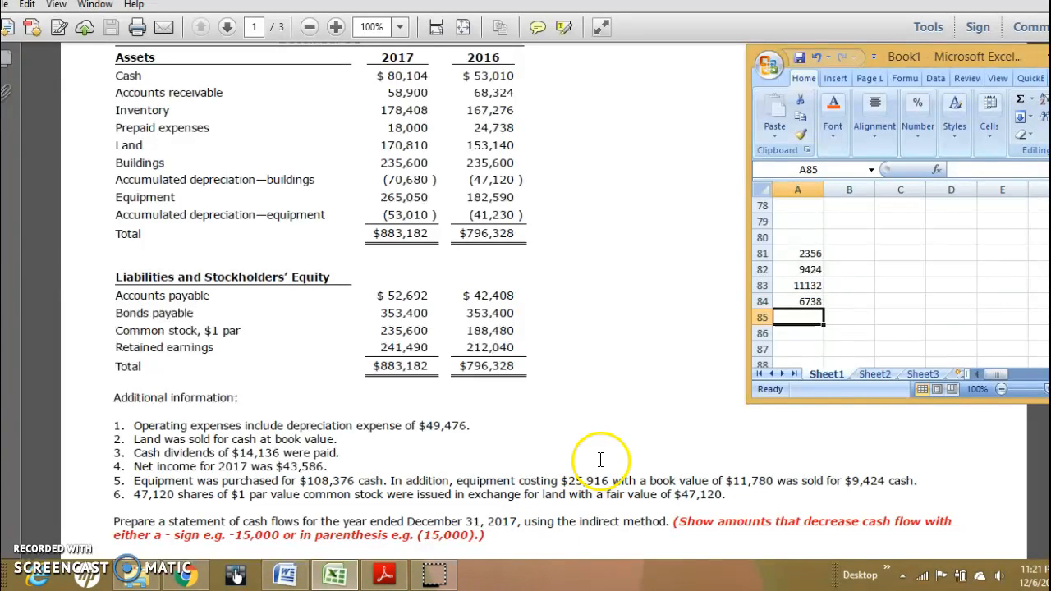
pyautogui.click(226, 28)
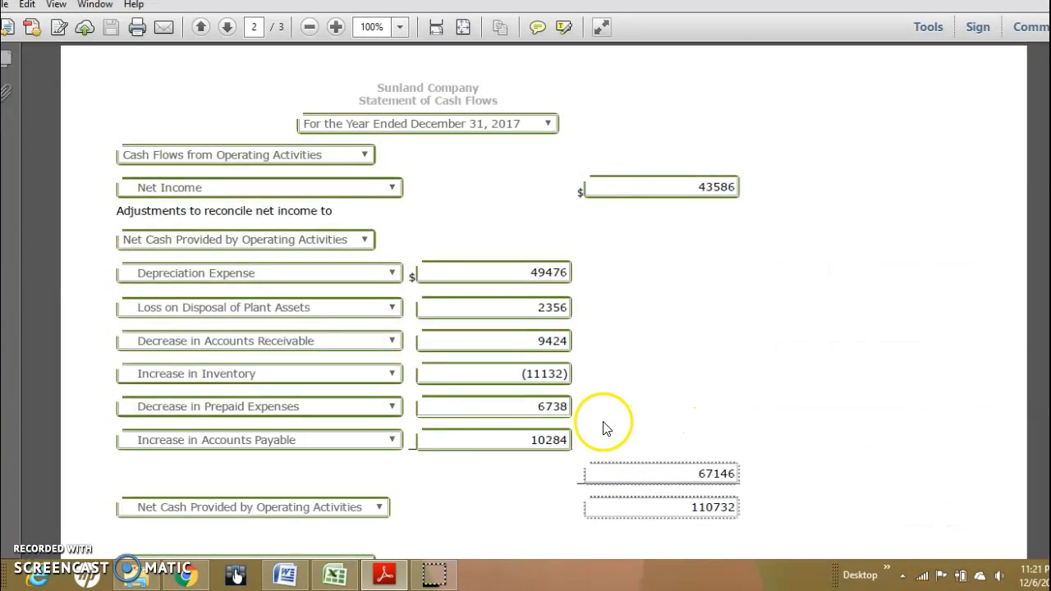
pyautogui.moveTo(665, 419)
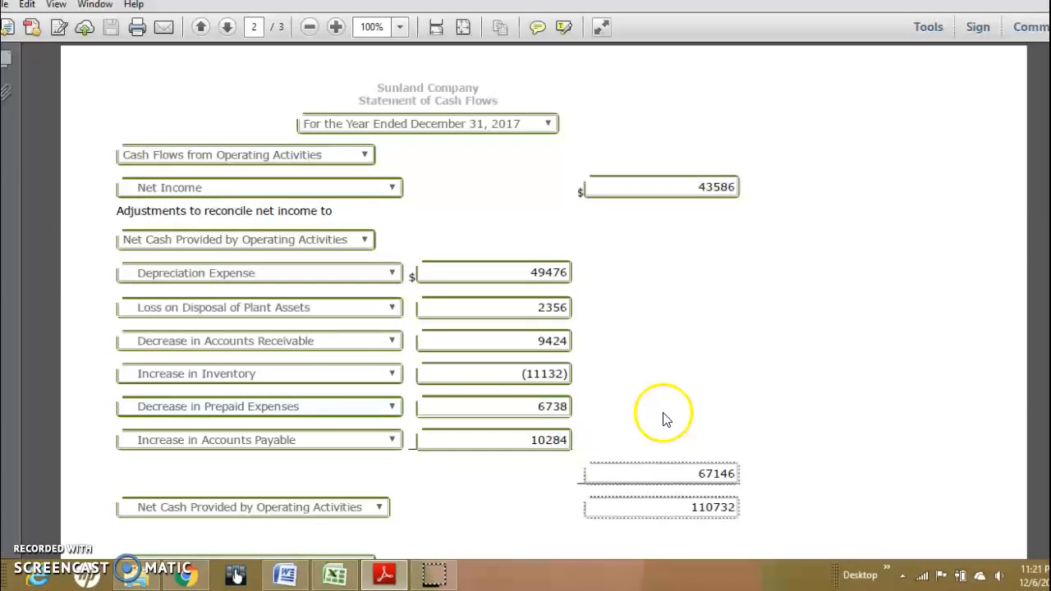
pyautogui.moveTo(743, 403)
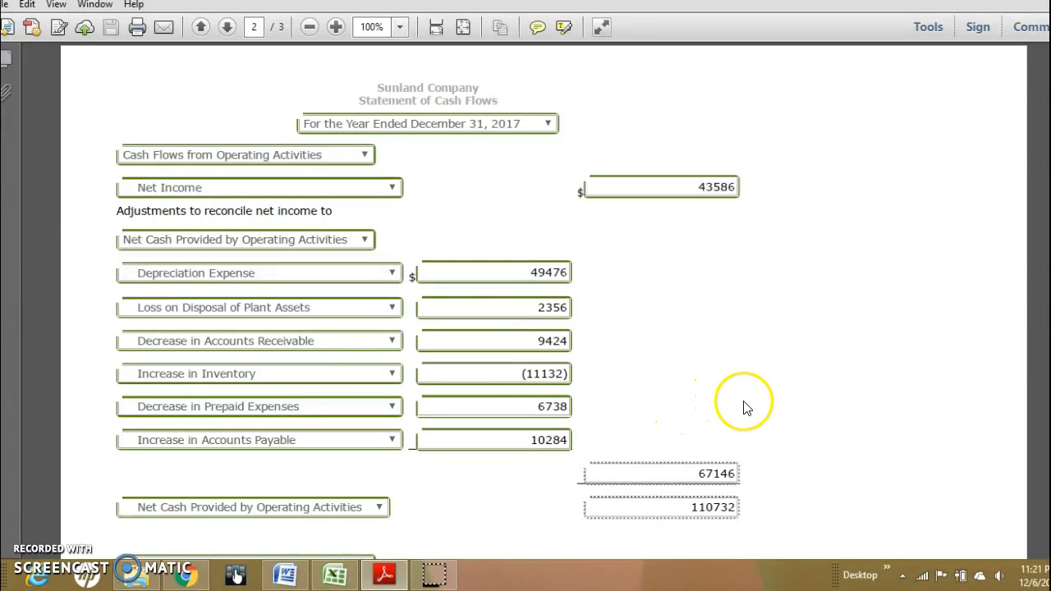
# - Go back to page 1 showing the 2017 and 2016 balance sheet figures
pyautogui.click(202, 27)
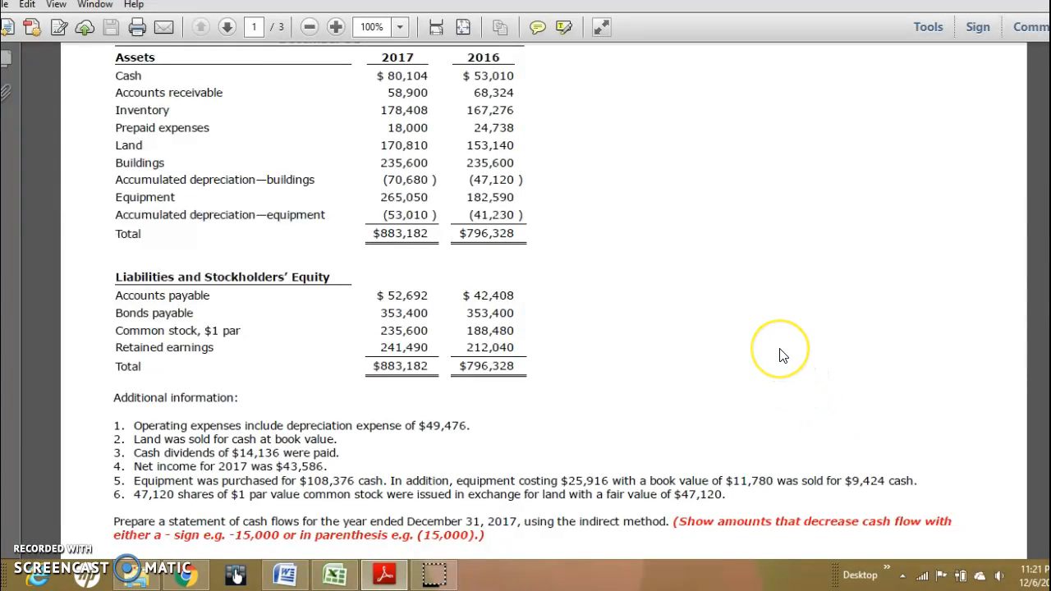
pyautogui.moveTo(771, 353)
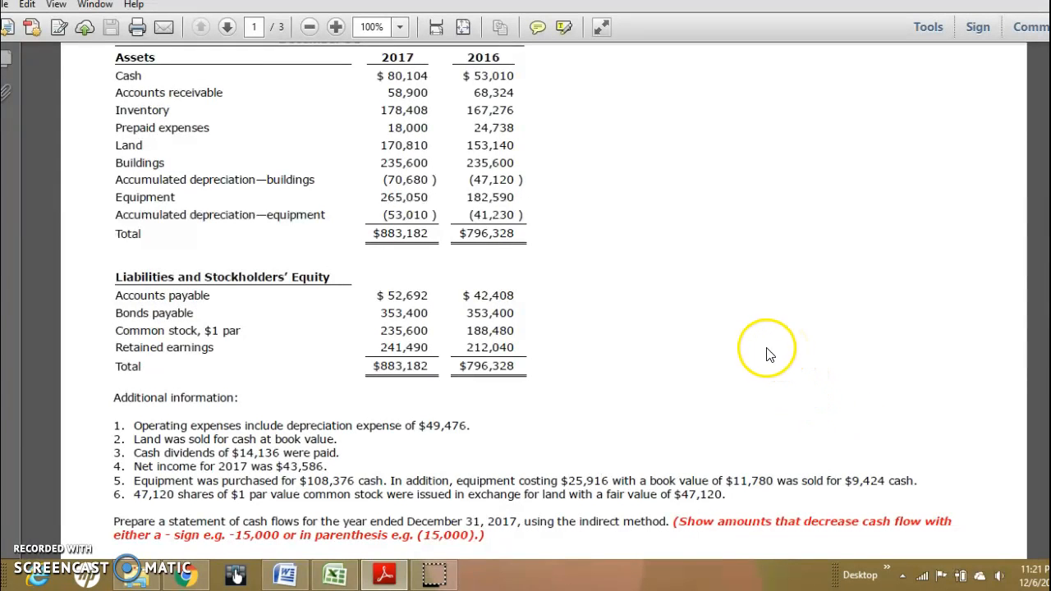
pyautogui.moveTo(41, 283)
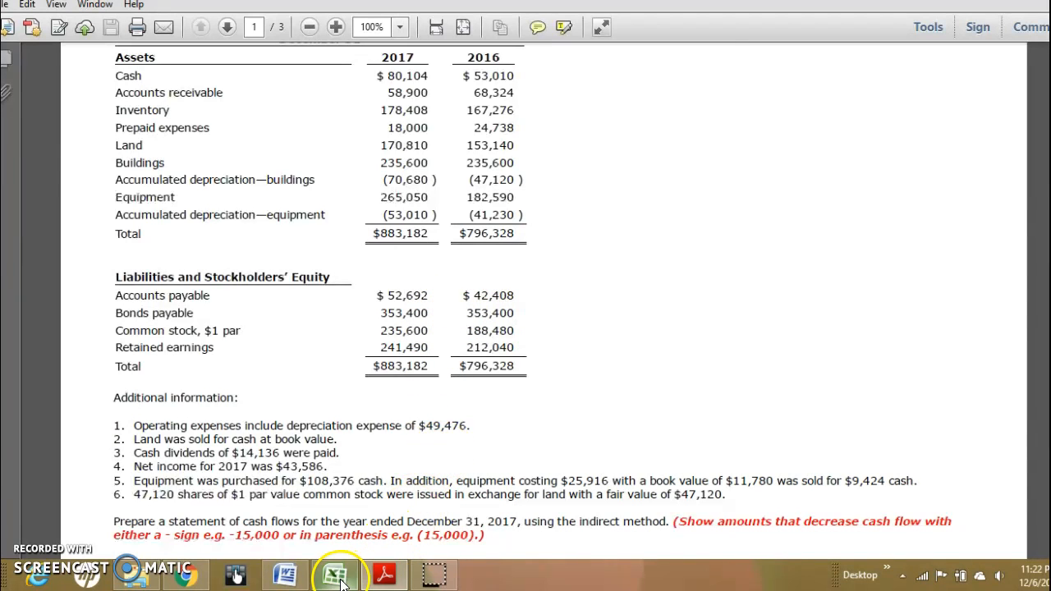
pyautogui.click(337, 573)
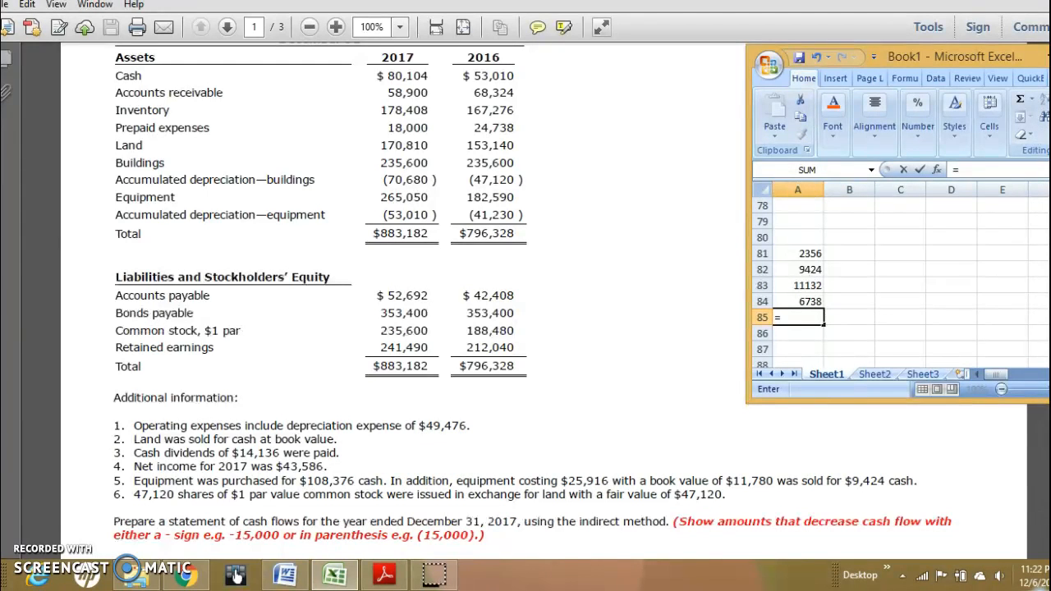
pyautogui.write('52692-')
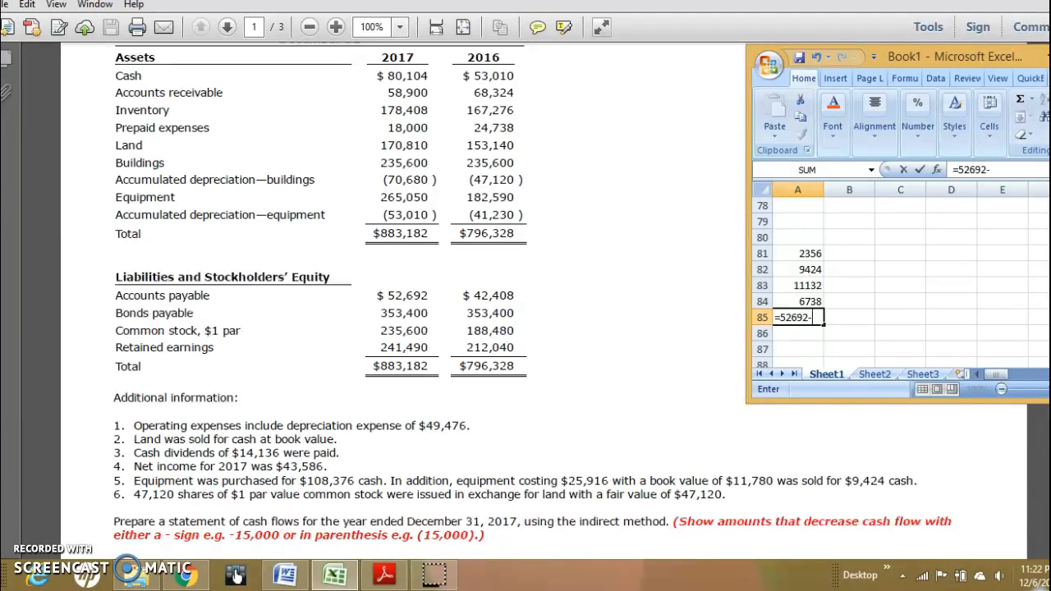
pyautogui.write('-42')
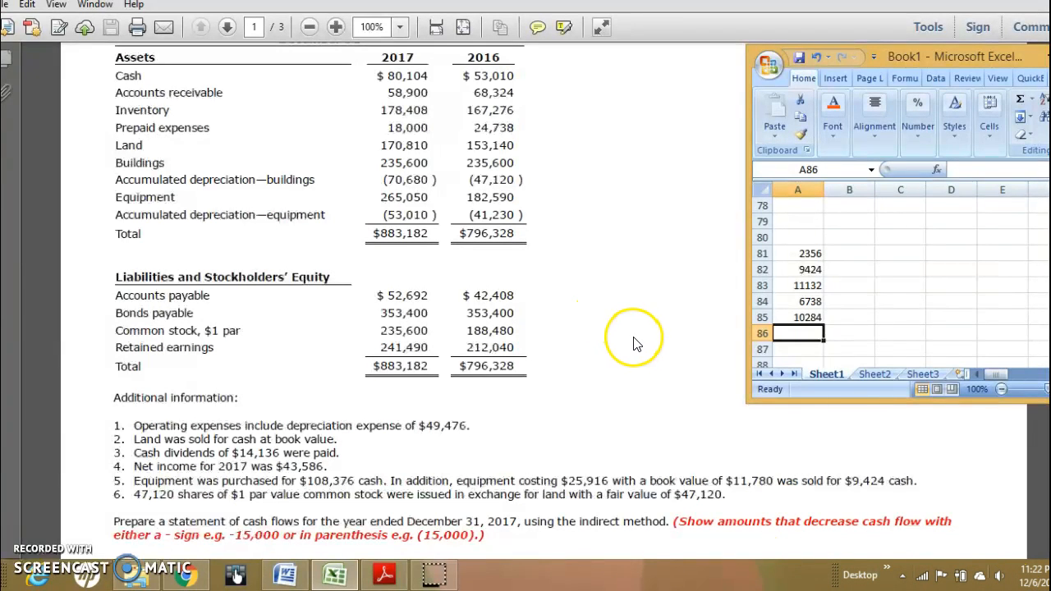
pyautogui.click(226, 27)
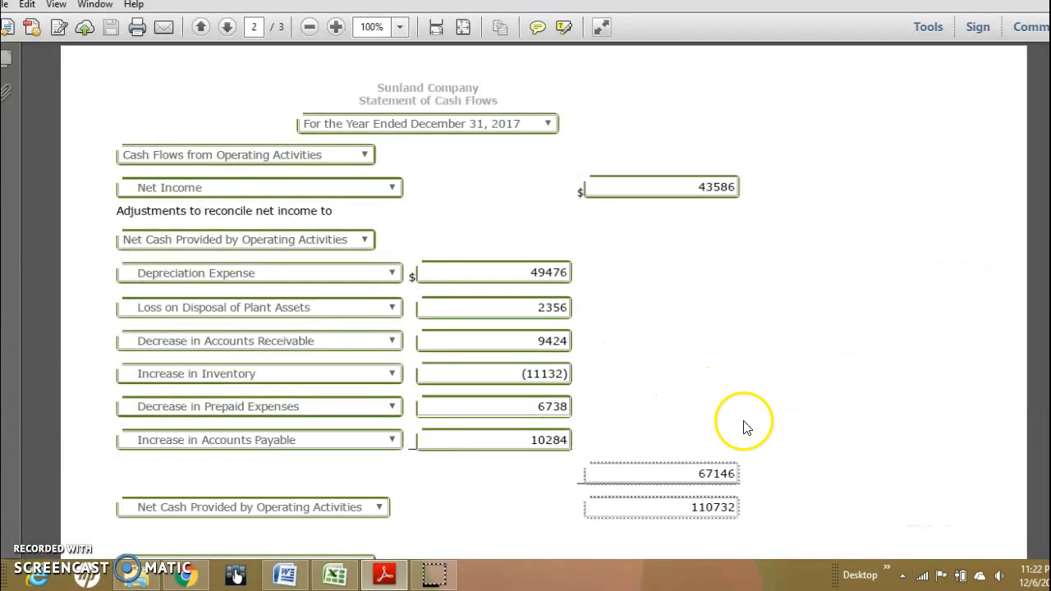
pyautogui.moveTo(710, 436)
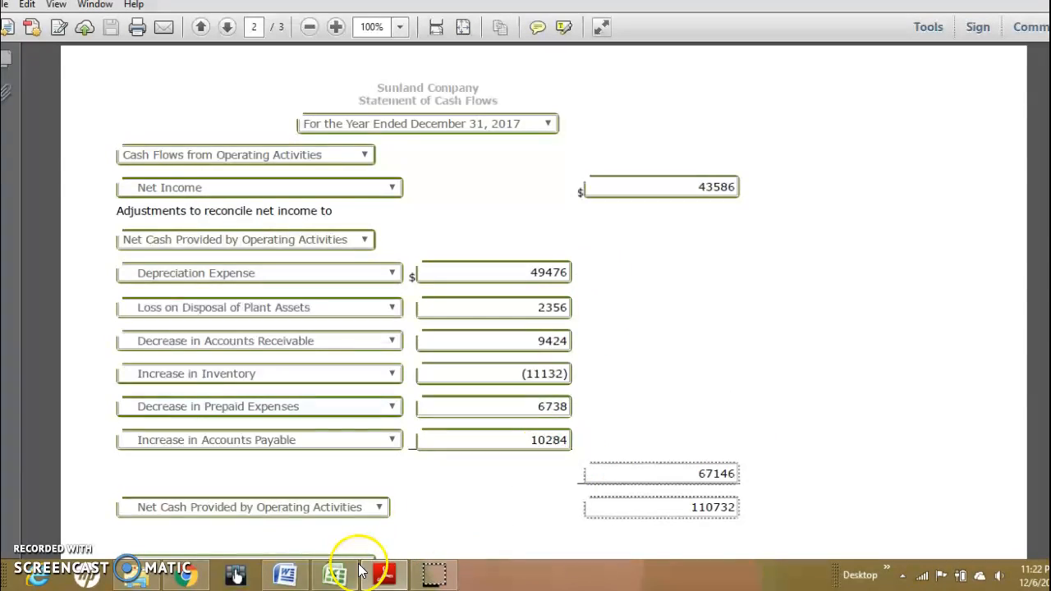
# - In Excel, begin the C81 adjustments formula =49476+2356+9424
pyautogui.click(334, 573)
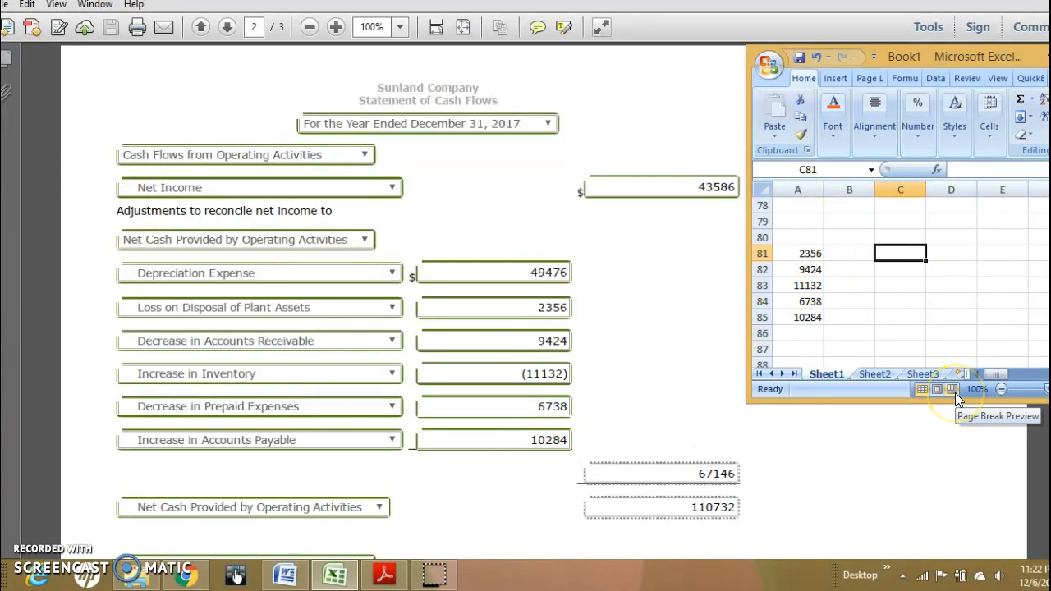
pyautogui.write('=')
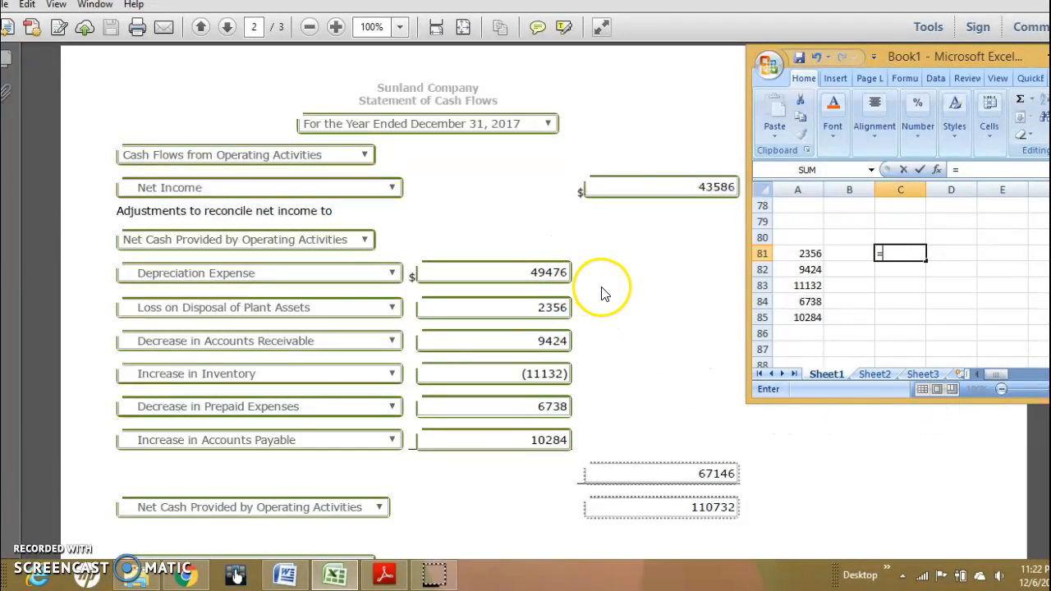
pyautogui.write('49476')
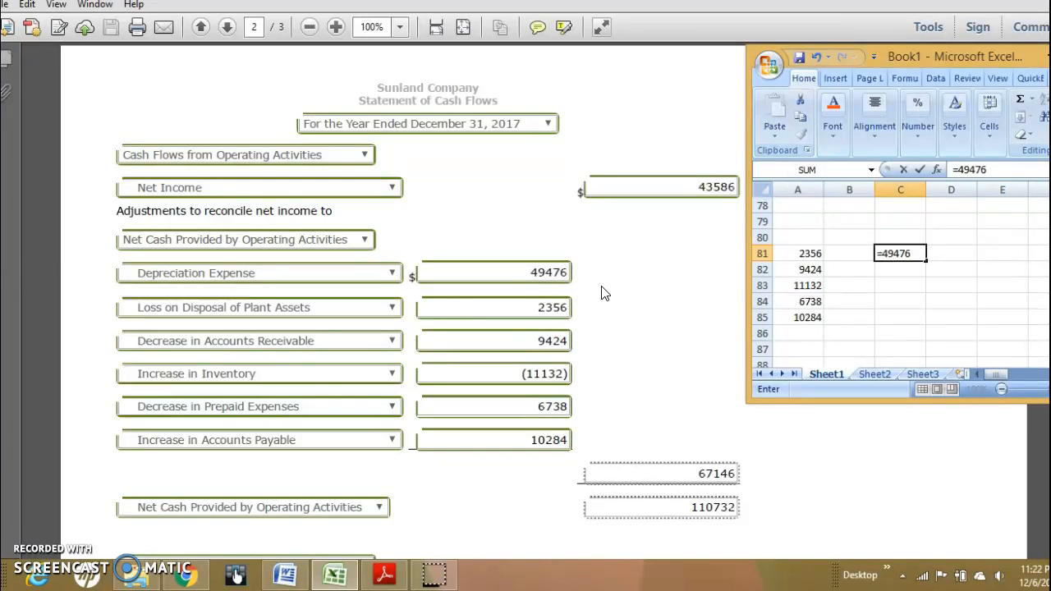
pyautogui.write('+')
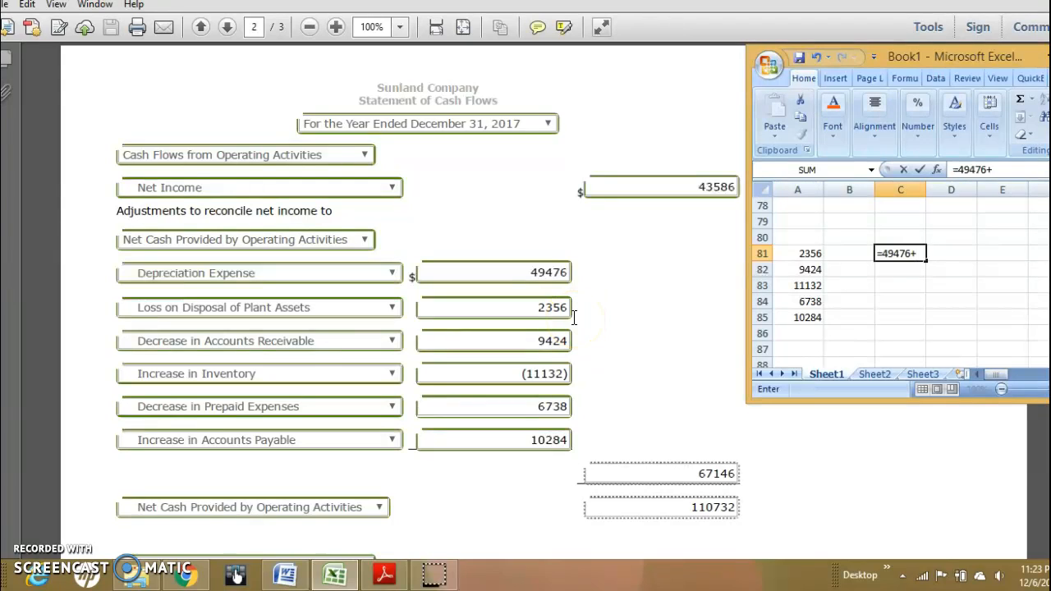
pyautogui.write('2356+')
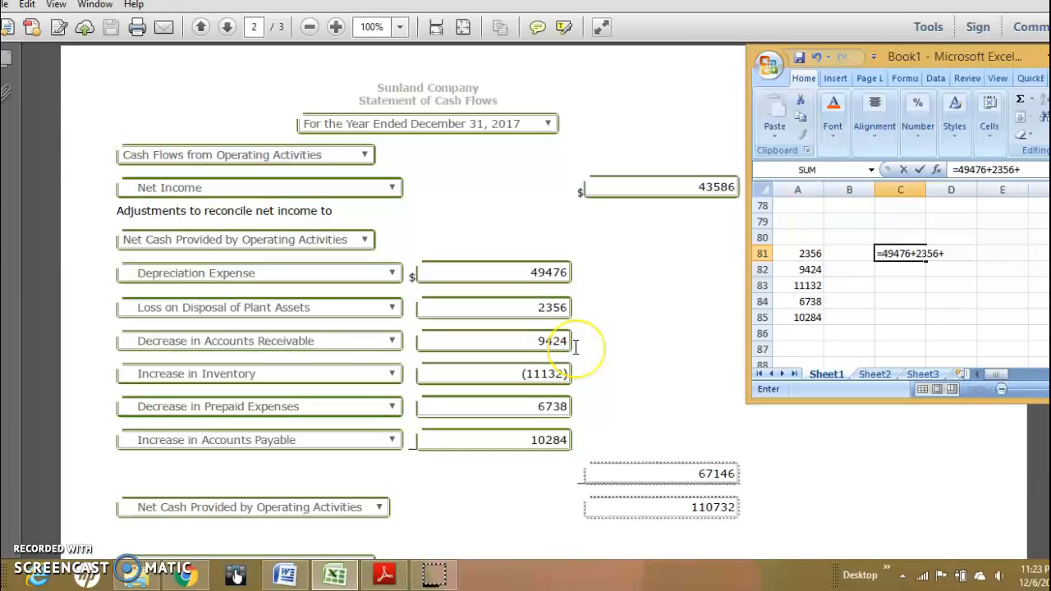
pyautogui.write('9')
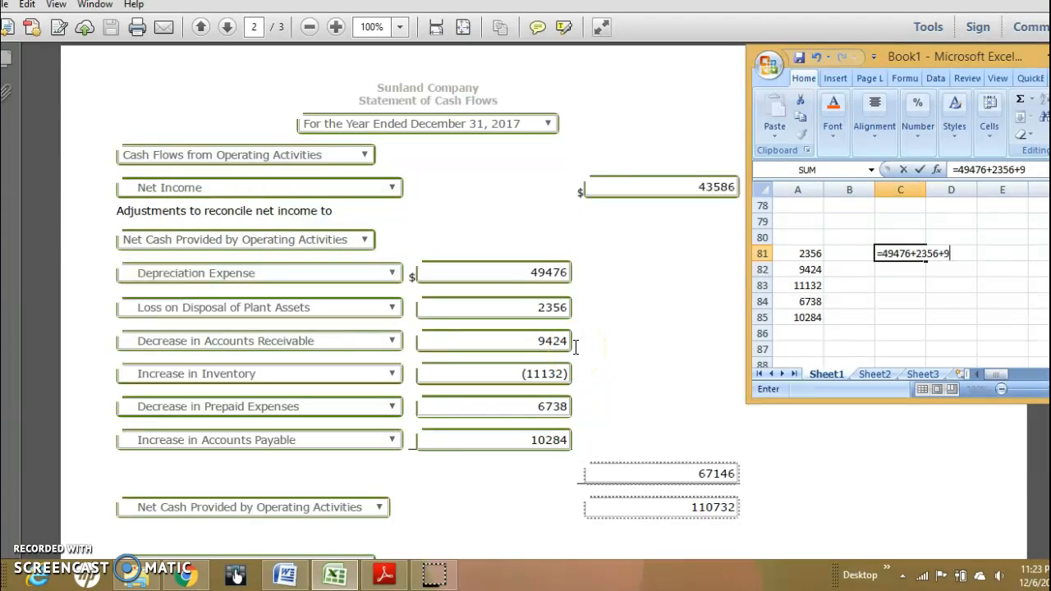
pyautogui.write('424-')
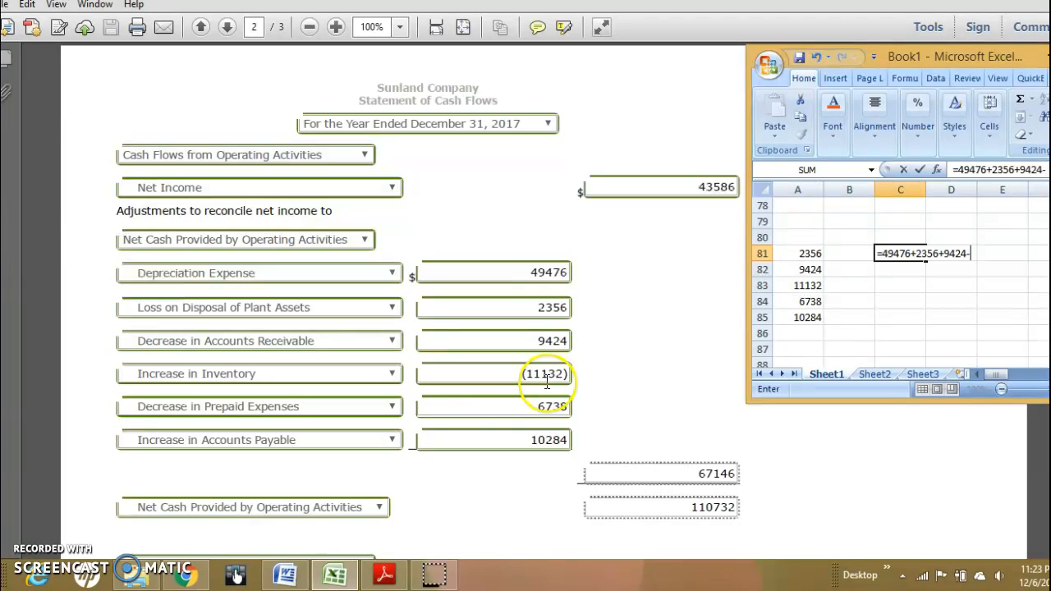
# - Finish C81 with -11132+6738+10284 for 67146, then start =43586+67146 in C83
pyautogui.write('11132+')
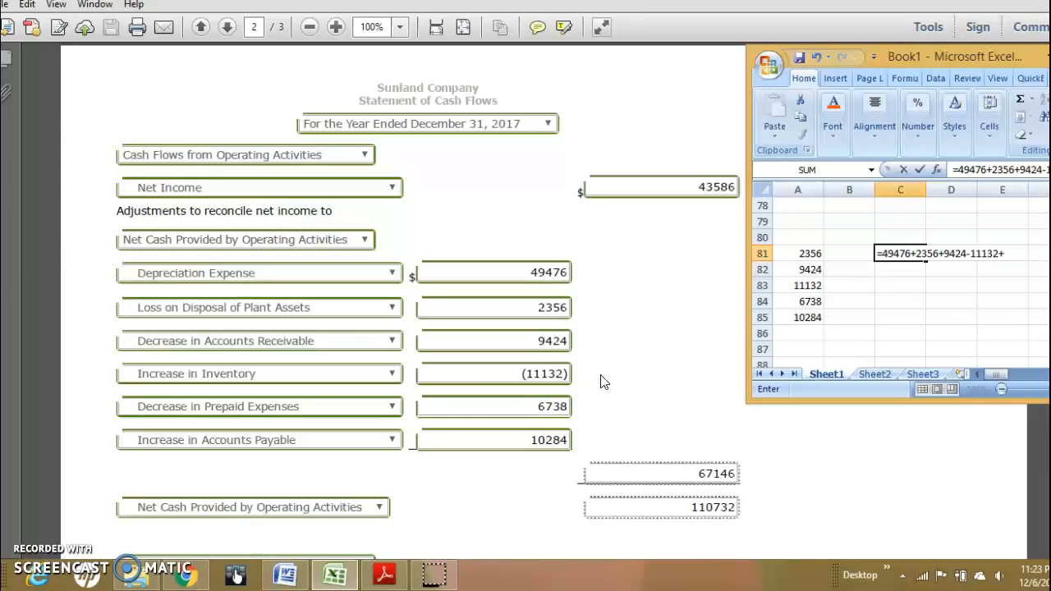
pyautogui.write('6')
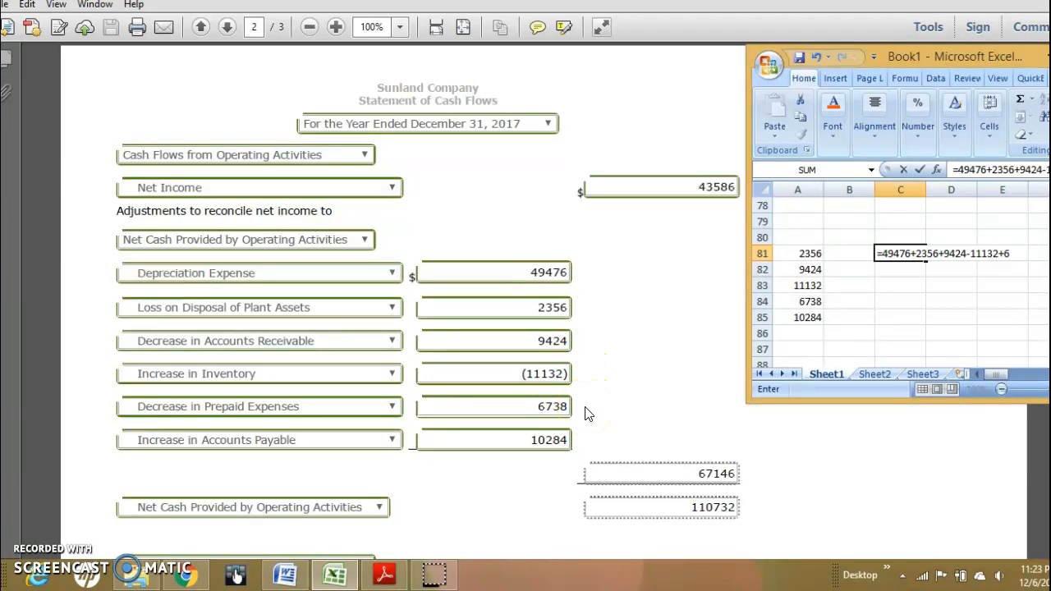
pyautogui.write('738')
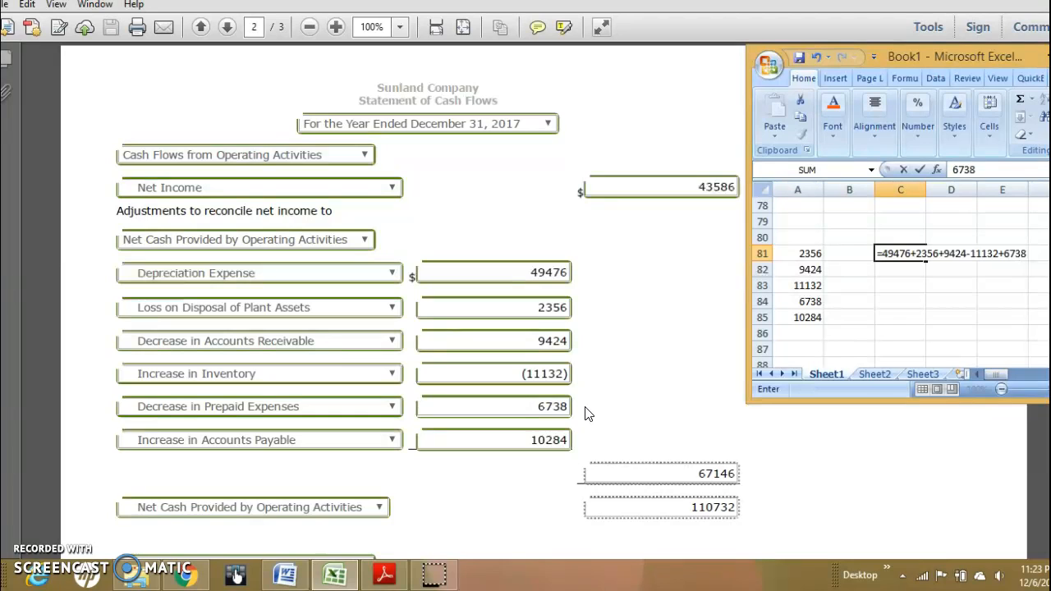
pyautogui.write('+')
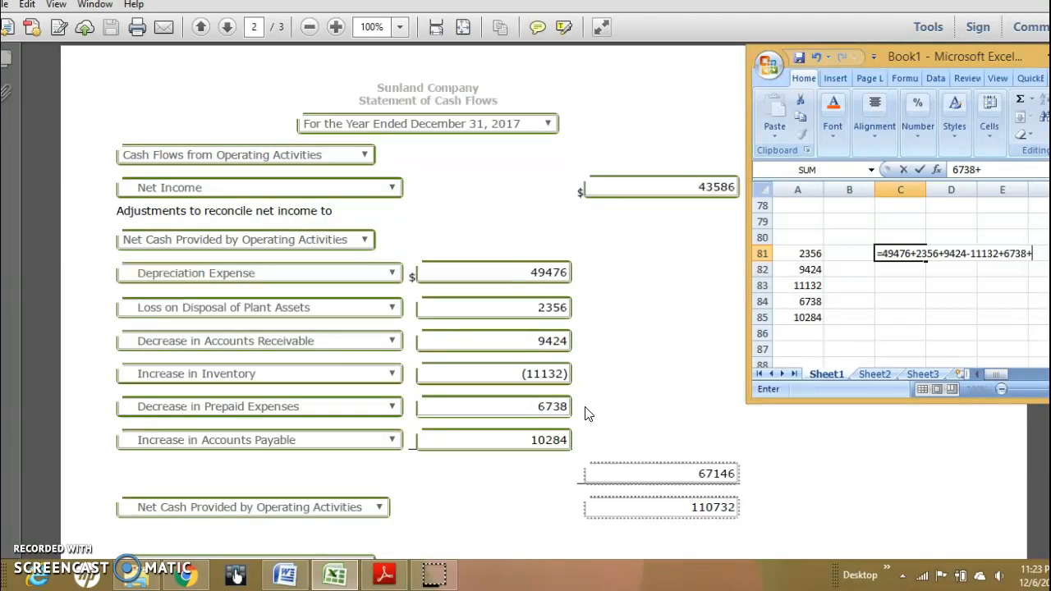
pyautogui.write('1')
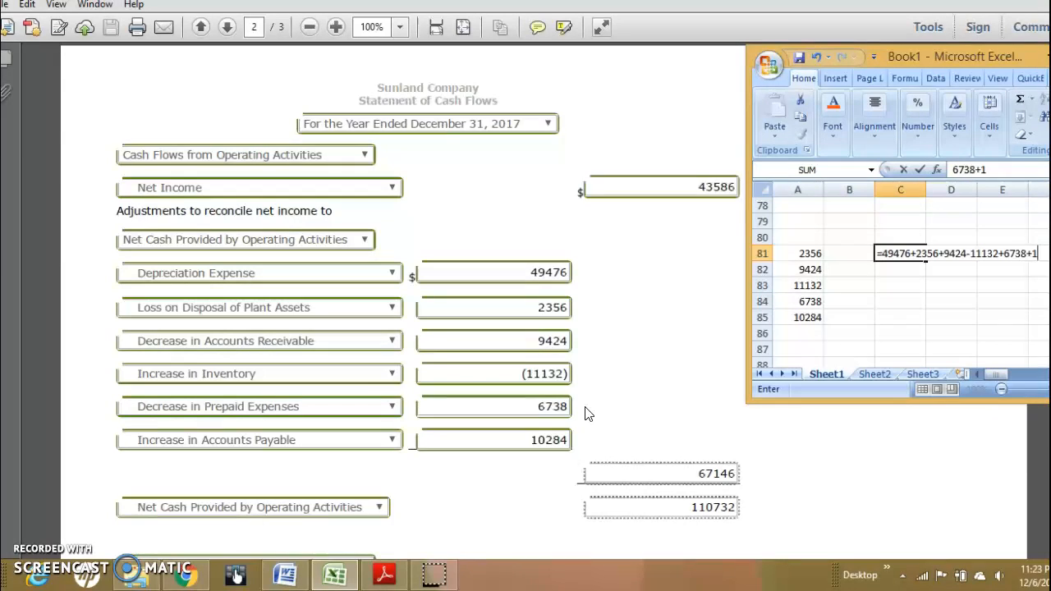
pyautogui.write('0284')
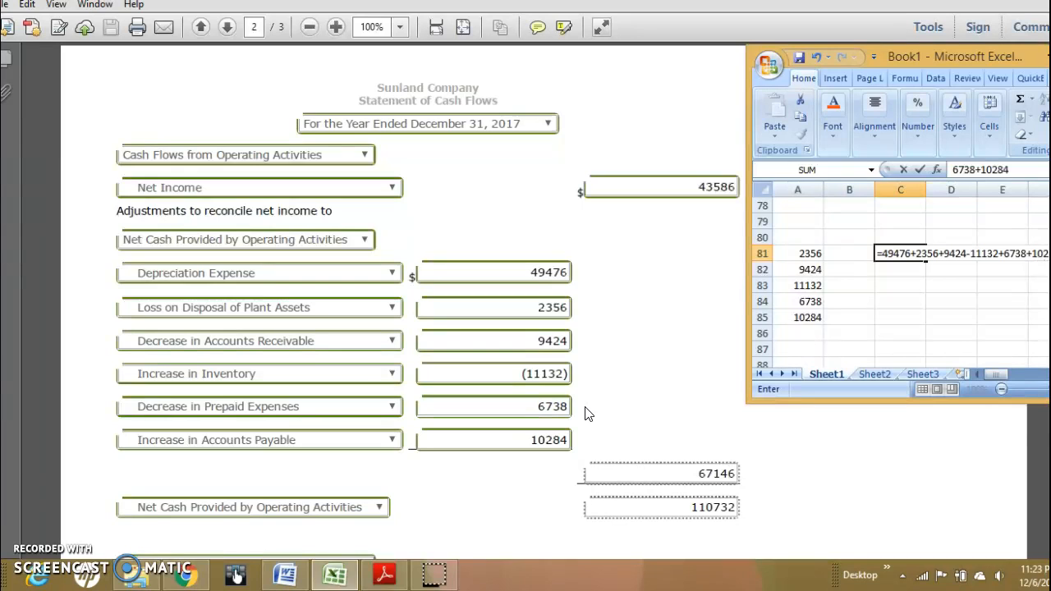
pyautogui.press('Enter')
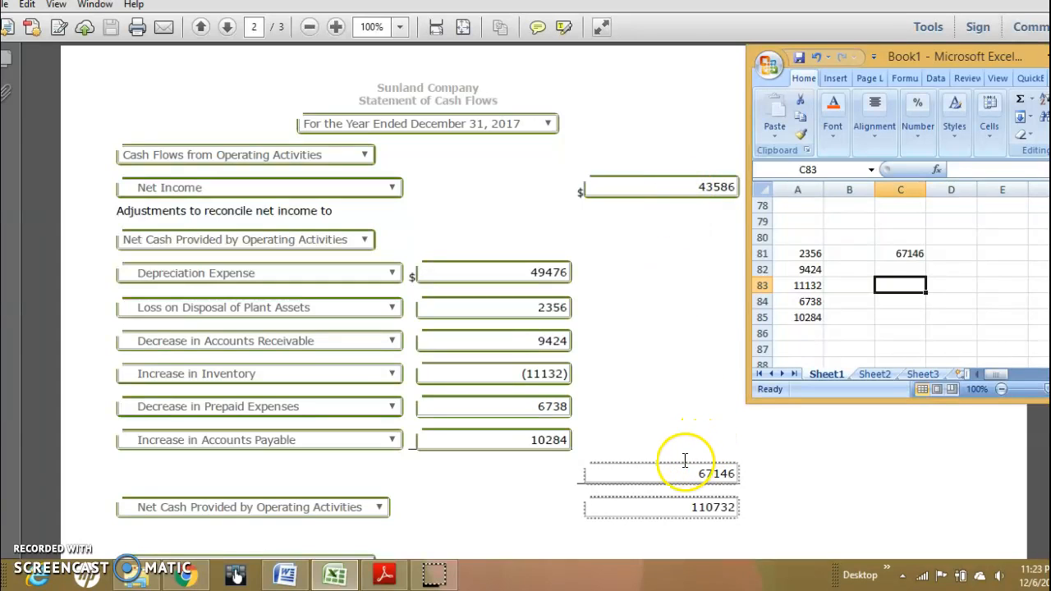
pyautogui.moveTo(621, 451)
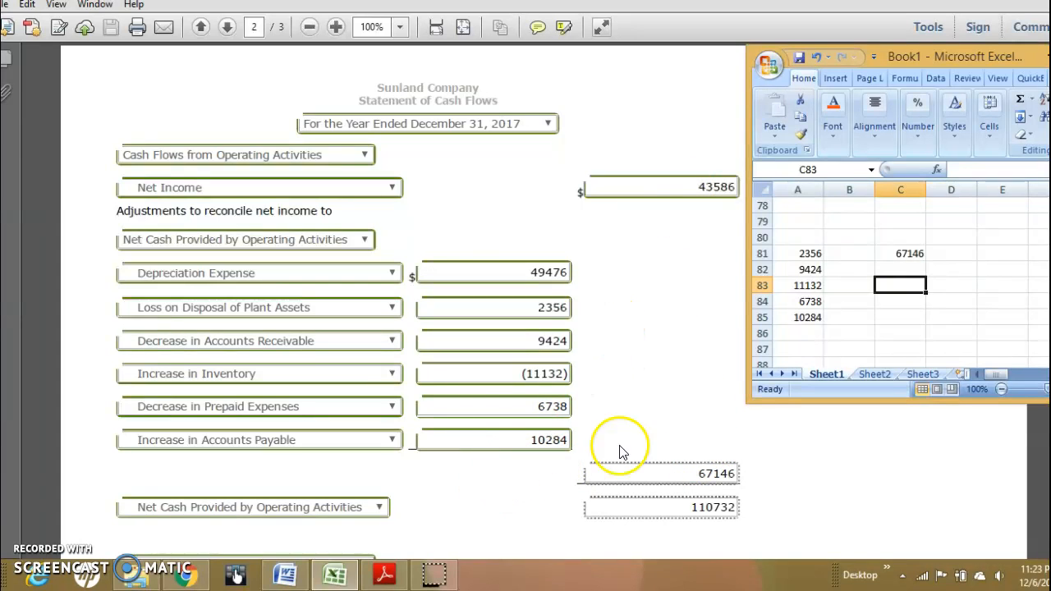
pyautogui.moveTo(628, 411)
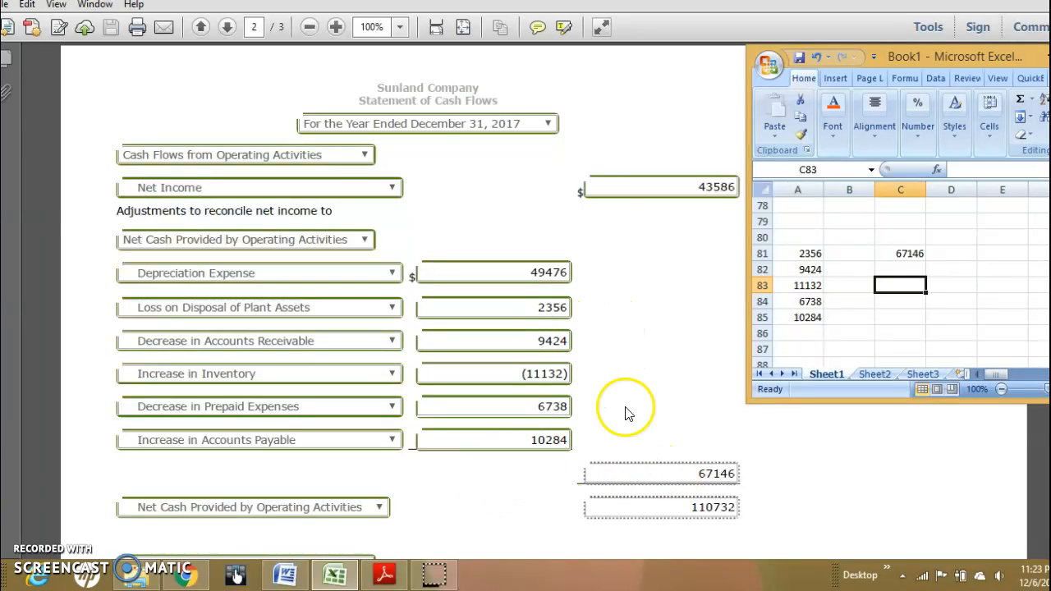
pyautogui.moveTo(783, 465)
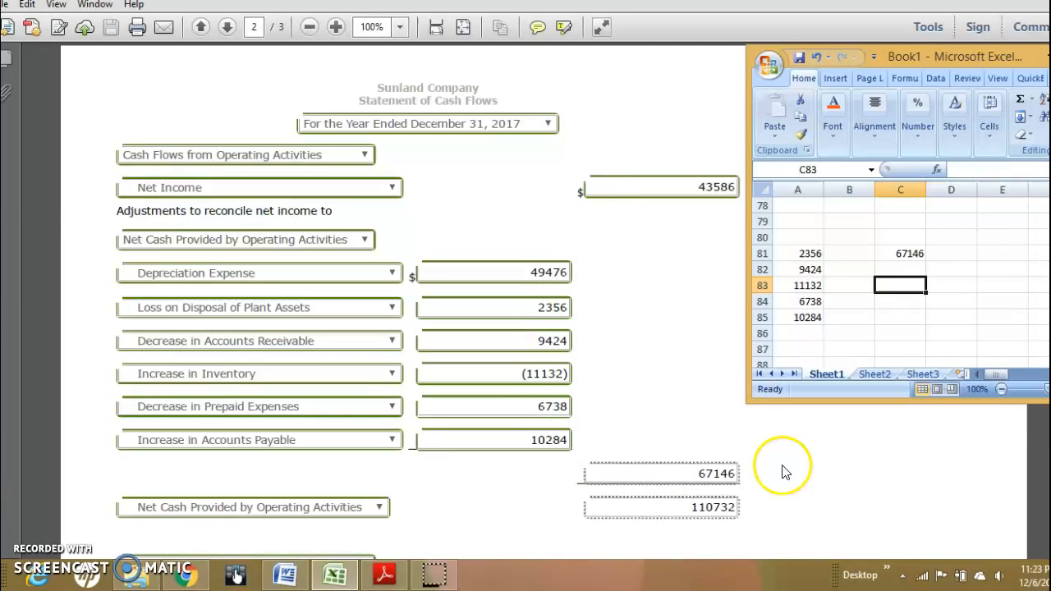
pyautogui.moveTo(790, 471)
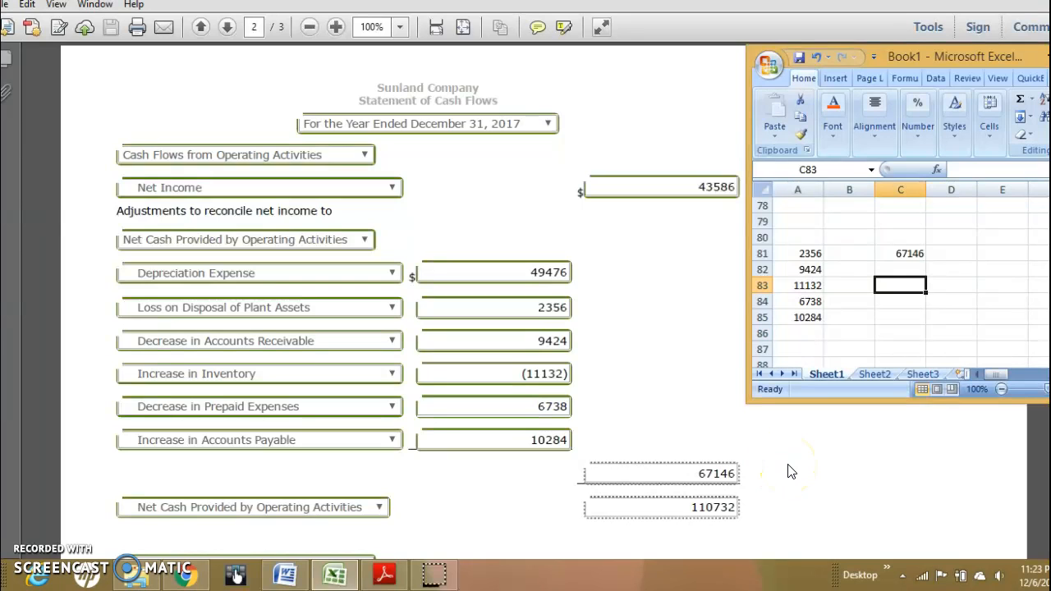
pyautogui.write('=')
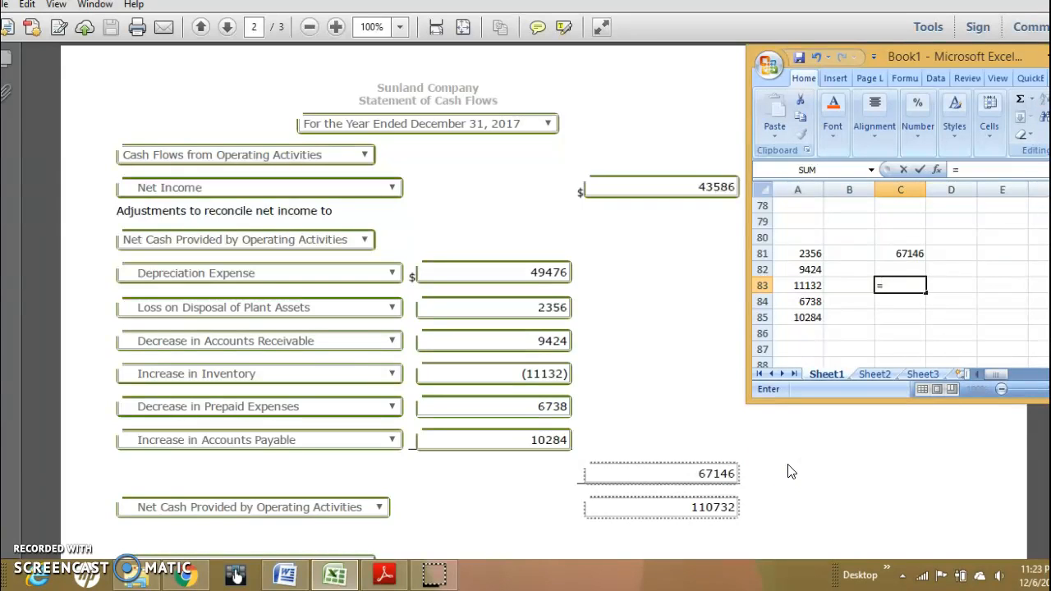
pyautogui.write('4358')
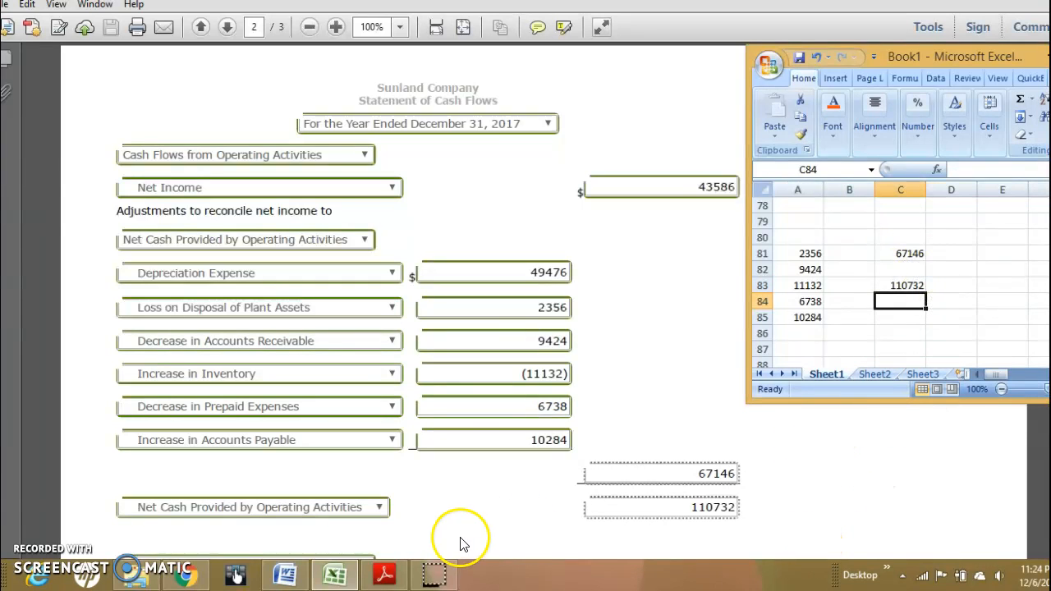
pyautogui.moveTo(198, 514)
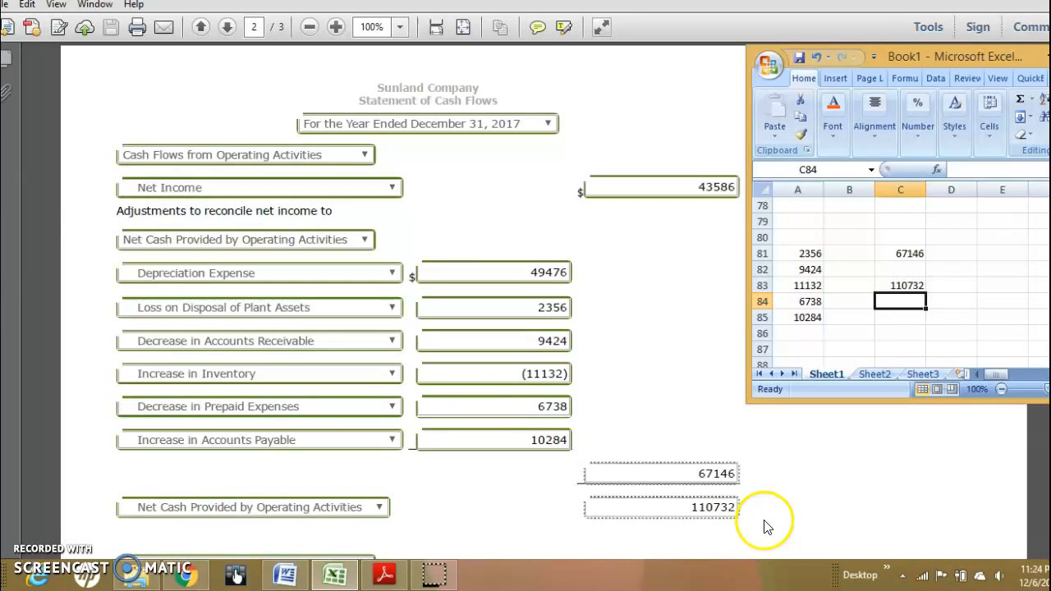
pyautogui.moveTo(926, 460)
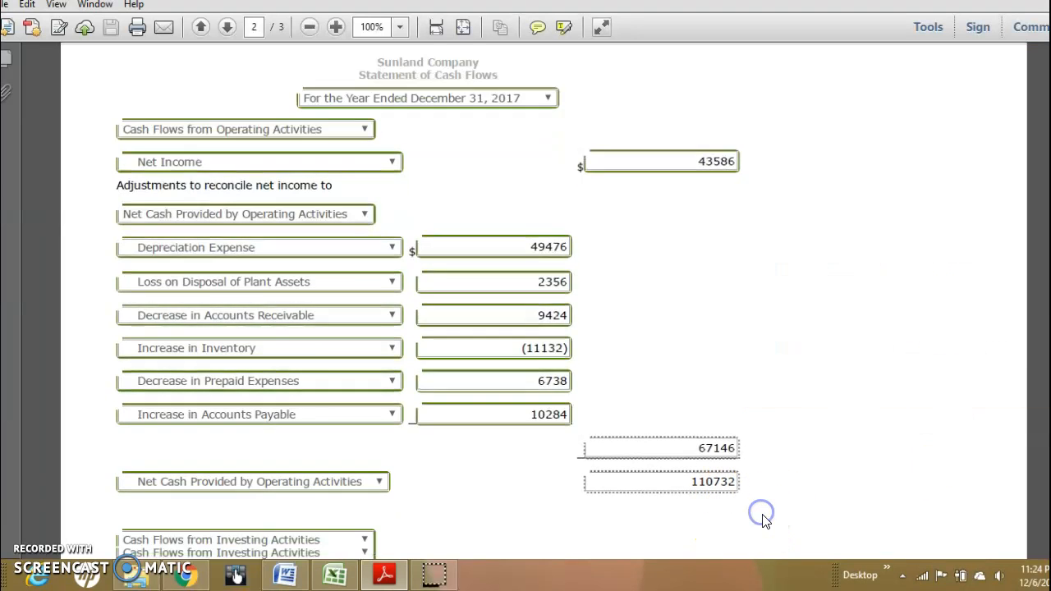
pyautogui.scroll(-3)
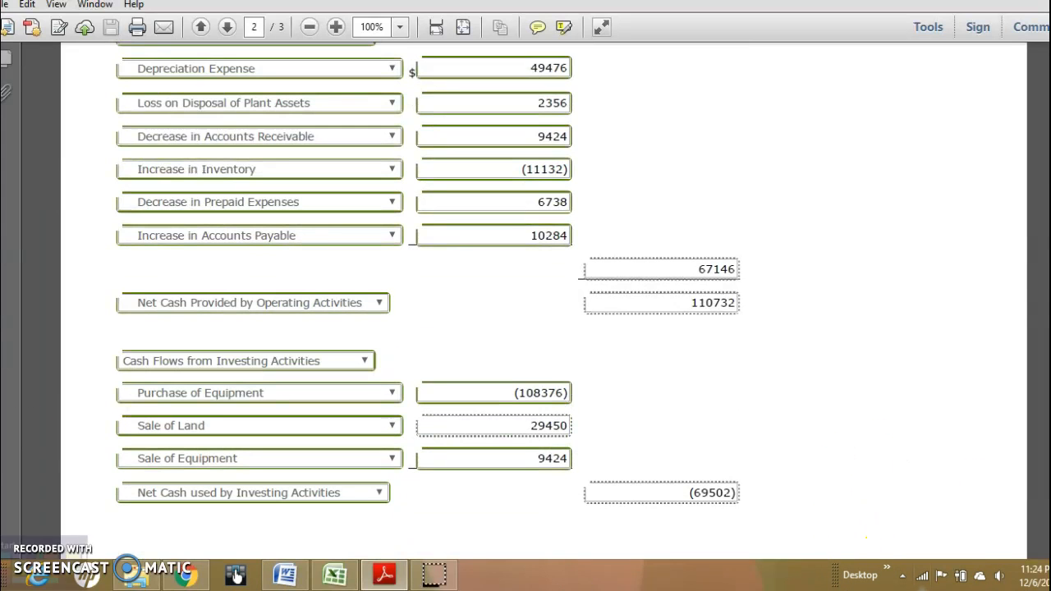
pyautogui.click(226, 27)
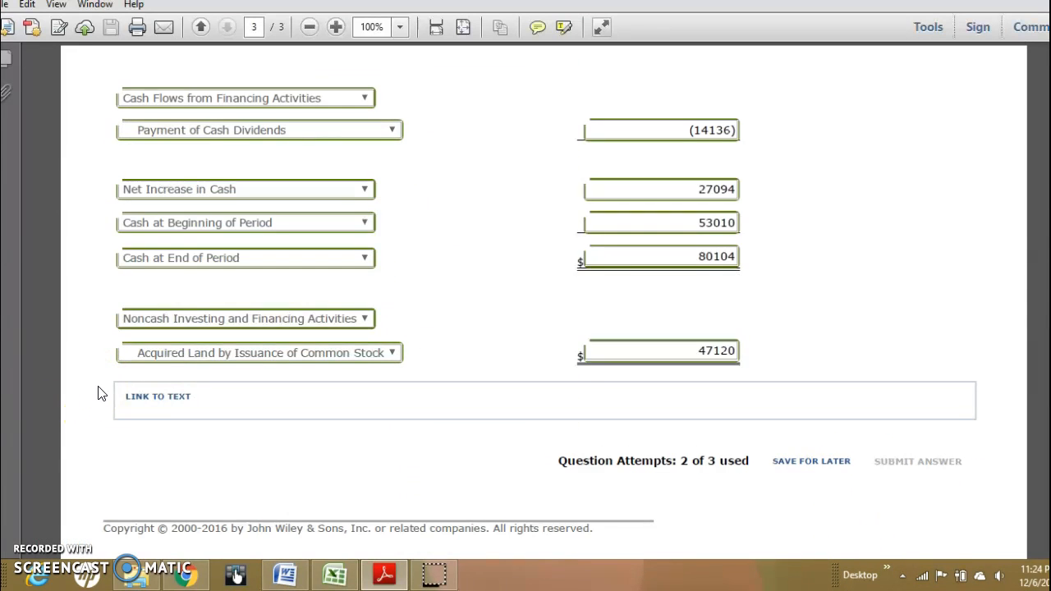
pyautogui.click(200, 27)
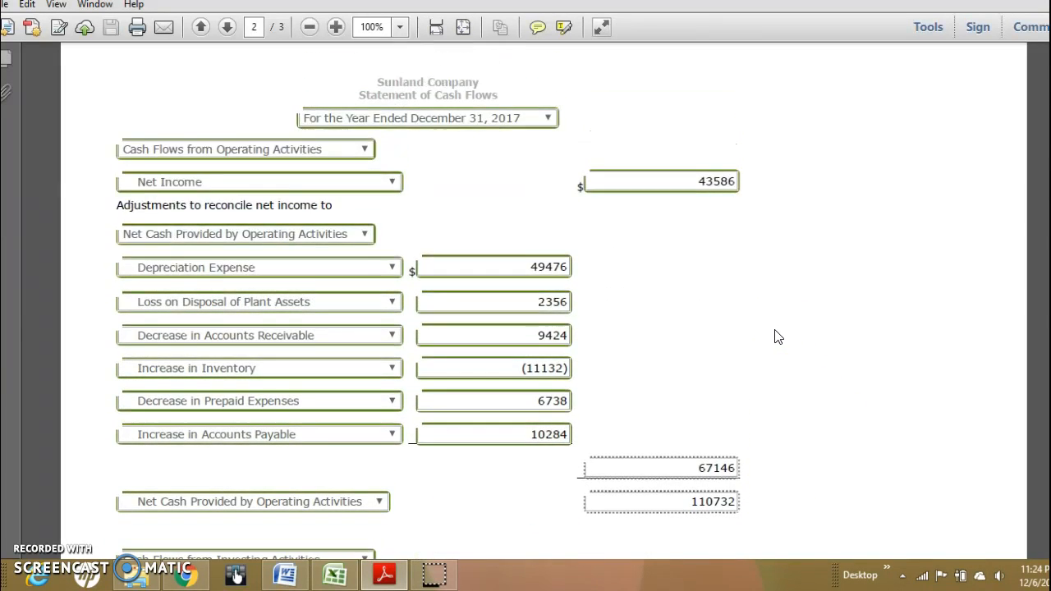
pyautogui.click(201, 27)
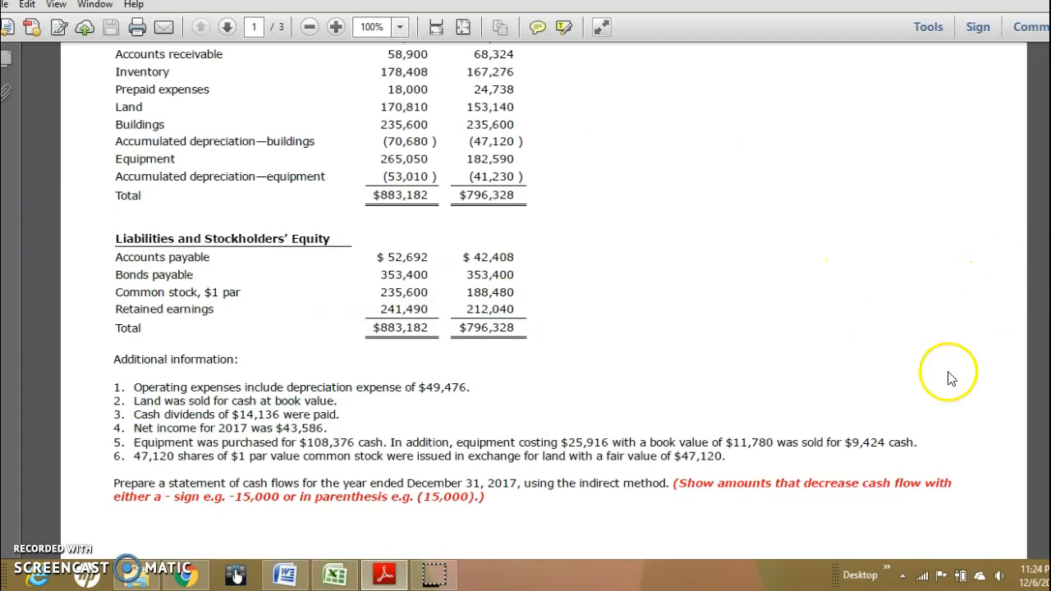
pyautogui.moveTo(91, 460)
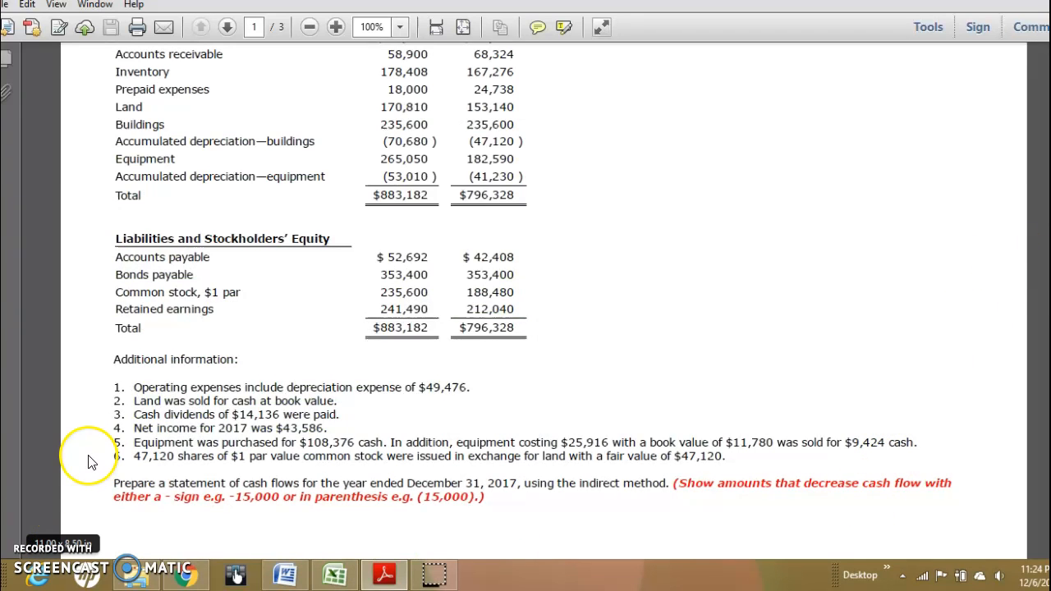
pyautogui.moveTo(96, 414)
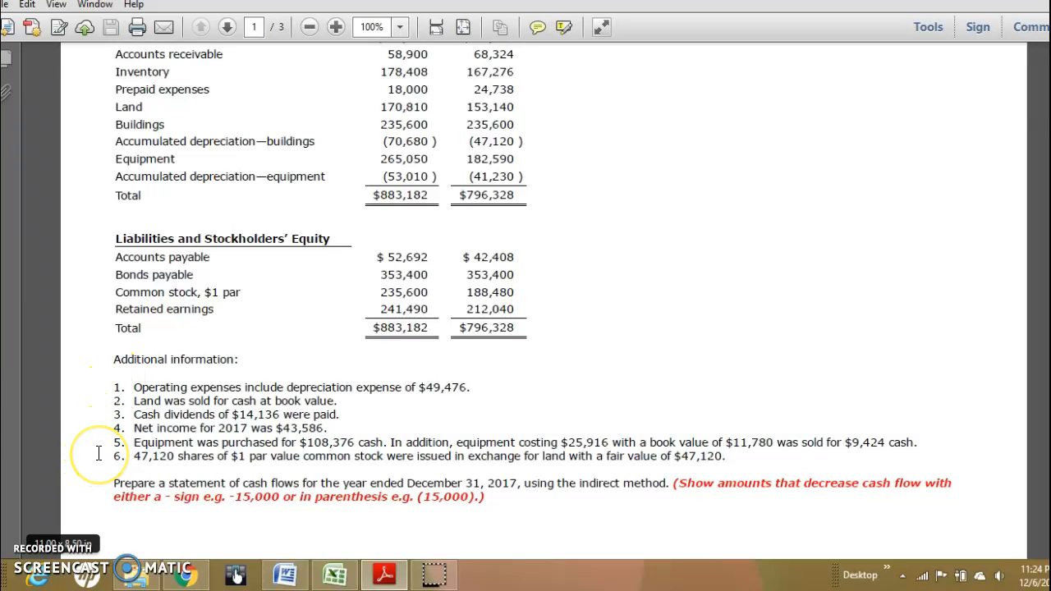
pyautogui.moveTo(98, 463)
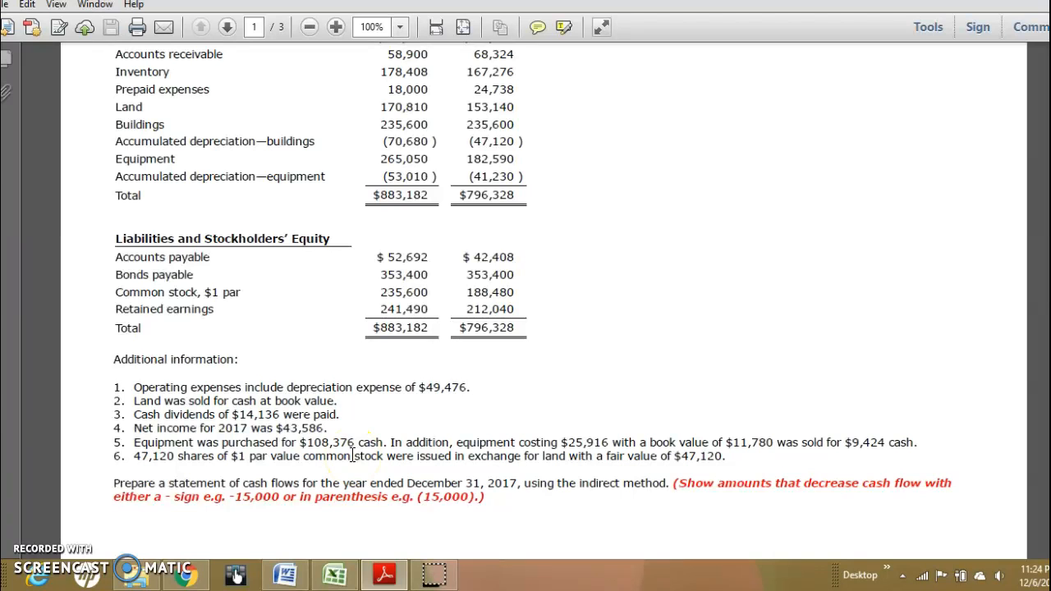
pyautogui.moveTo(530, 496)
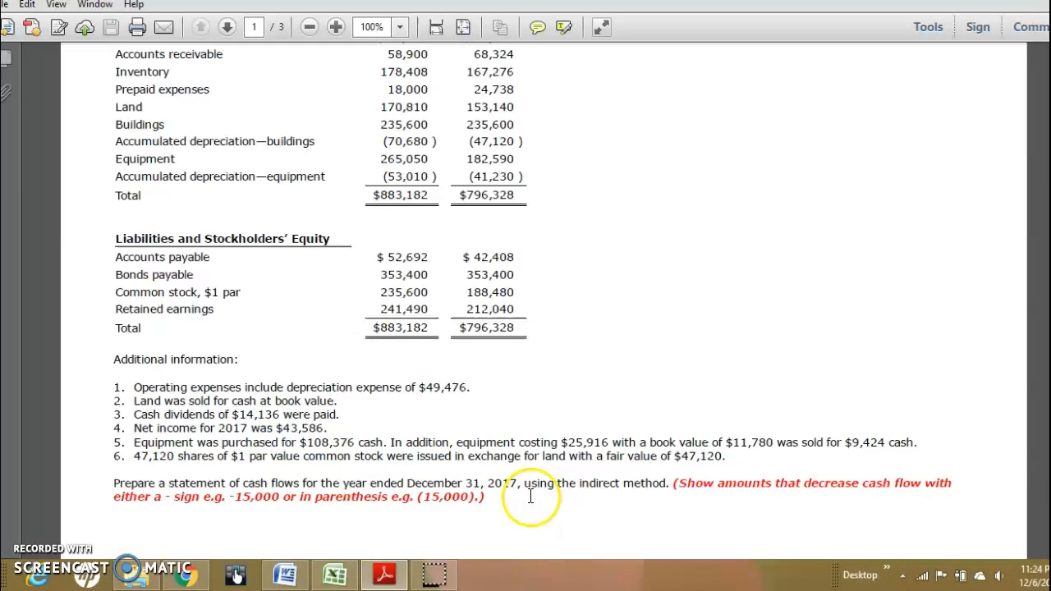
pyautogui.click(226, 27)
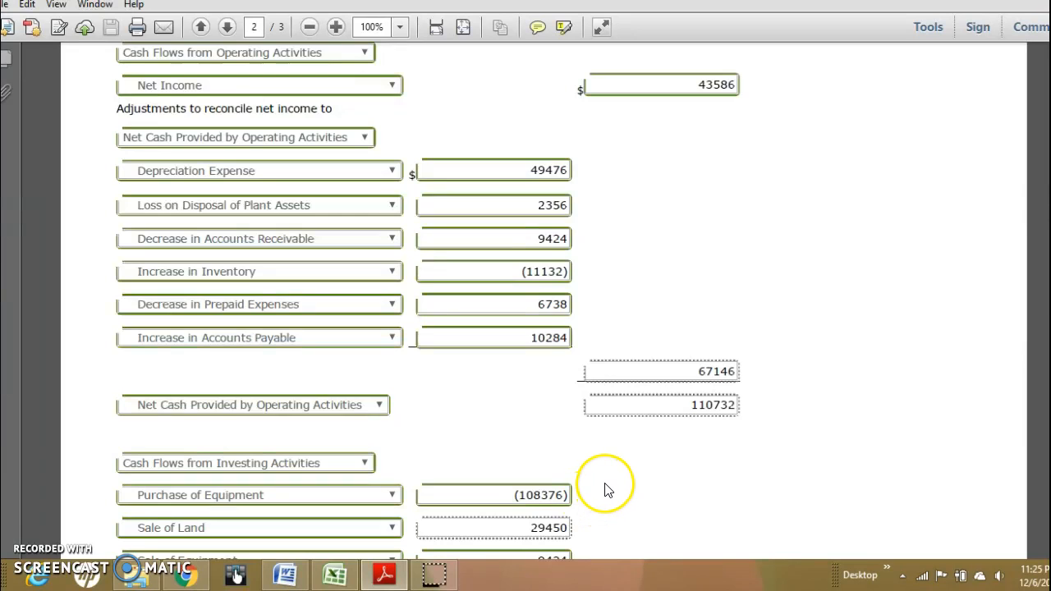
# - Scroll down page 2 of the problem toward the investing section
pyautogui.scroll(-3)
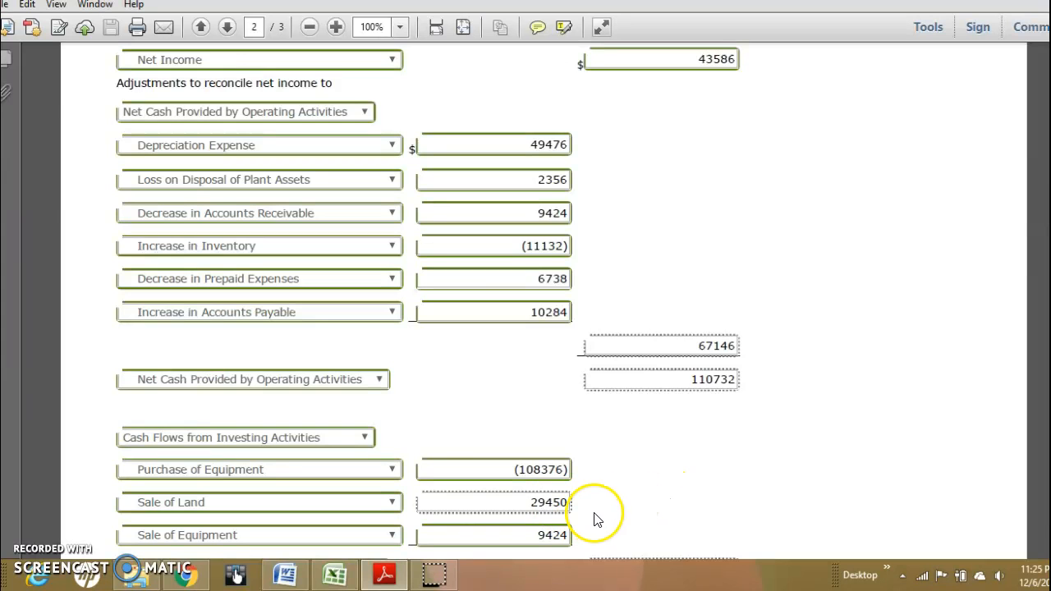
pyautogui.moveTo(779, 480)
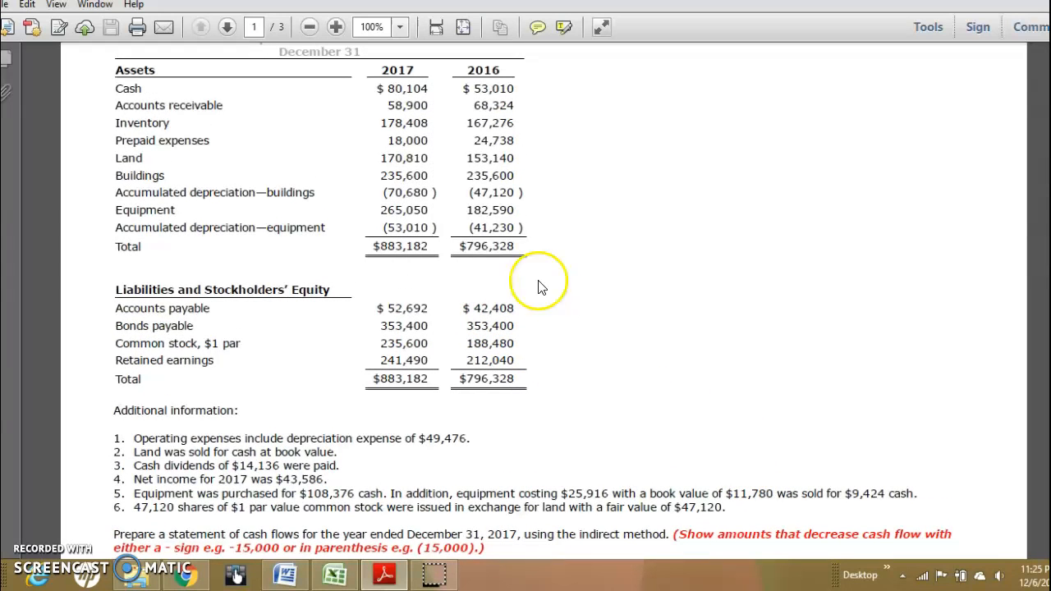
pyautogui.moveTo(414, 168)
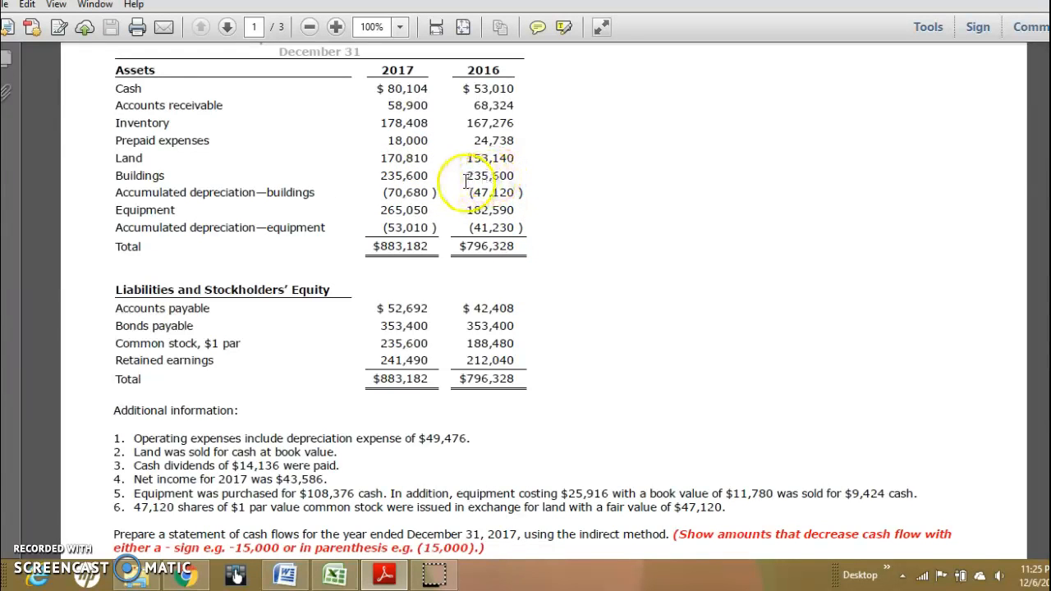
pyautogui.moveTo(437, 164)
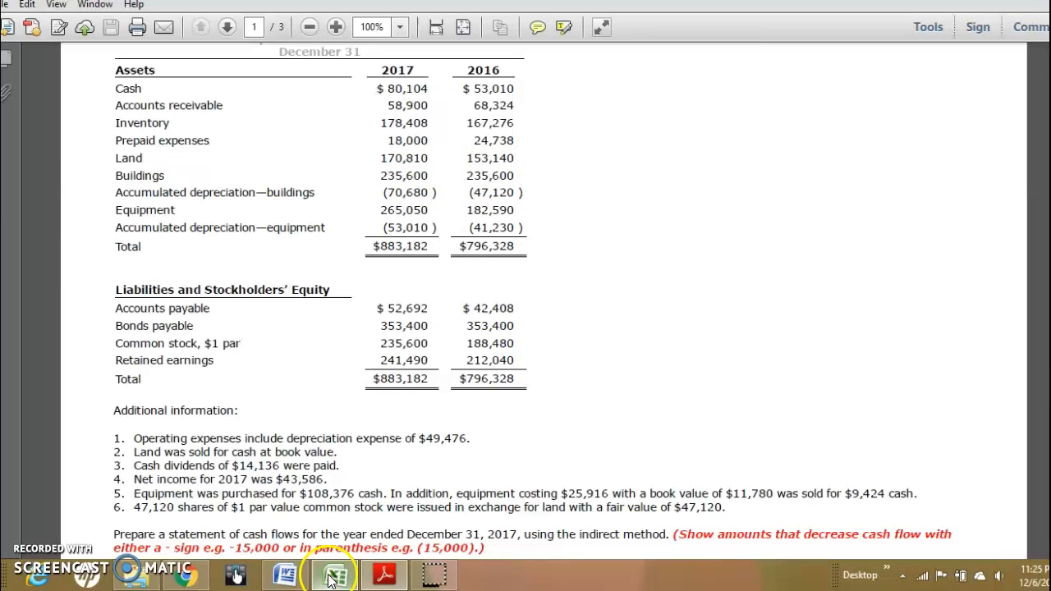
pyautogui.click(333, 573)
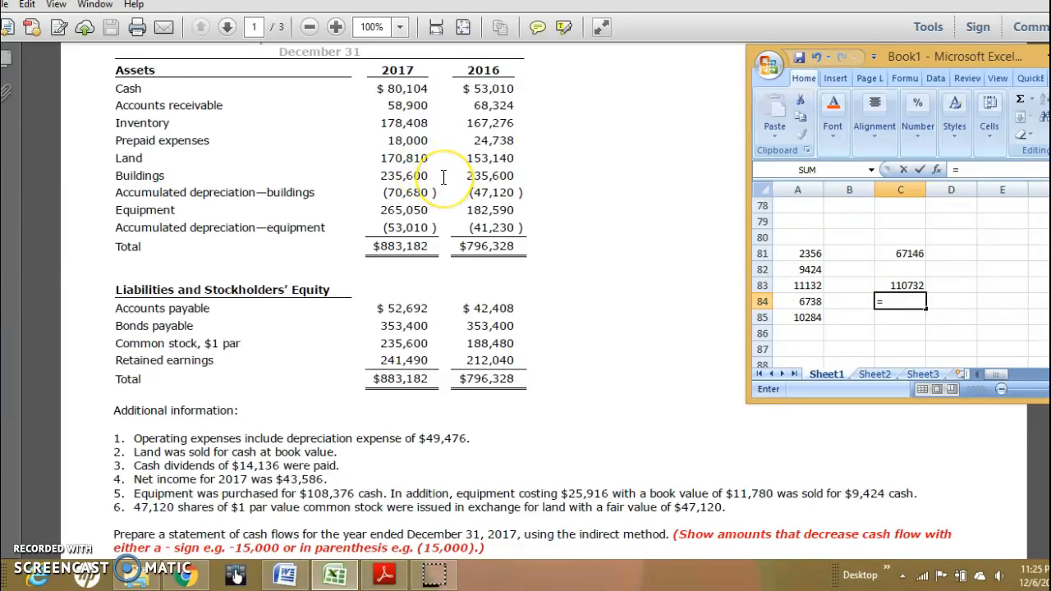
pyautogui.write('1')
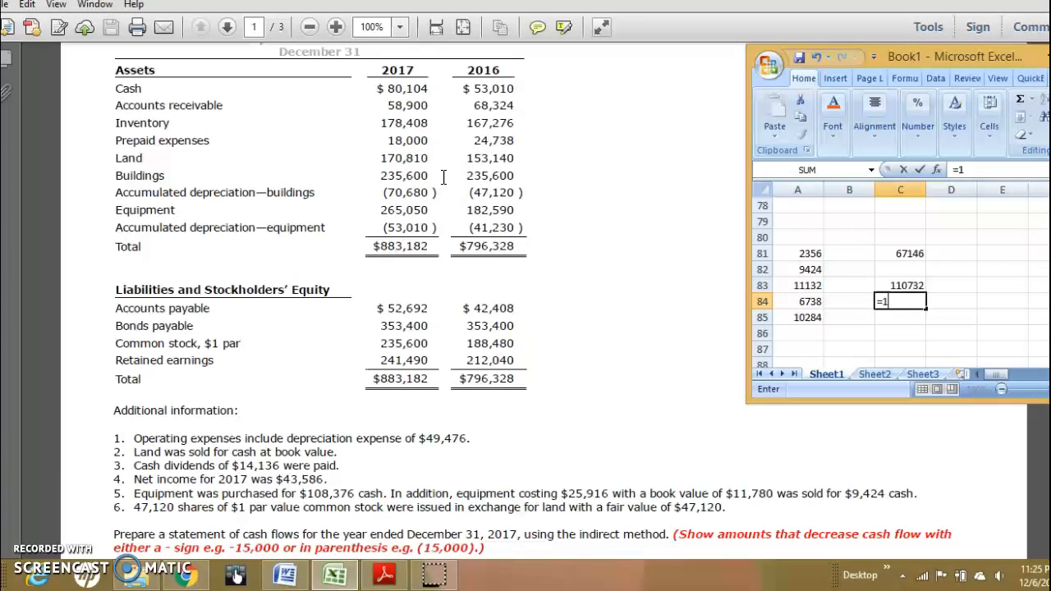
pyautogui.write('70')
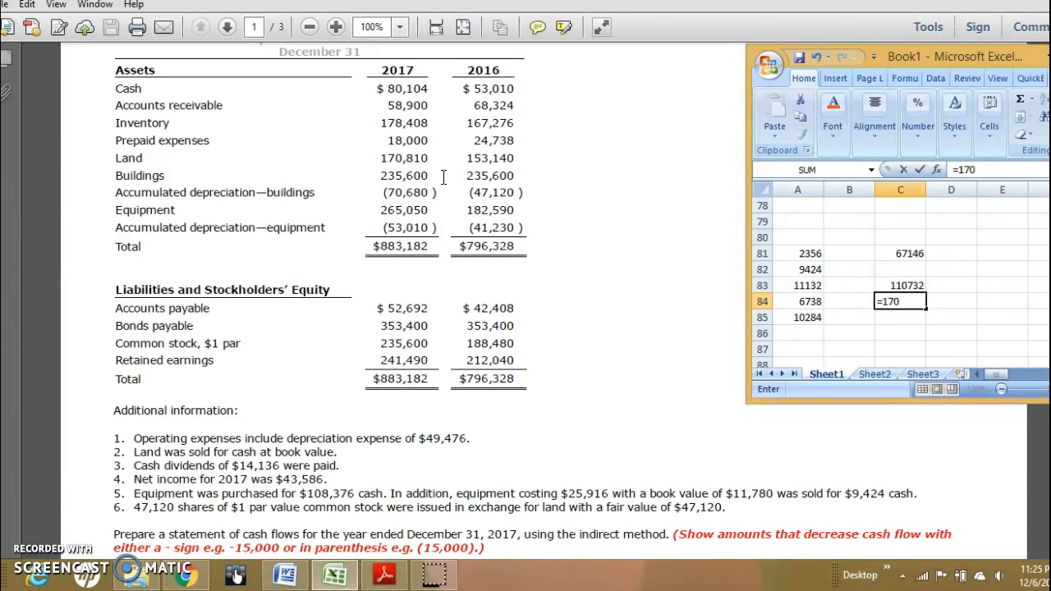
pyautogui.write('810')
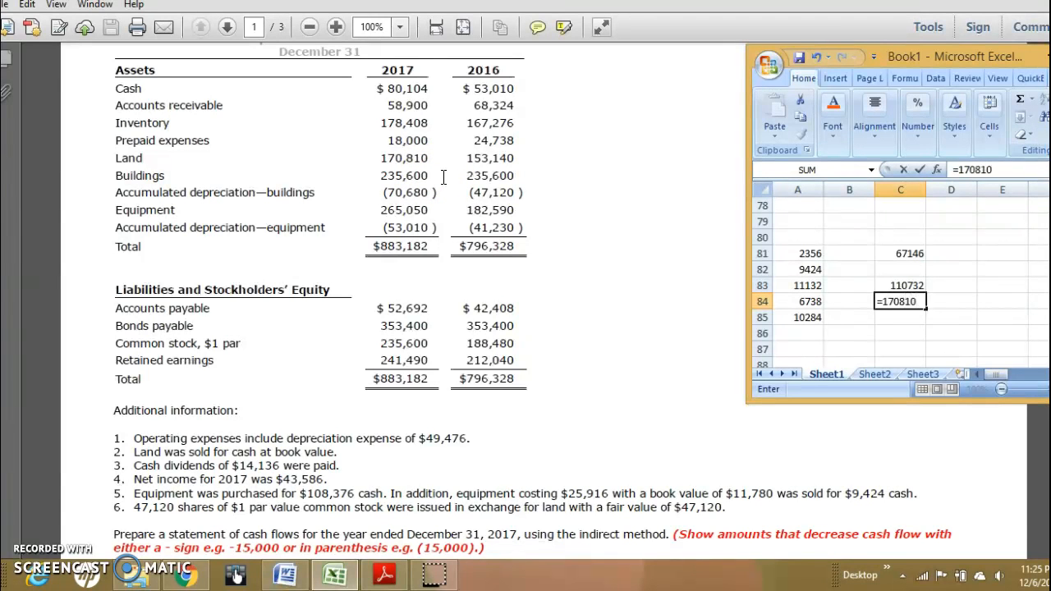
pyautogui.write('-')
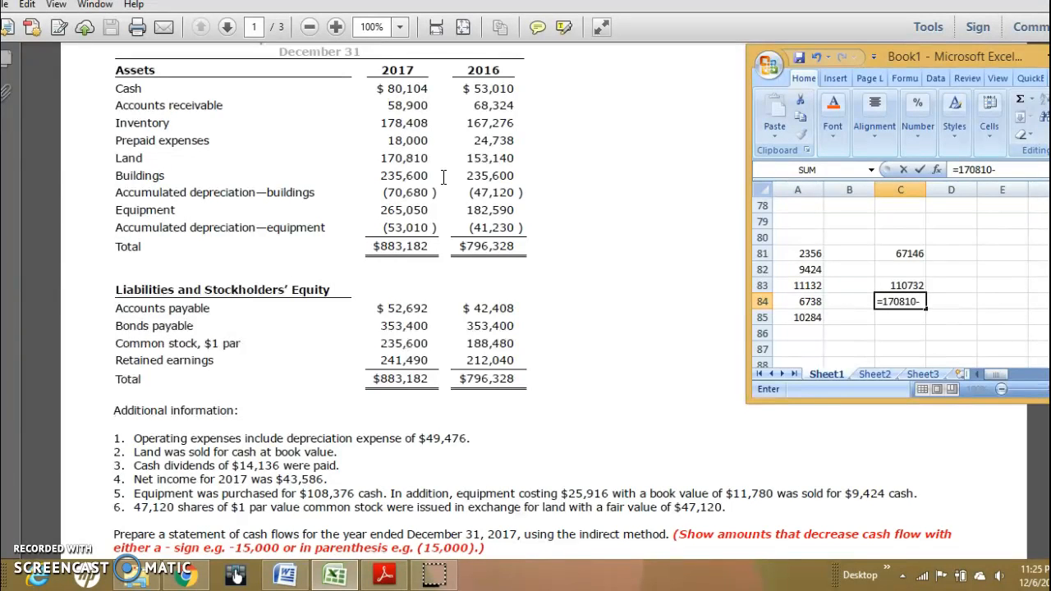
pyautogui.write('1')
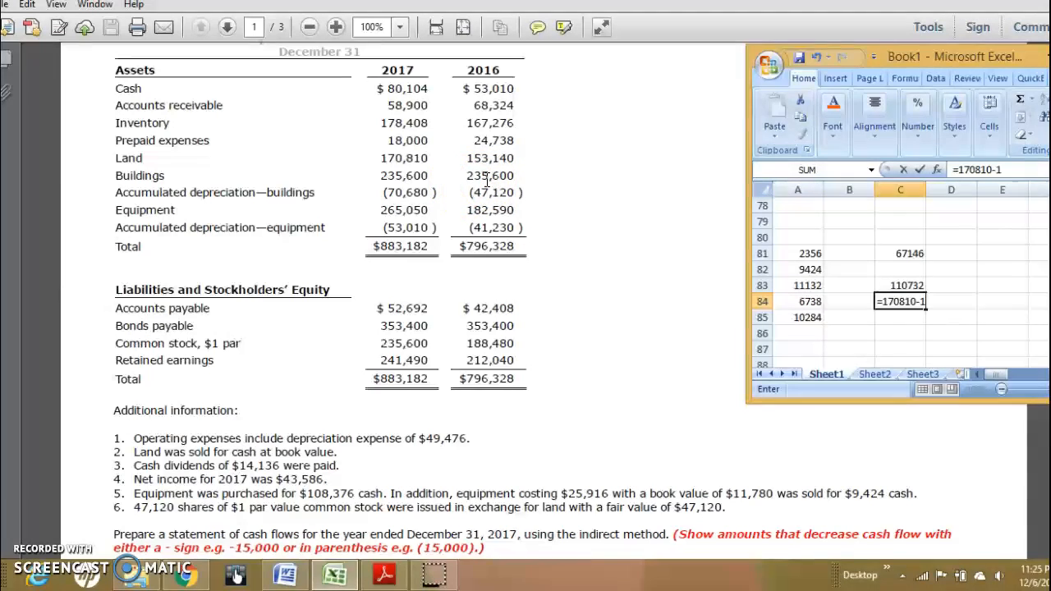
pyautogui.write('153140')
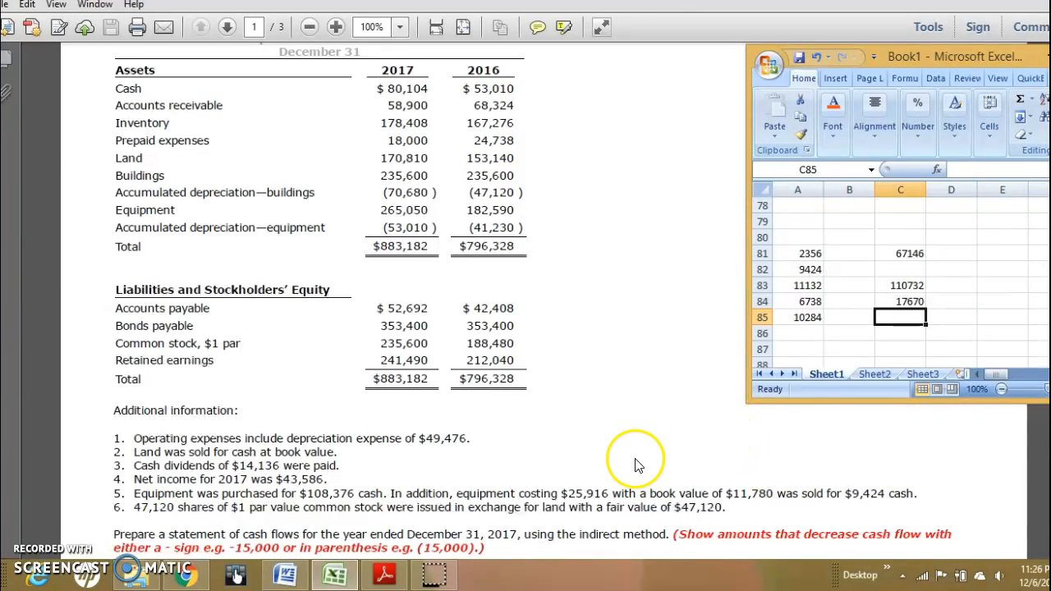
pyautogui.moveTo(121, 513)
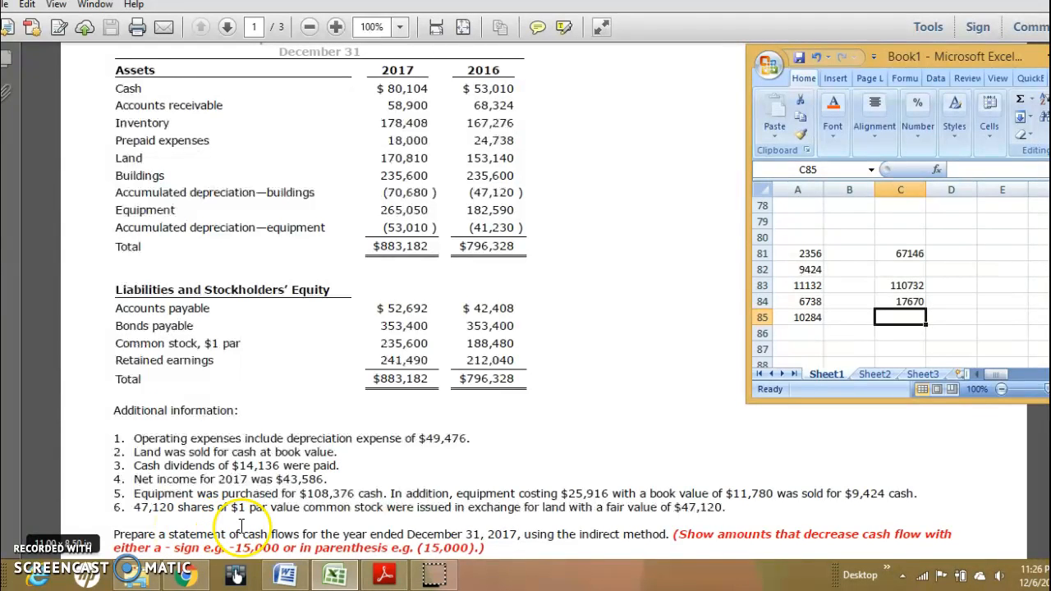
pyautogui.moveTo(408, 525)
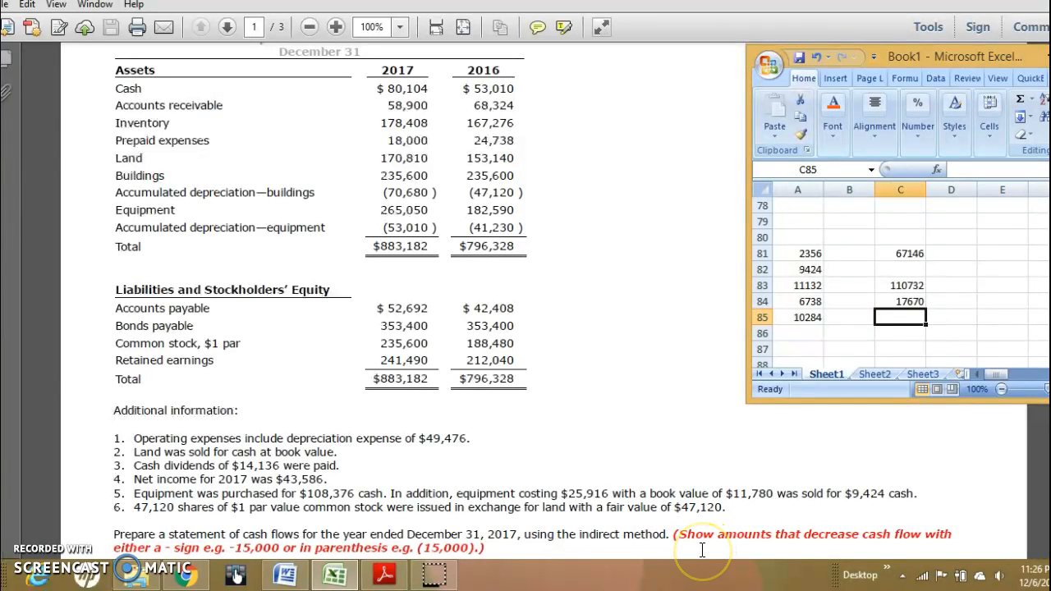
# - Enter =47120-C84 in C85 to get the 29450 land sale proceeds
pyautogui.write('=')
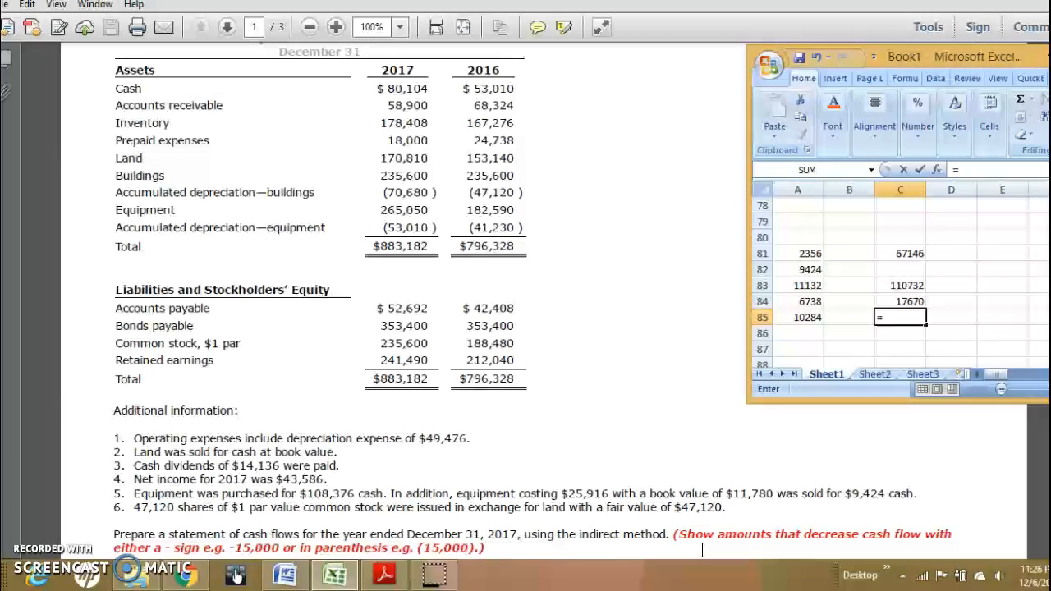
pyautogui.write('=47120-')
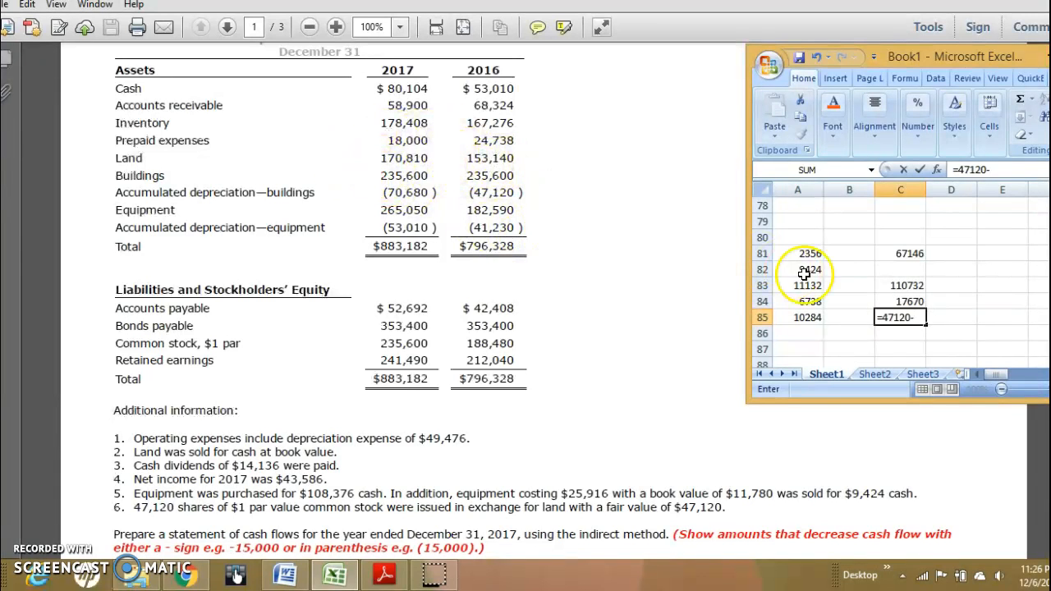
pyautogui.click(900, 301)
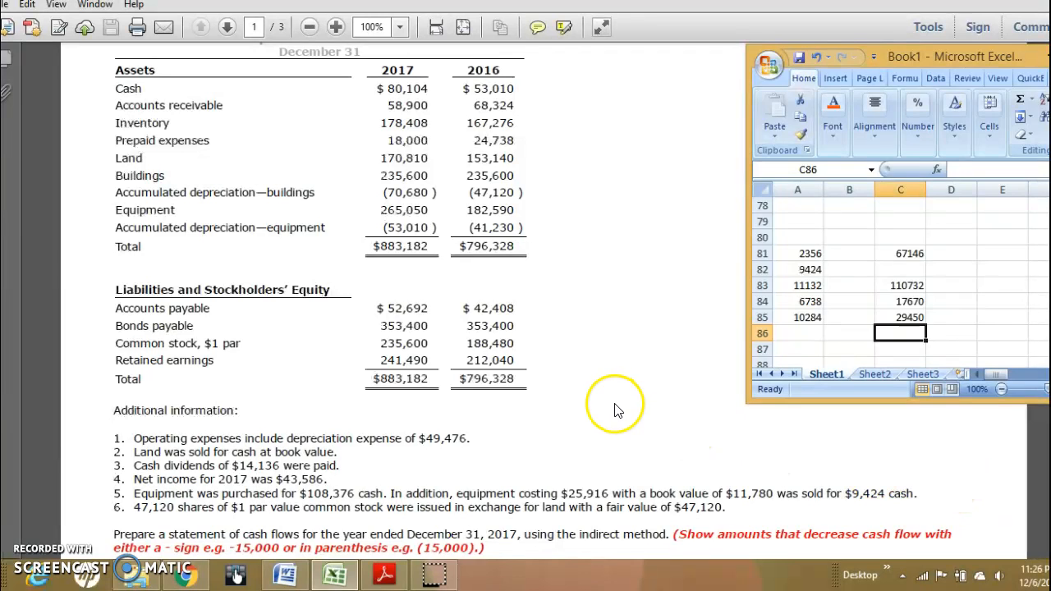
pyautogui.click(227, 27)
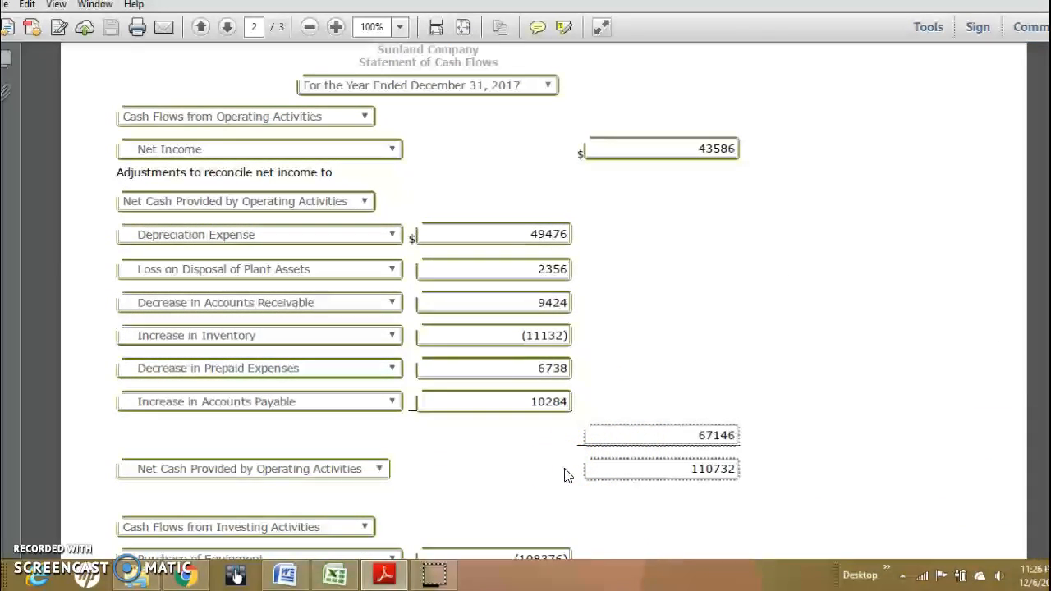
# - Scroll the statement form to check Sale of Land 29450 in investing activities
pyautogui.scroll(-3)
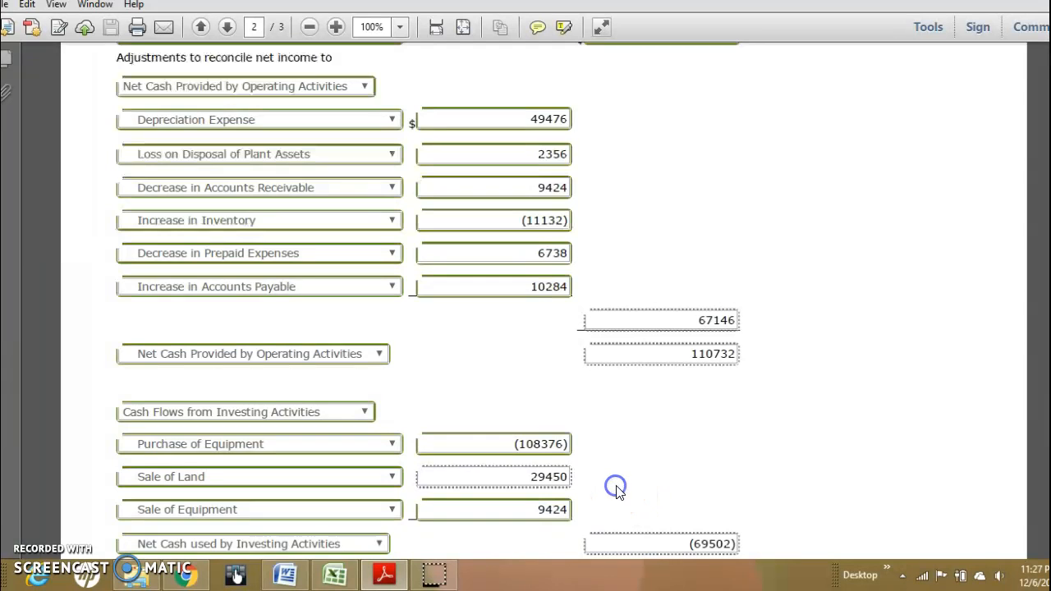
pyautogui.scroll(-3)
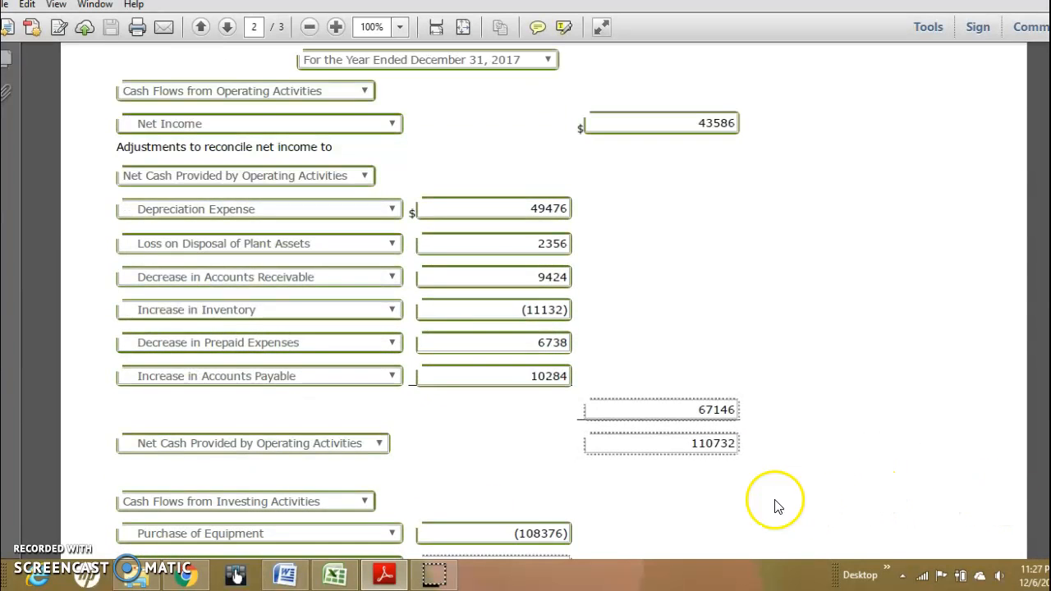
pyautogui.scroll(-3)
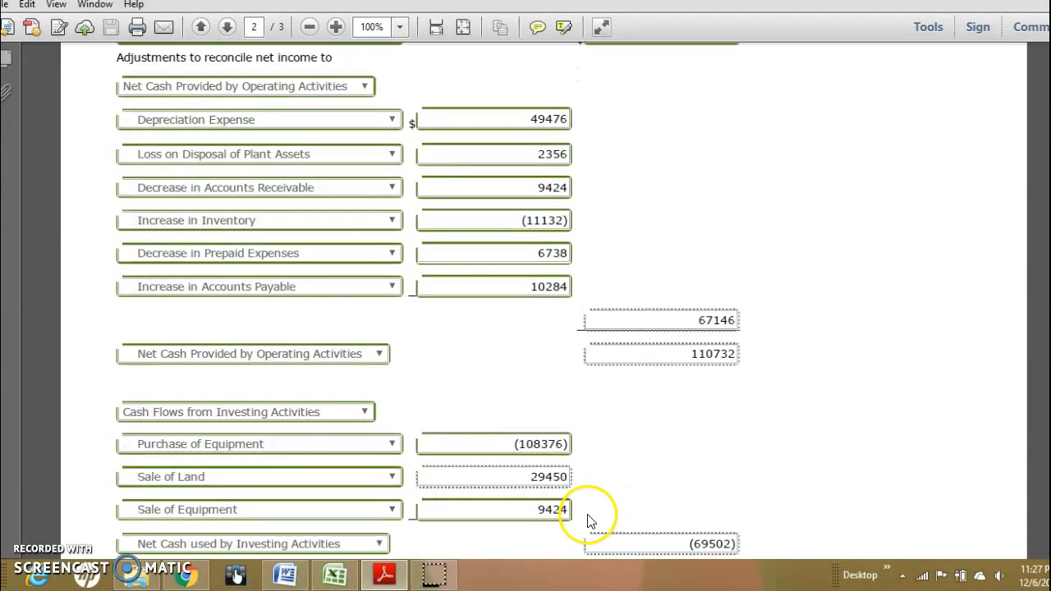
pyautogui.scroll(-3)
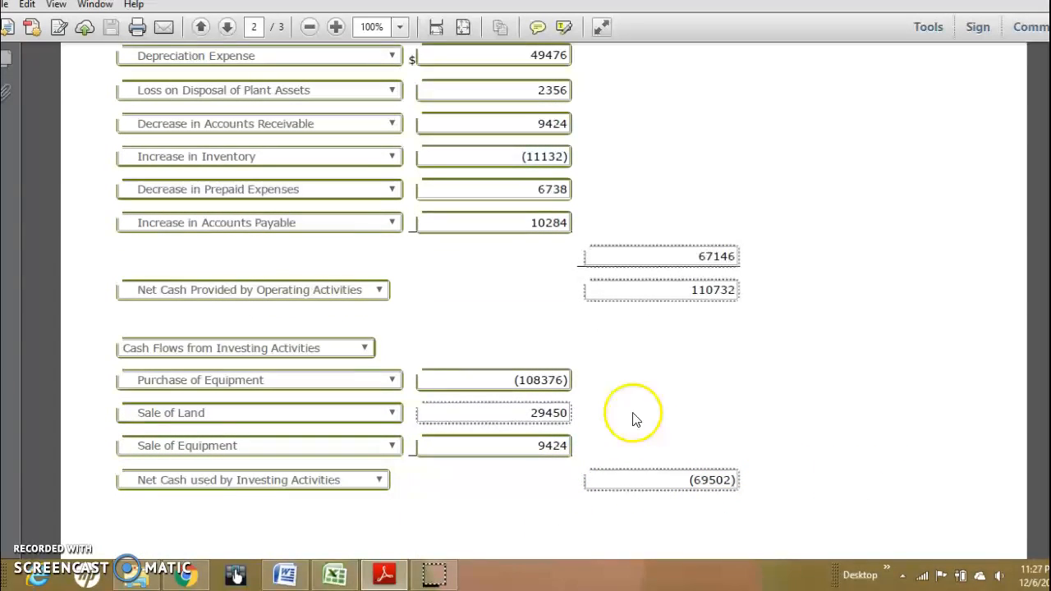
pyautogui.click(332, 574)
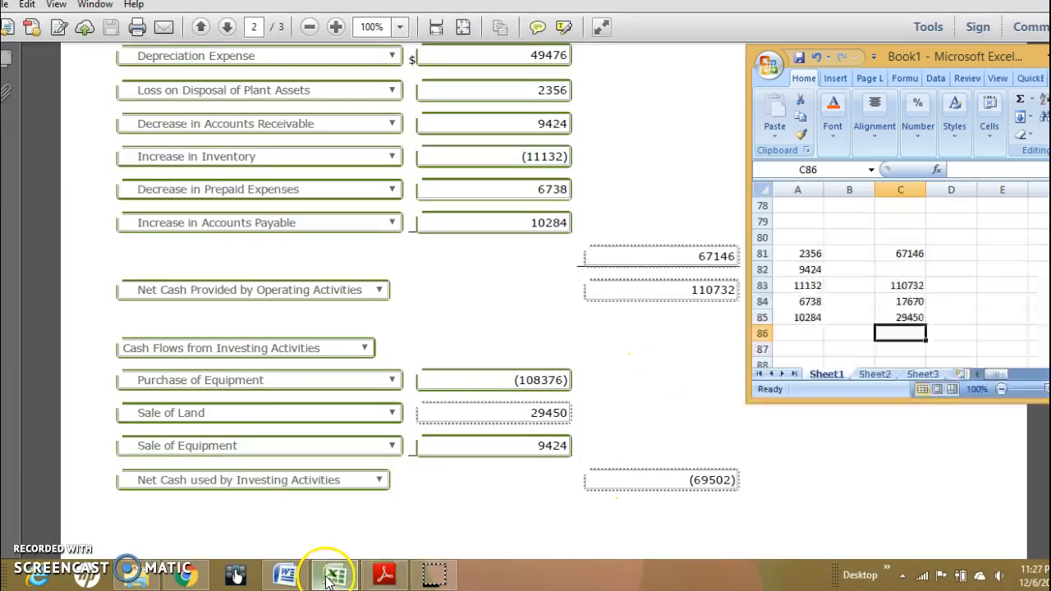
pyautogui.write('=')
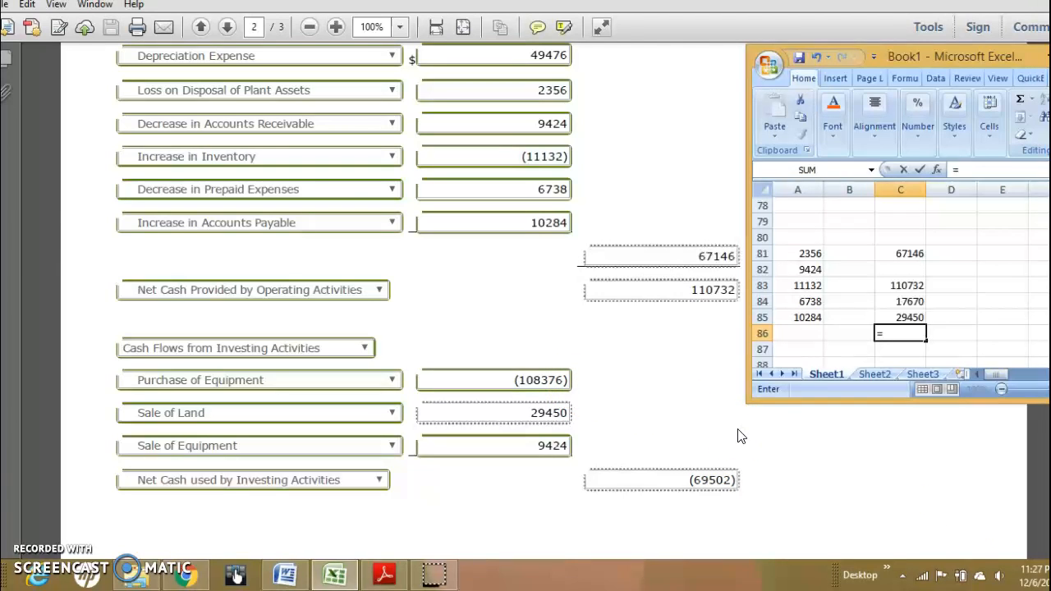
pyautogui.write('1')
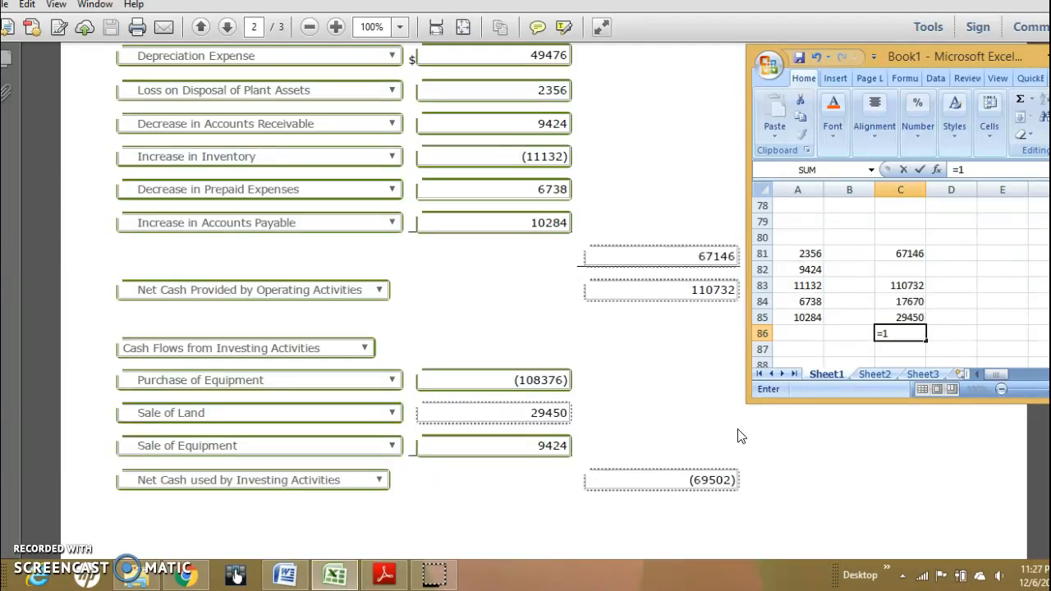
pyautogui.write('08')
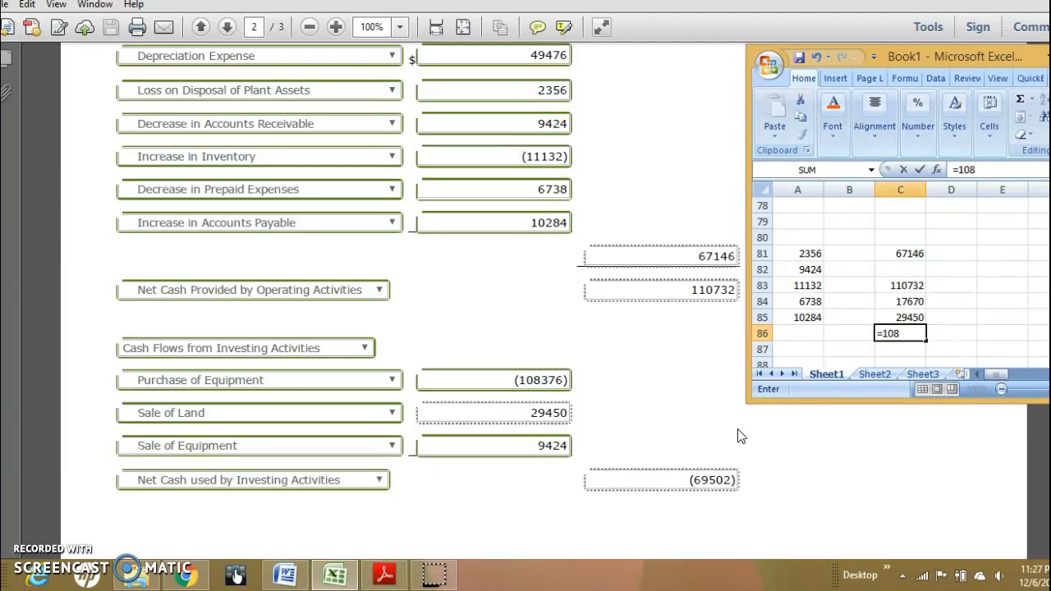
pyautogui.write('376-')
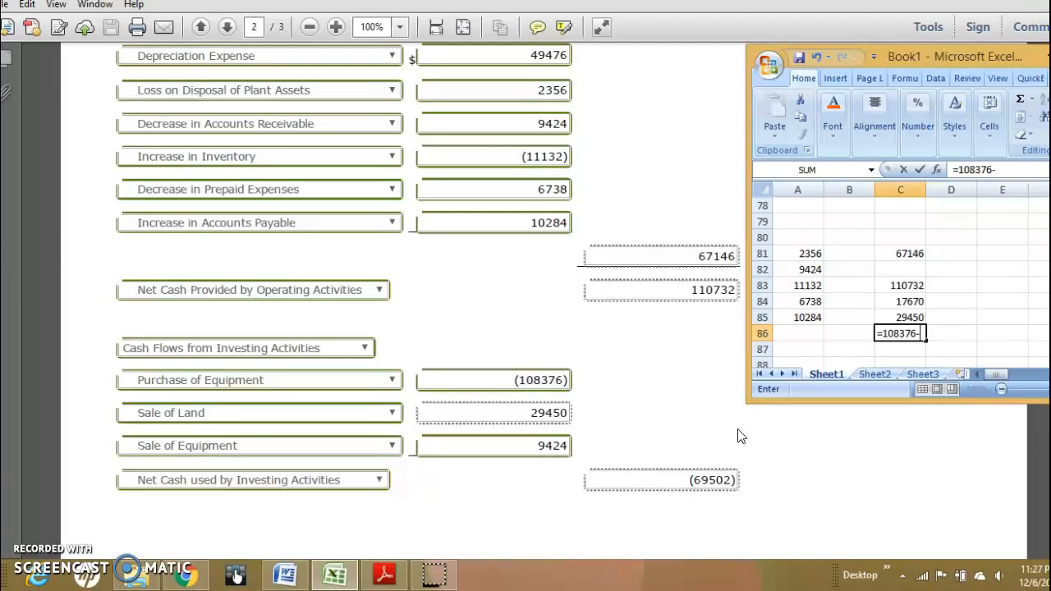
pyautogui.write('29450')
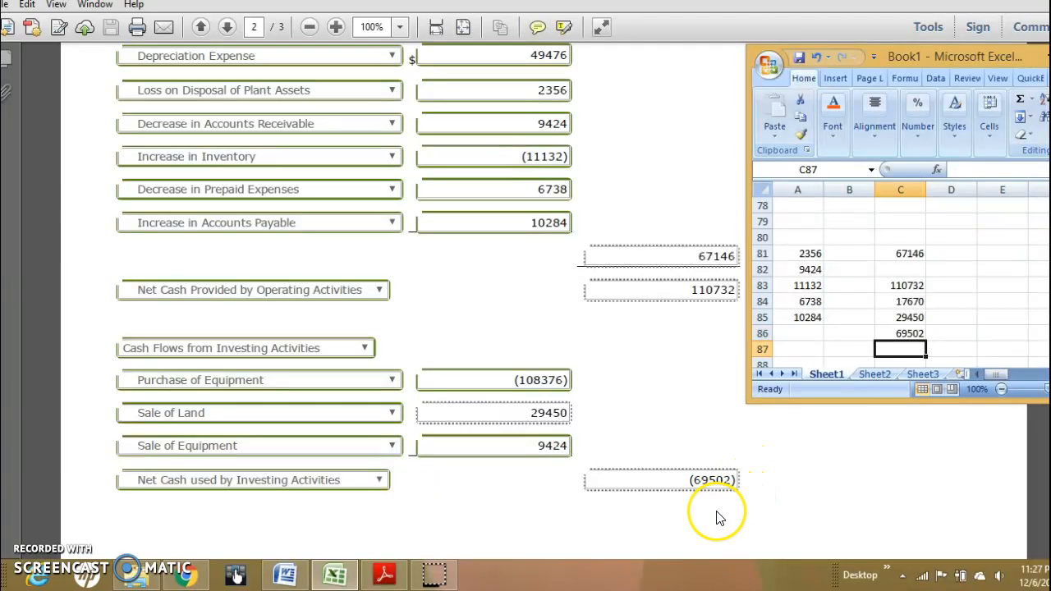
pyautogui.moveTo(713, 512)
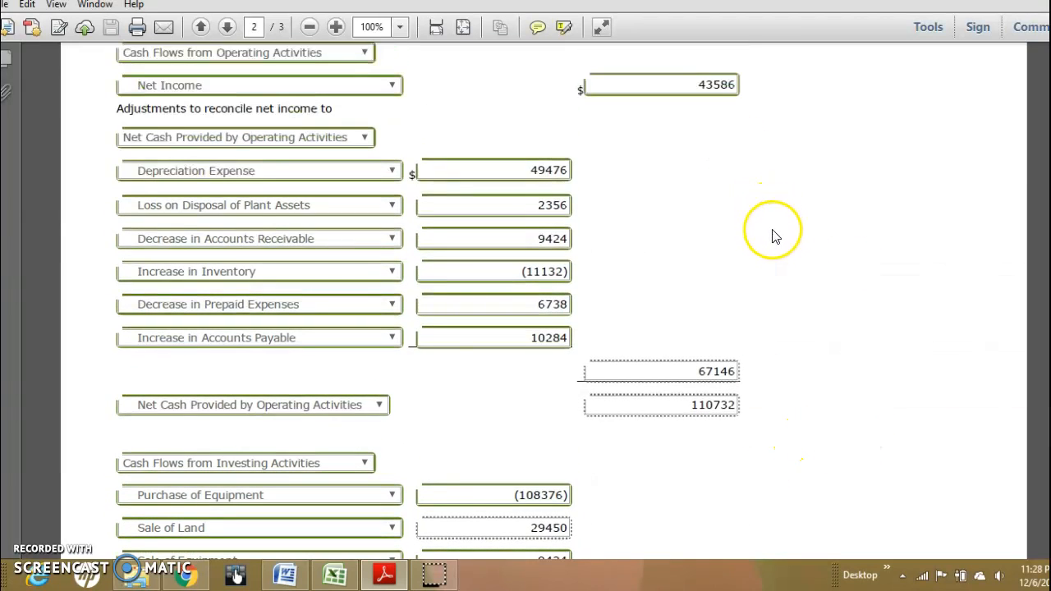
pyautogui.moveTo(33, 562)
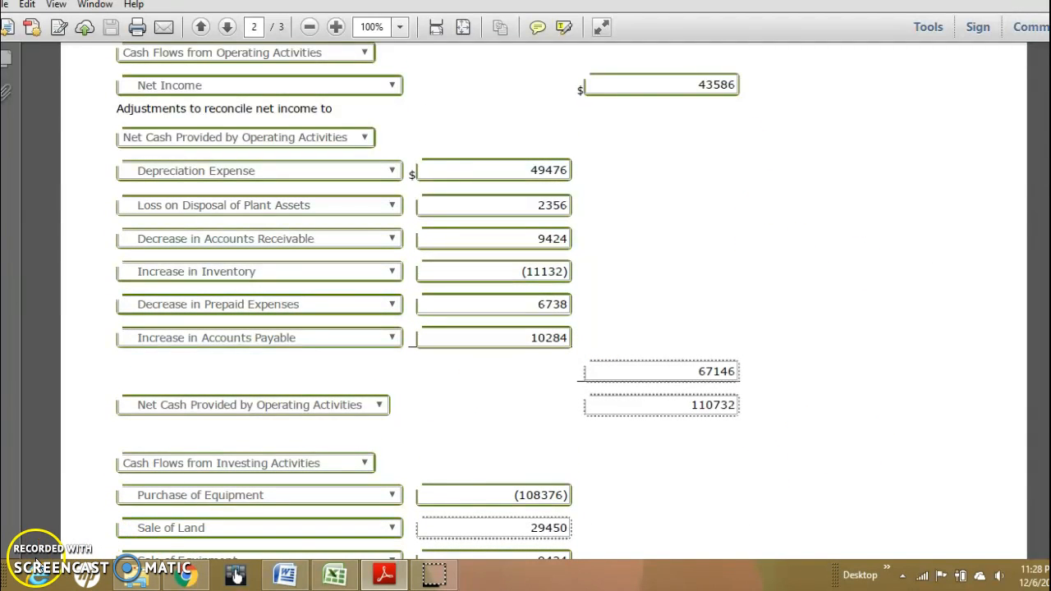